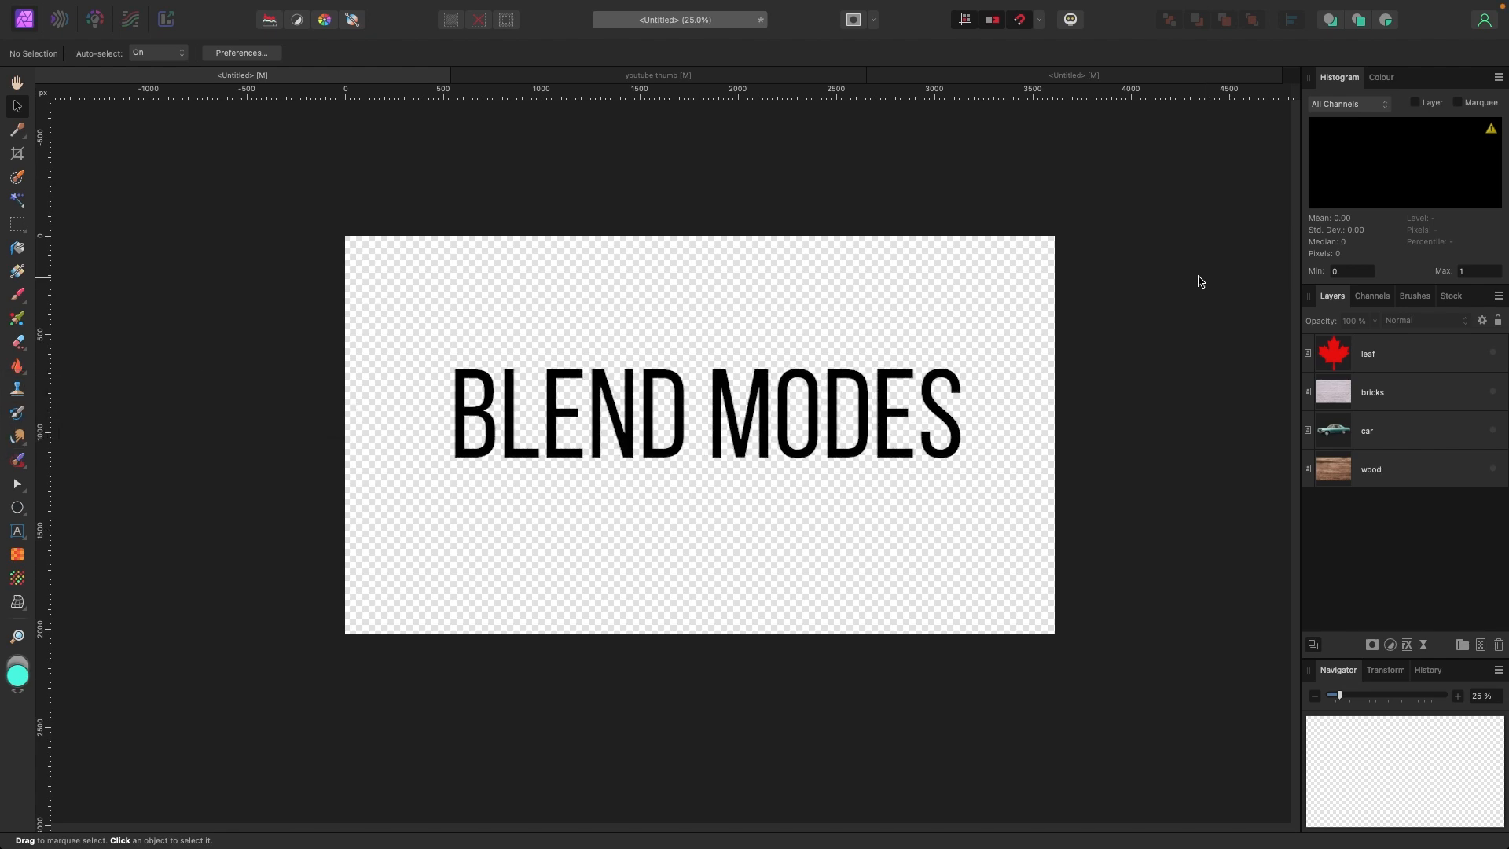
mouse_move(905, 181)
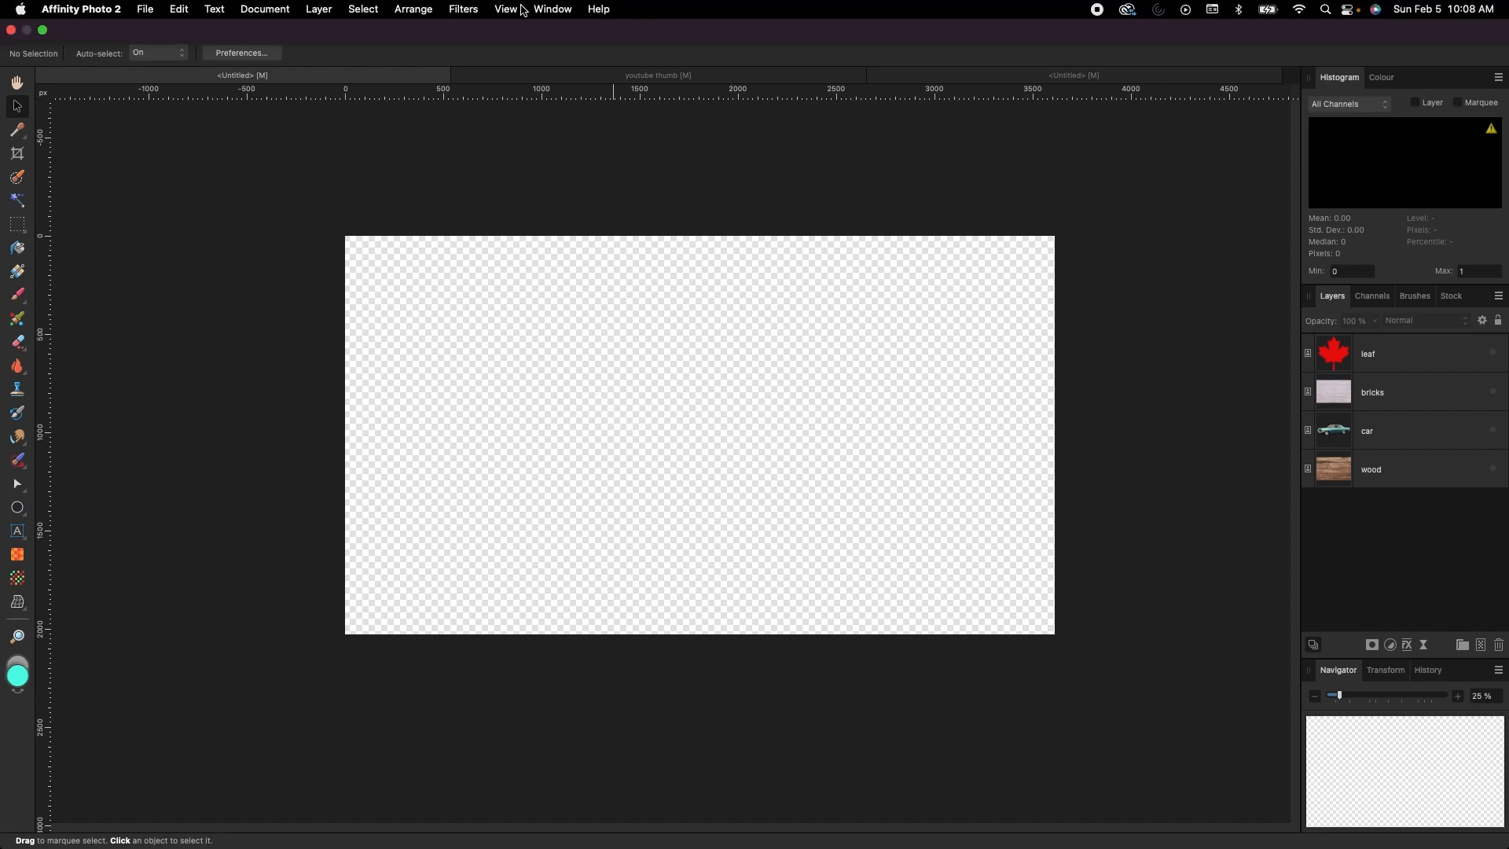
- Hide the BLEND MODES title layer, leaving the canvas empty and transparent
left_click(552, 9)
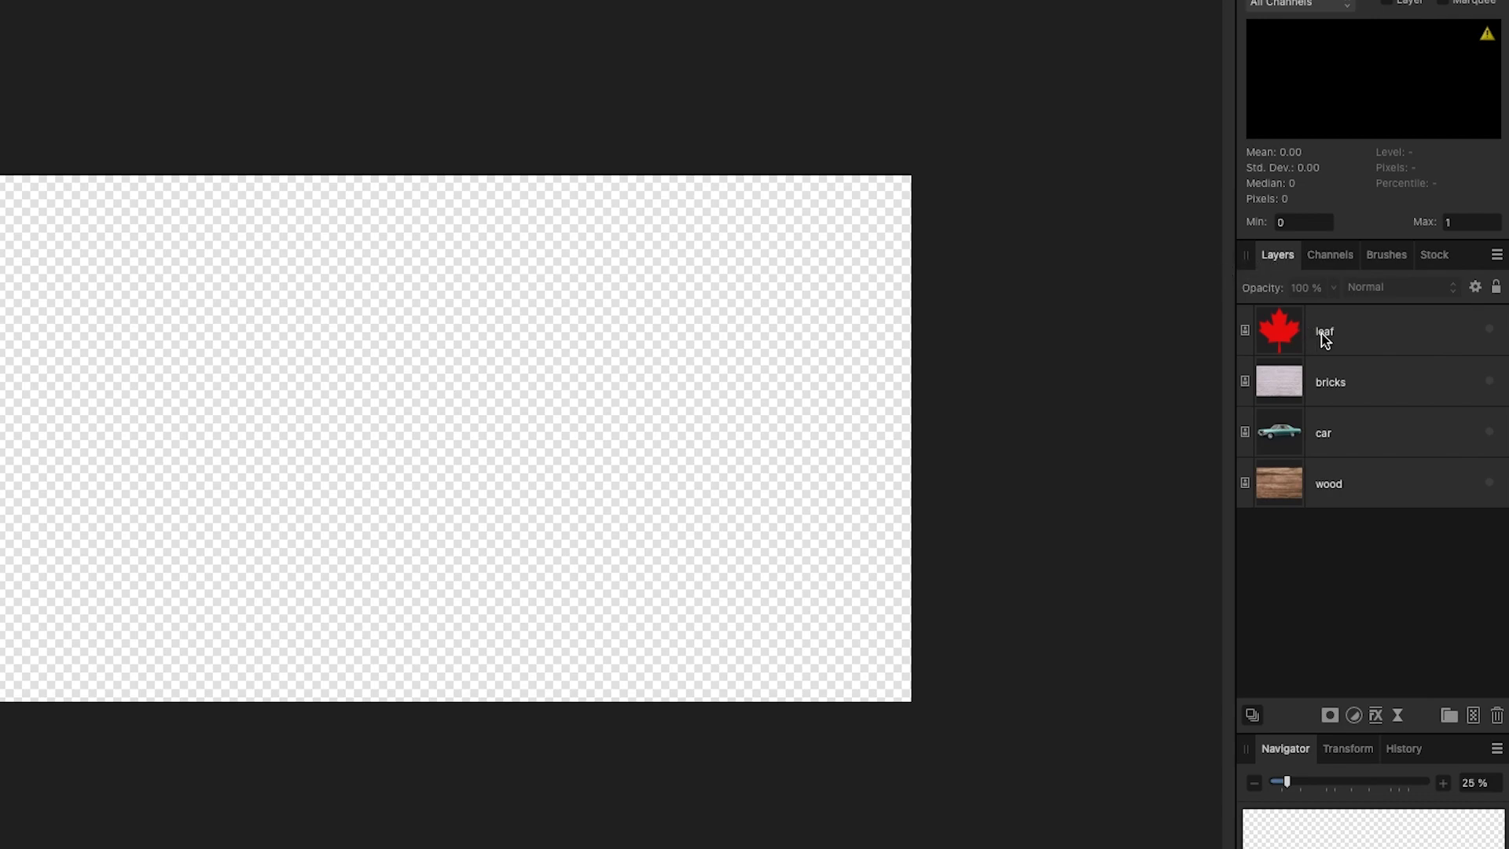
- Browse the bricks, wood and car layers, then review the car's blend modes, keeping Normal
left_click(1329, 381)
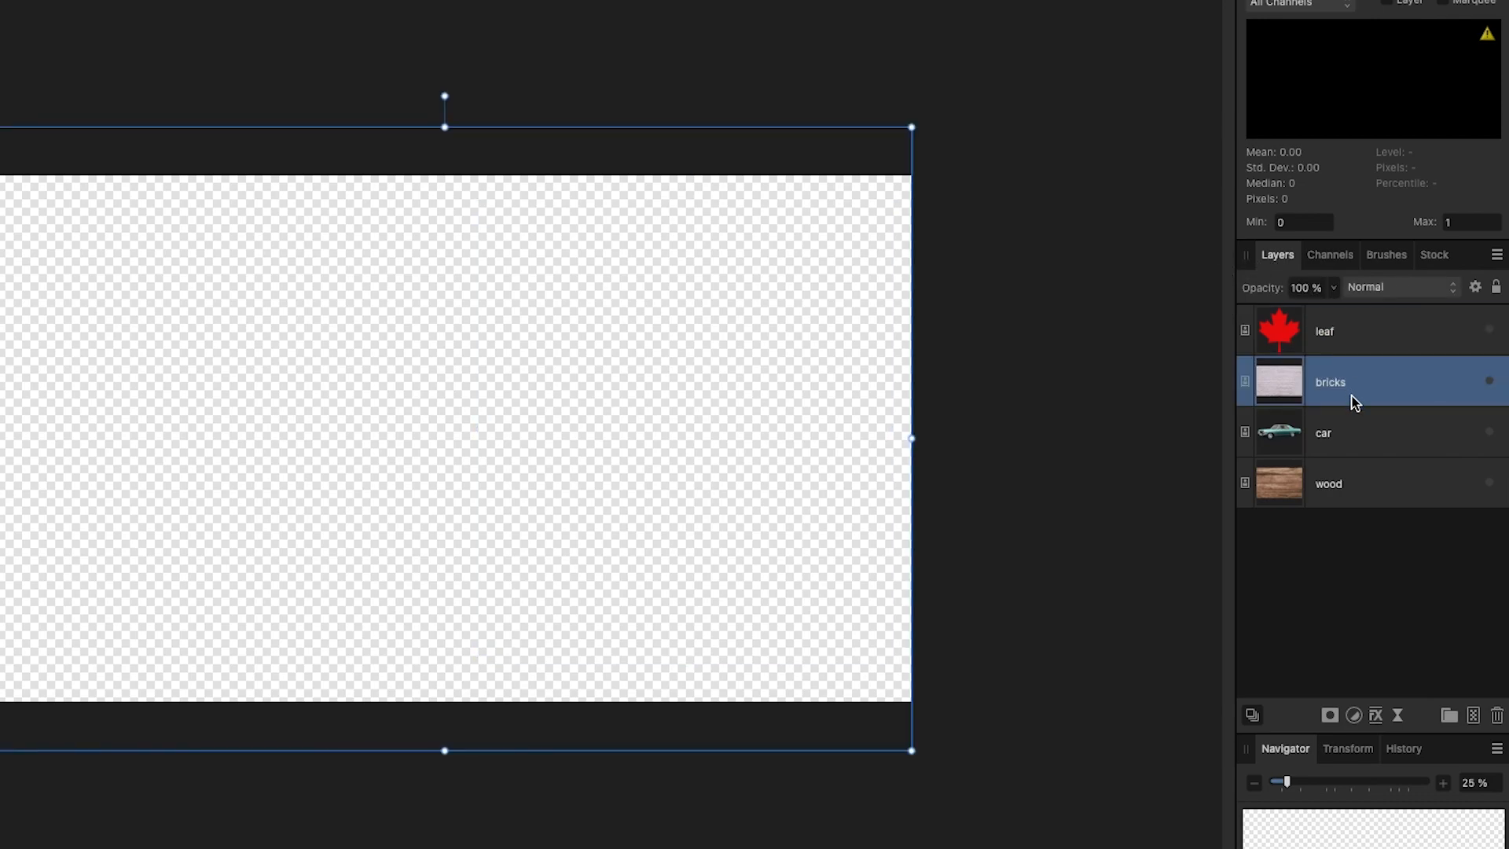
left_click(1329, 483)
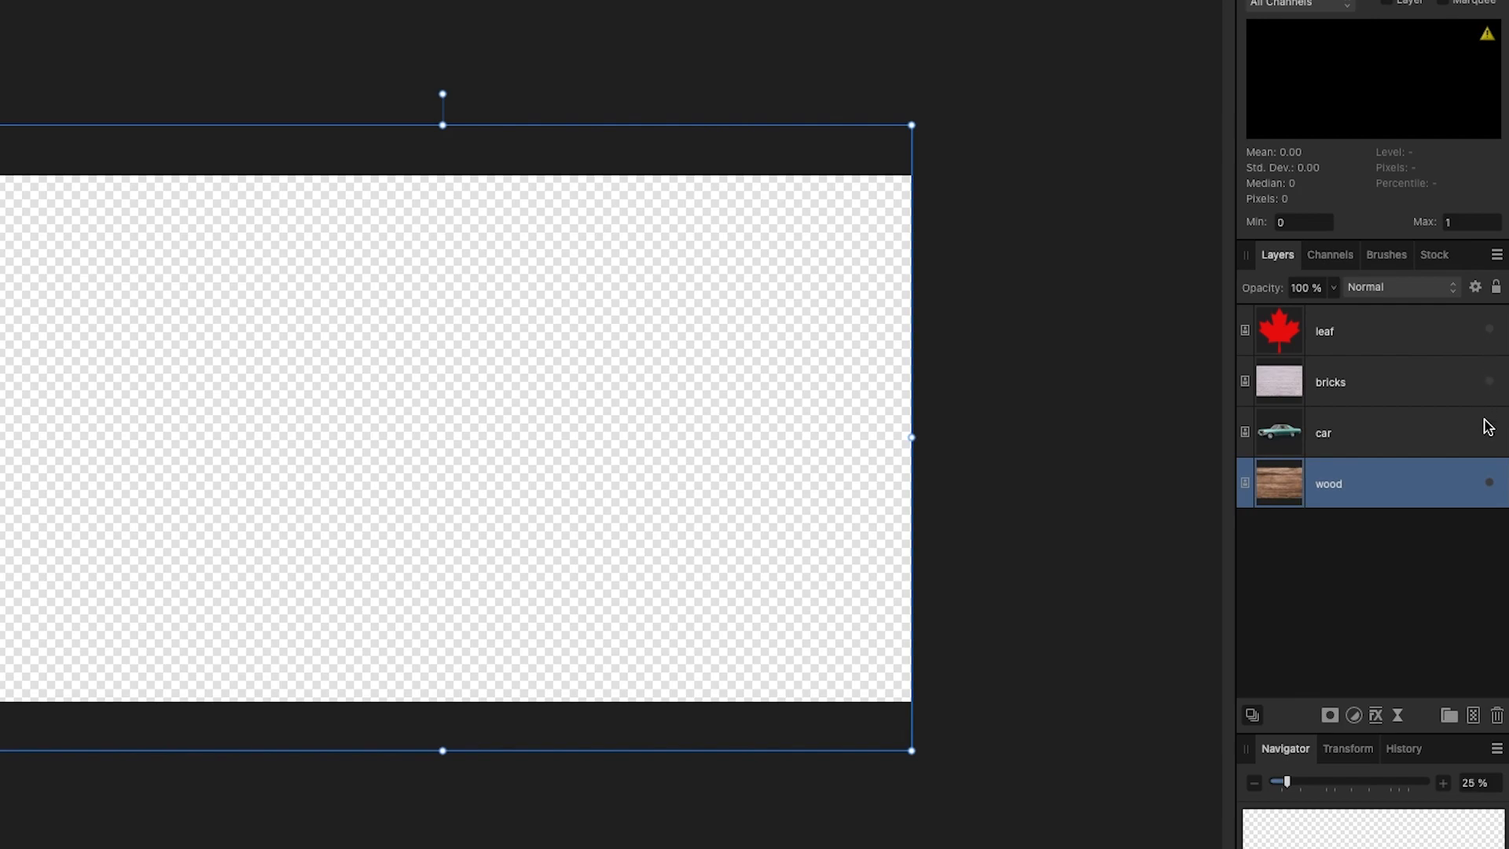
left_click(1329, 381)
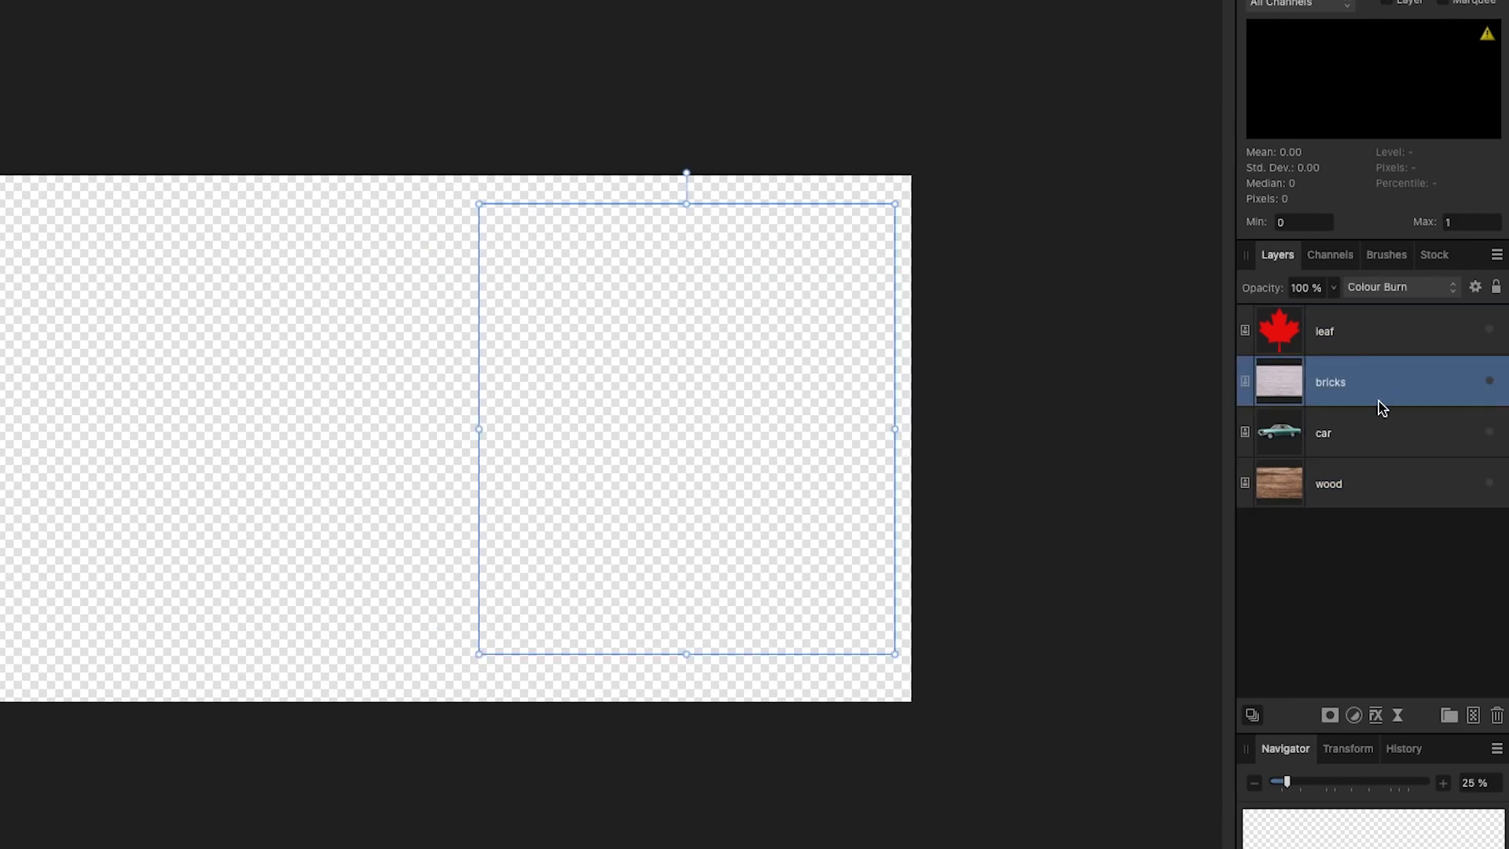
left_click(1323, 432)
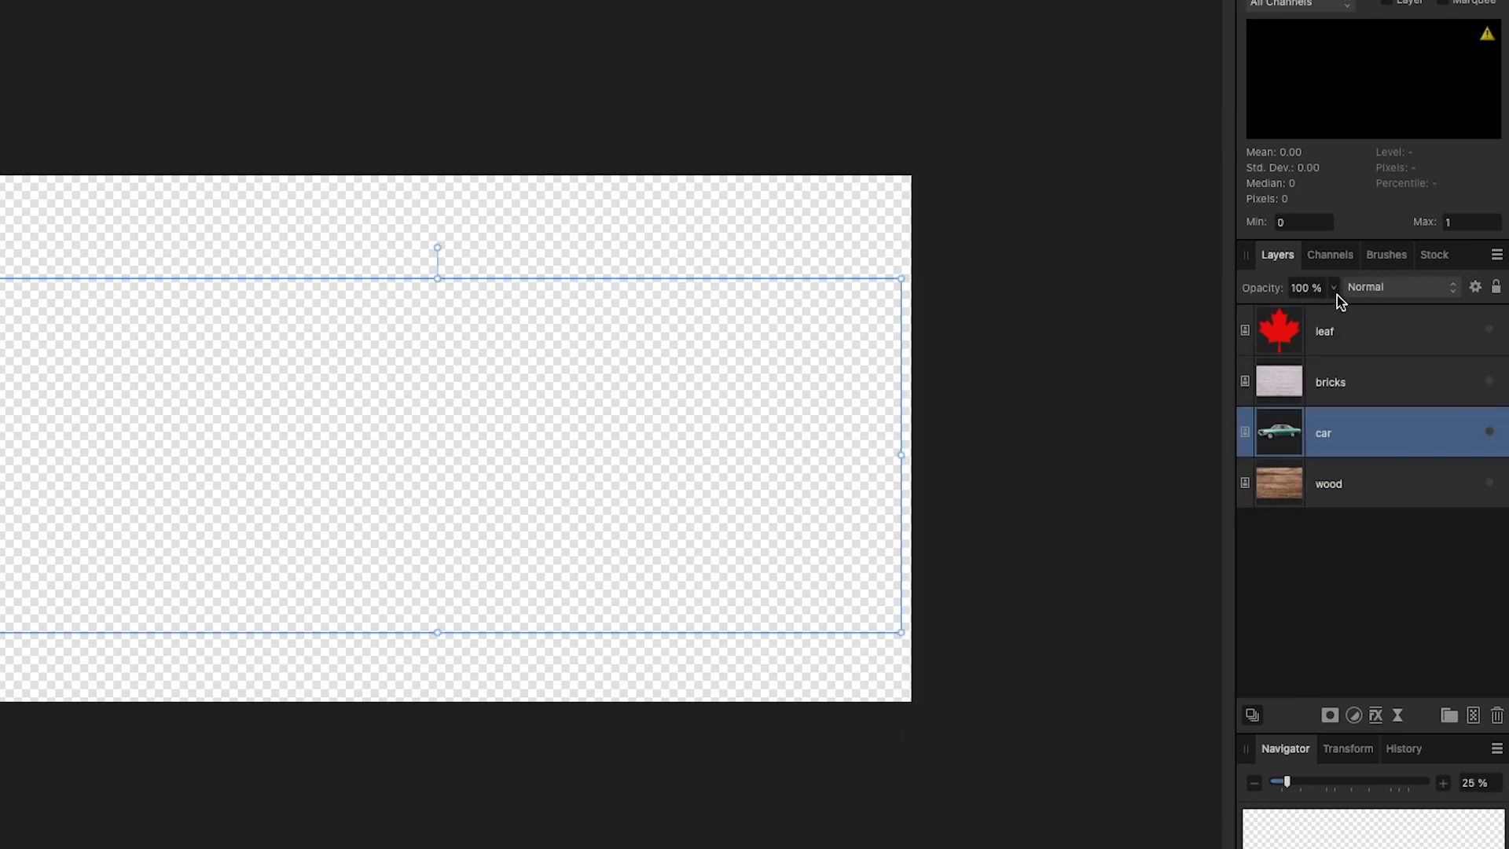
left_click(1400, 287)
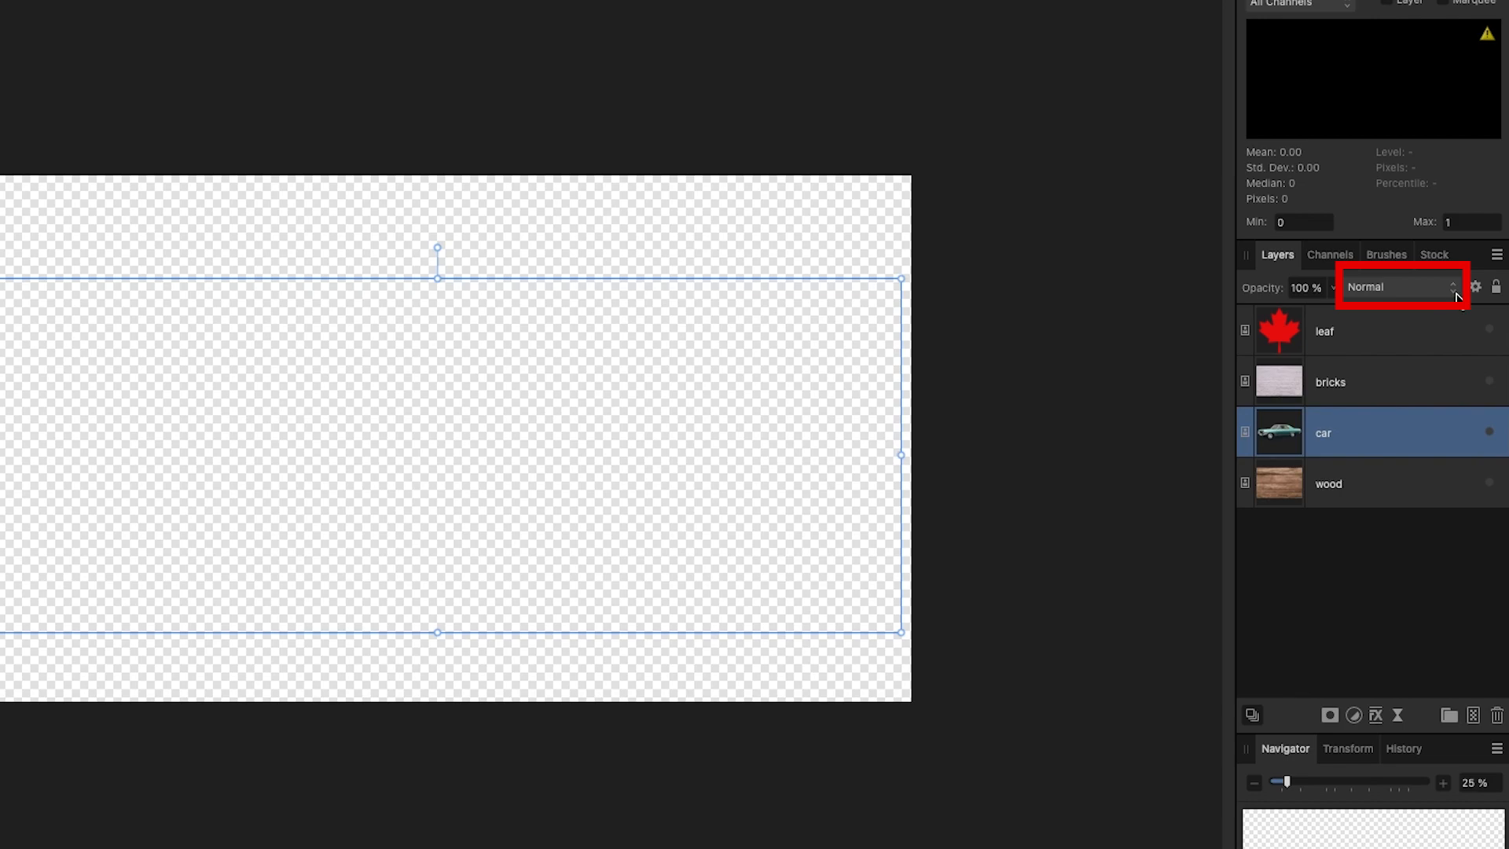
left_click(1398, 287)
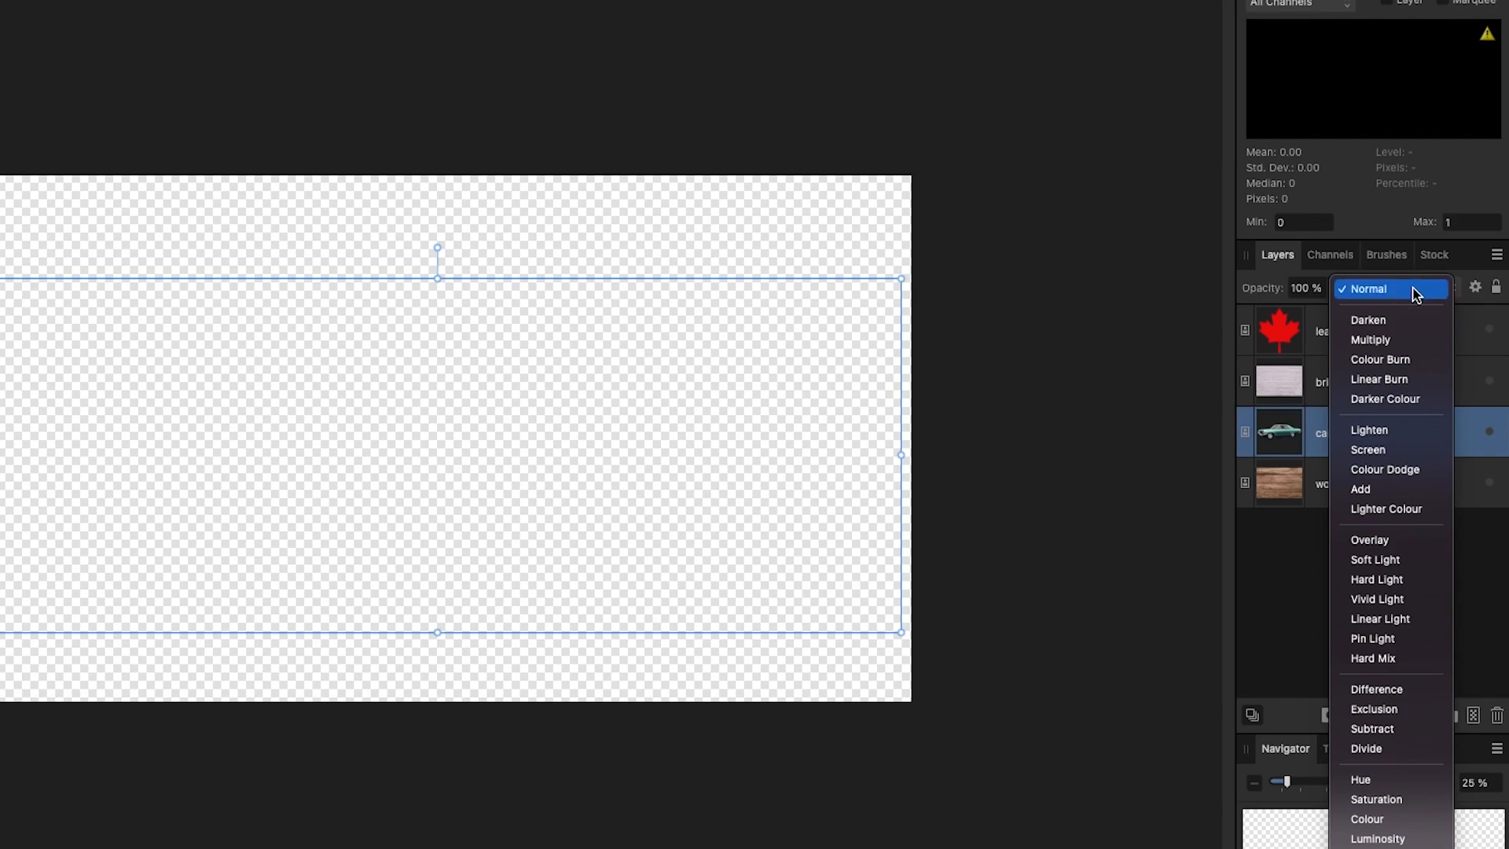
left_click(1363, 287)
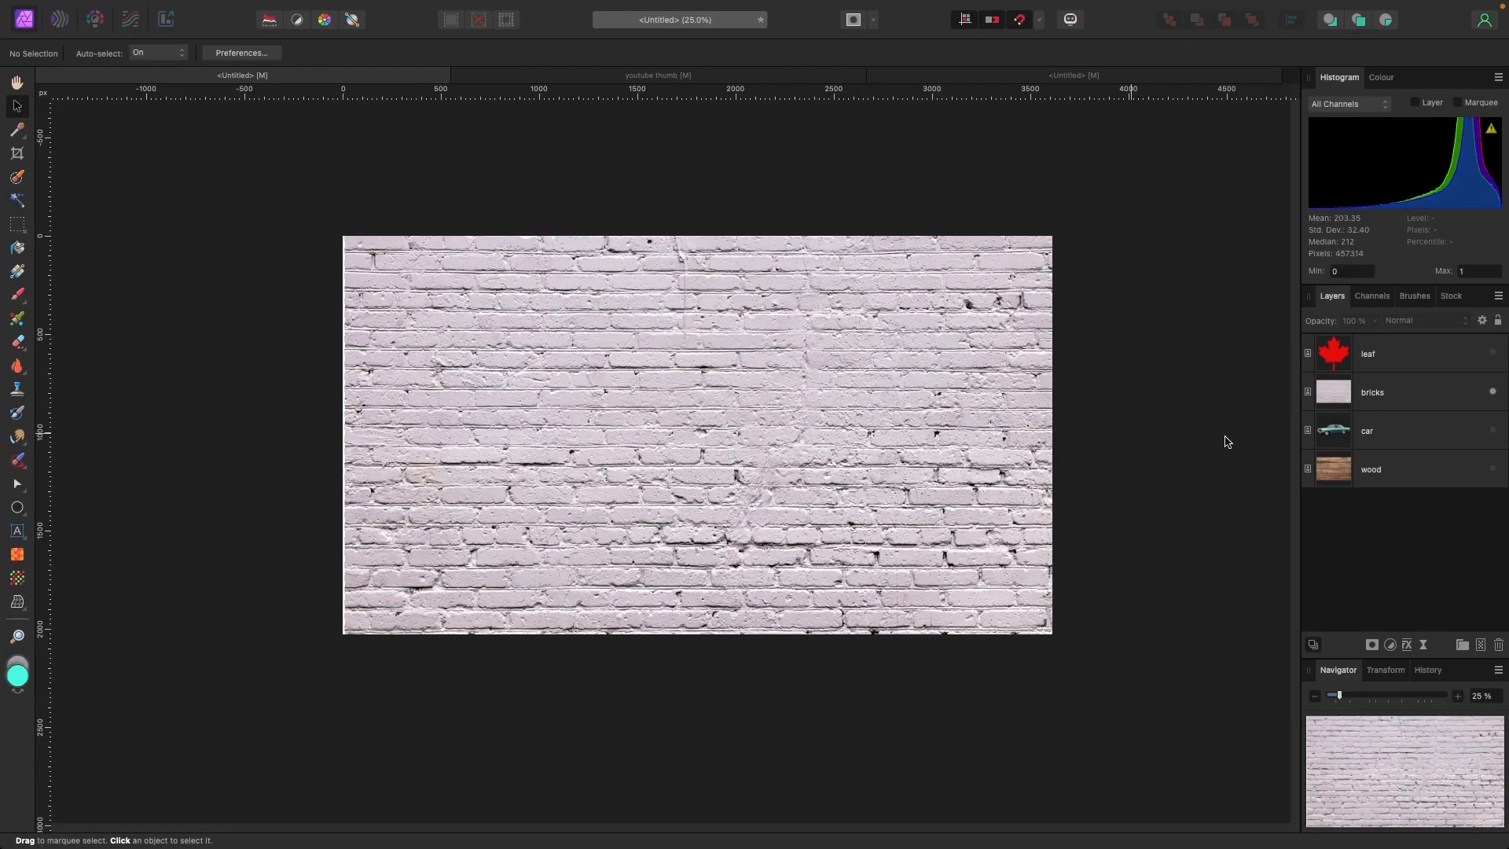
- Select the bricks layer and review its blend modes, leaving it on Normal
left_click(1370, 391)
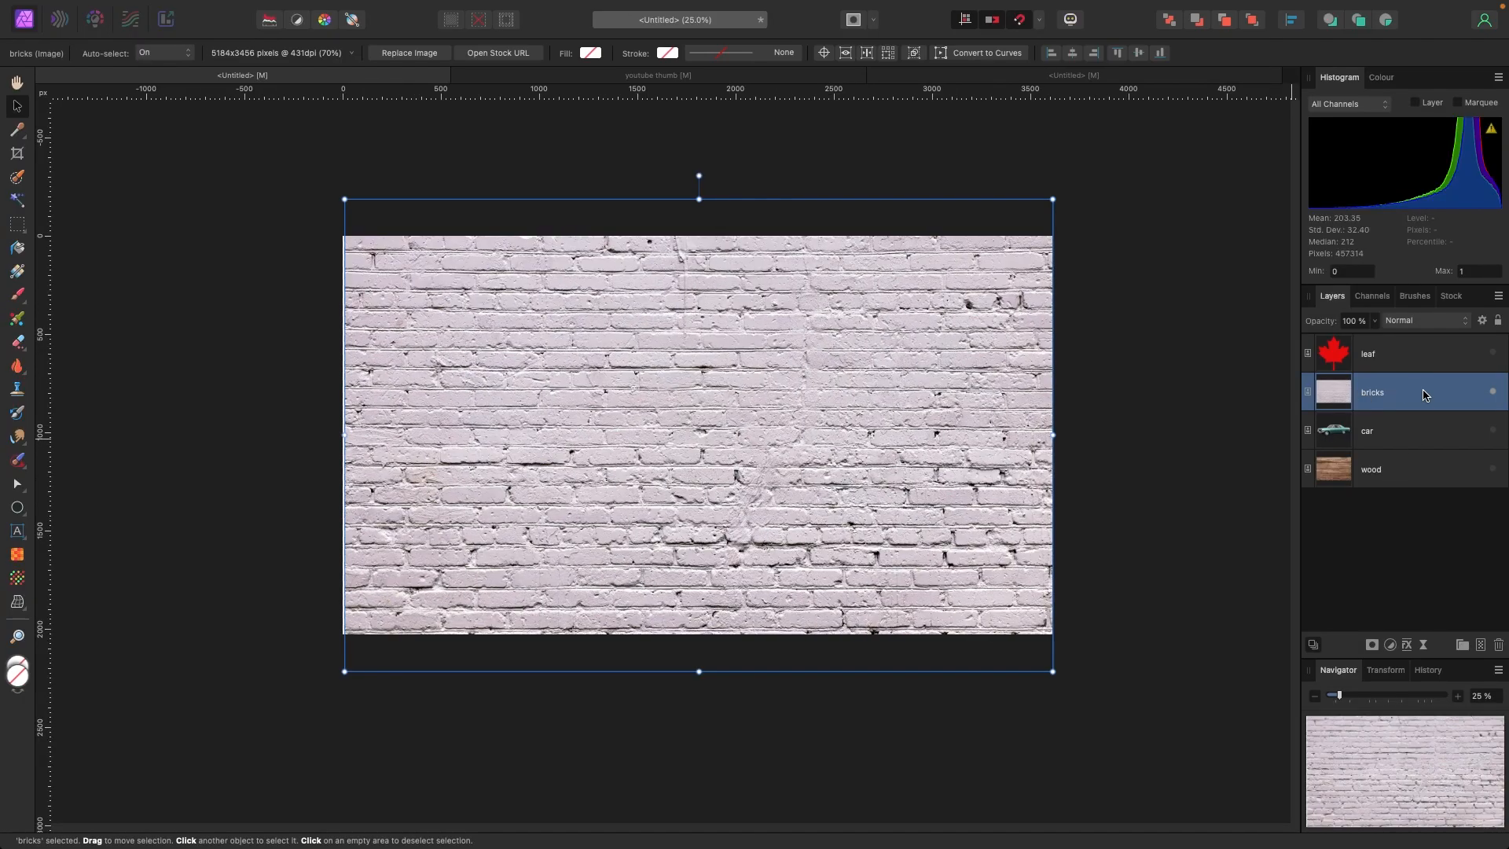
mouse_move(1407, 470)
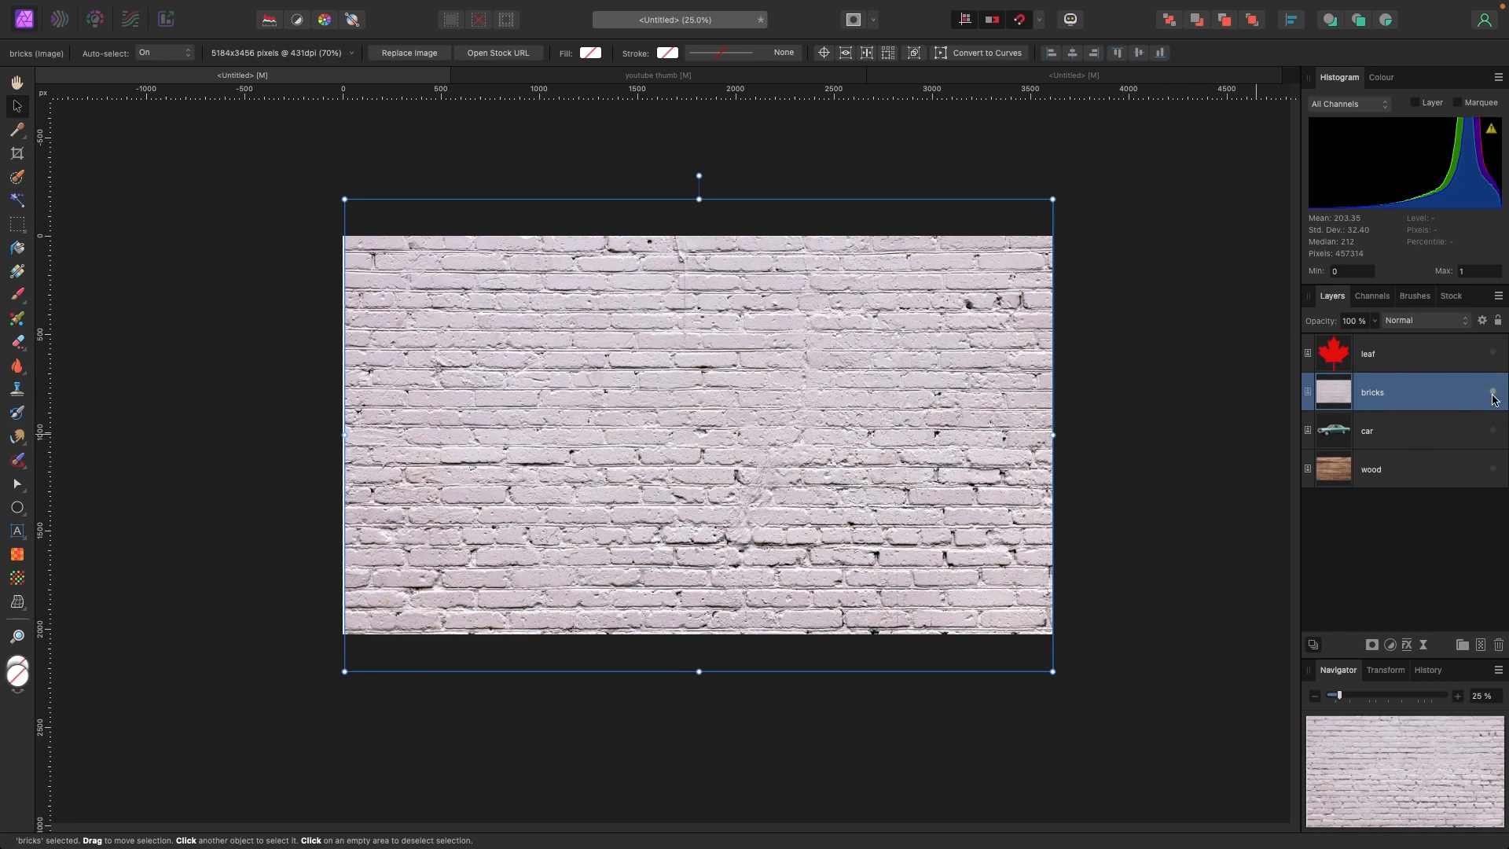
mouse_move(1405, 327)
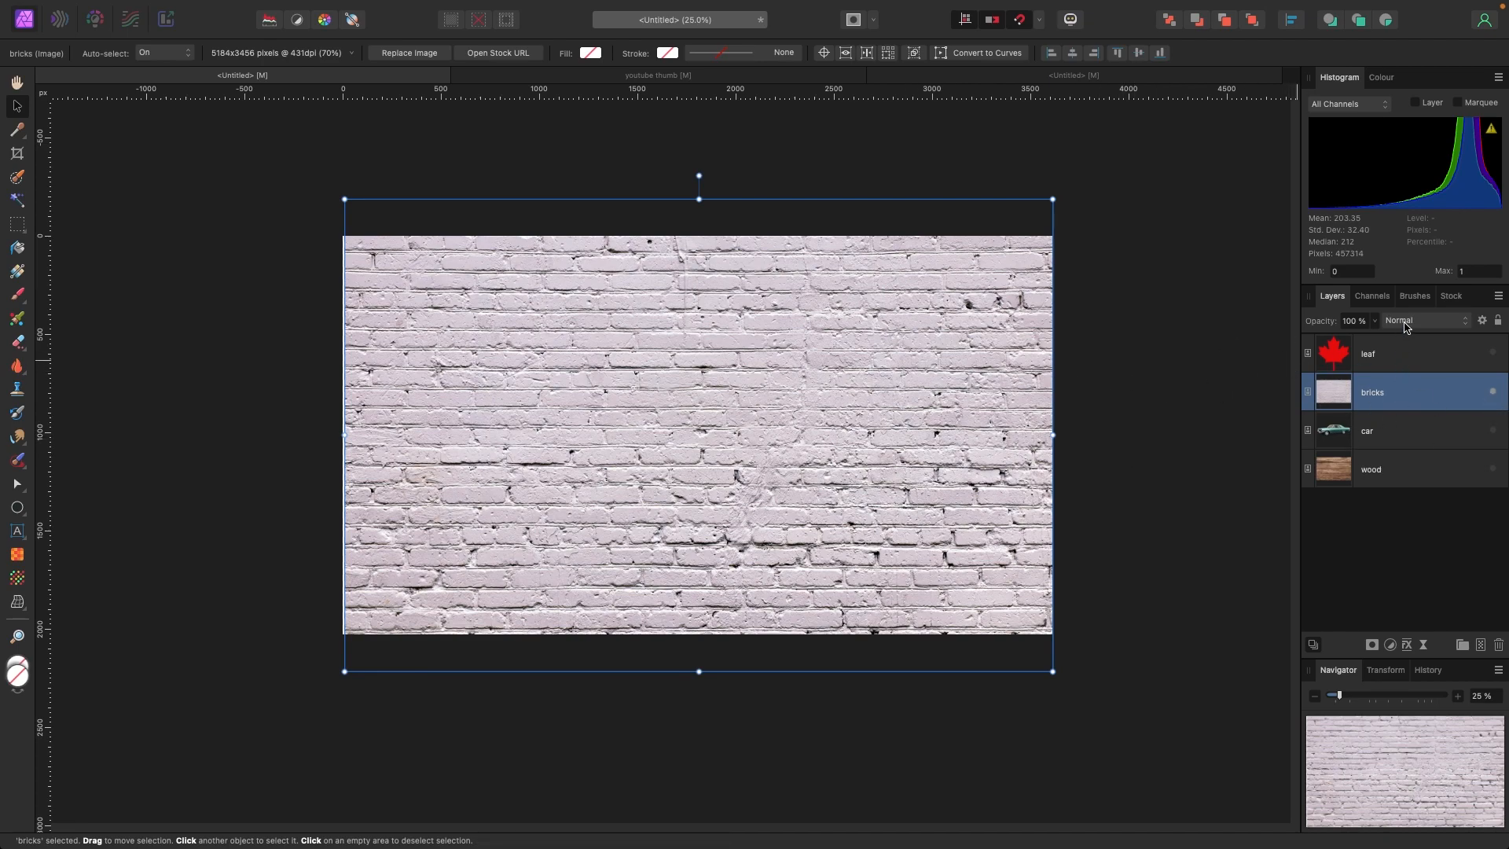
left_click(1424, 320)
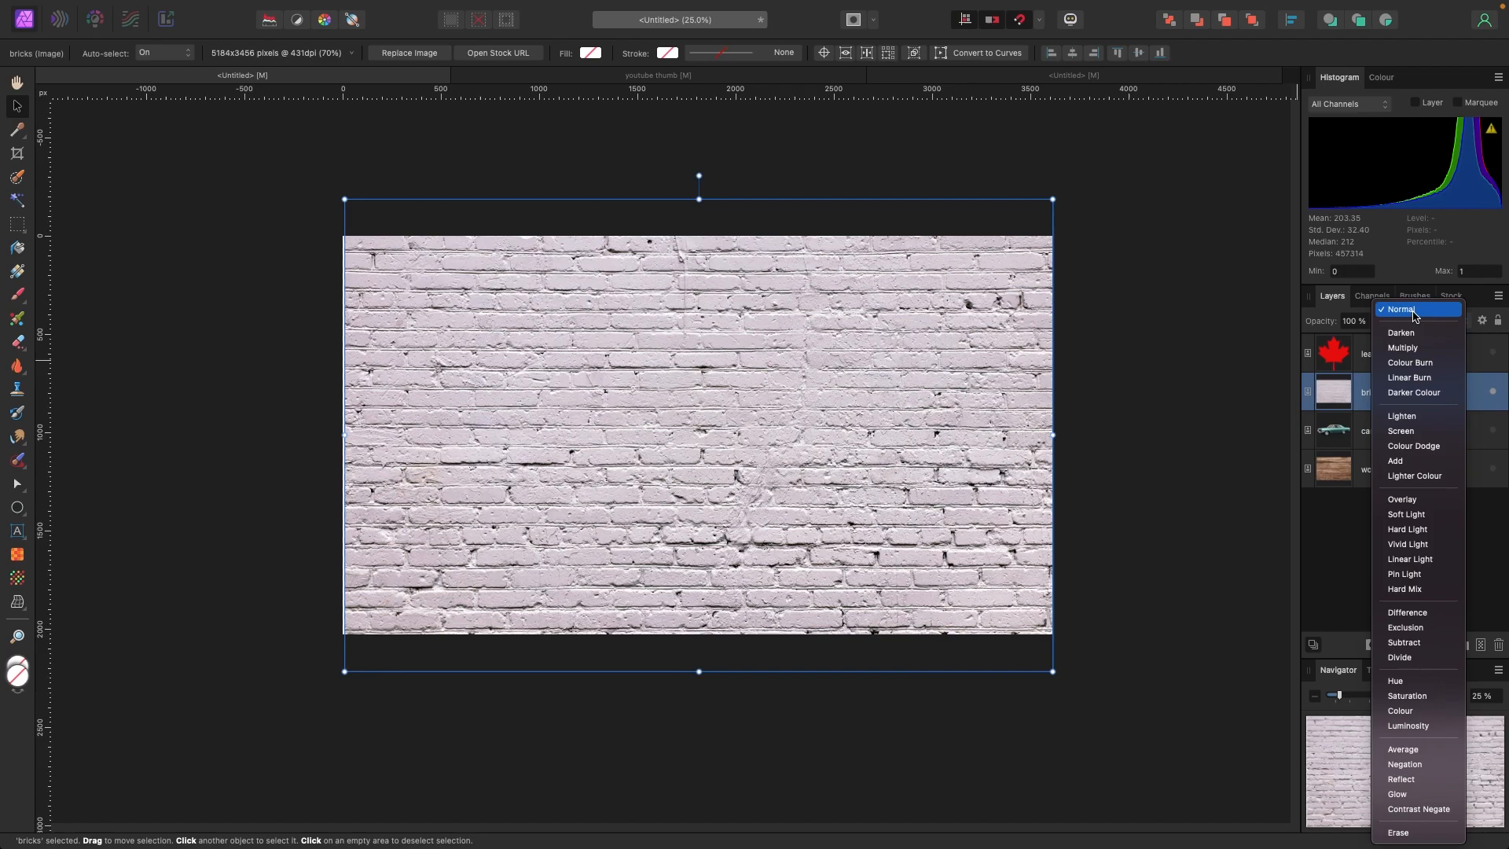
left_click(1409, 308)
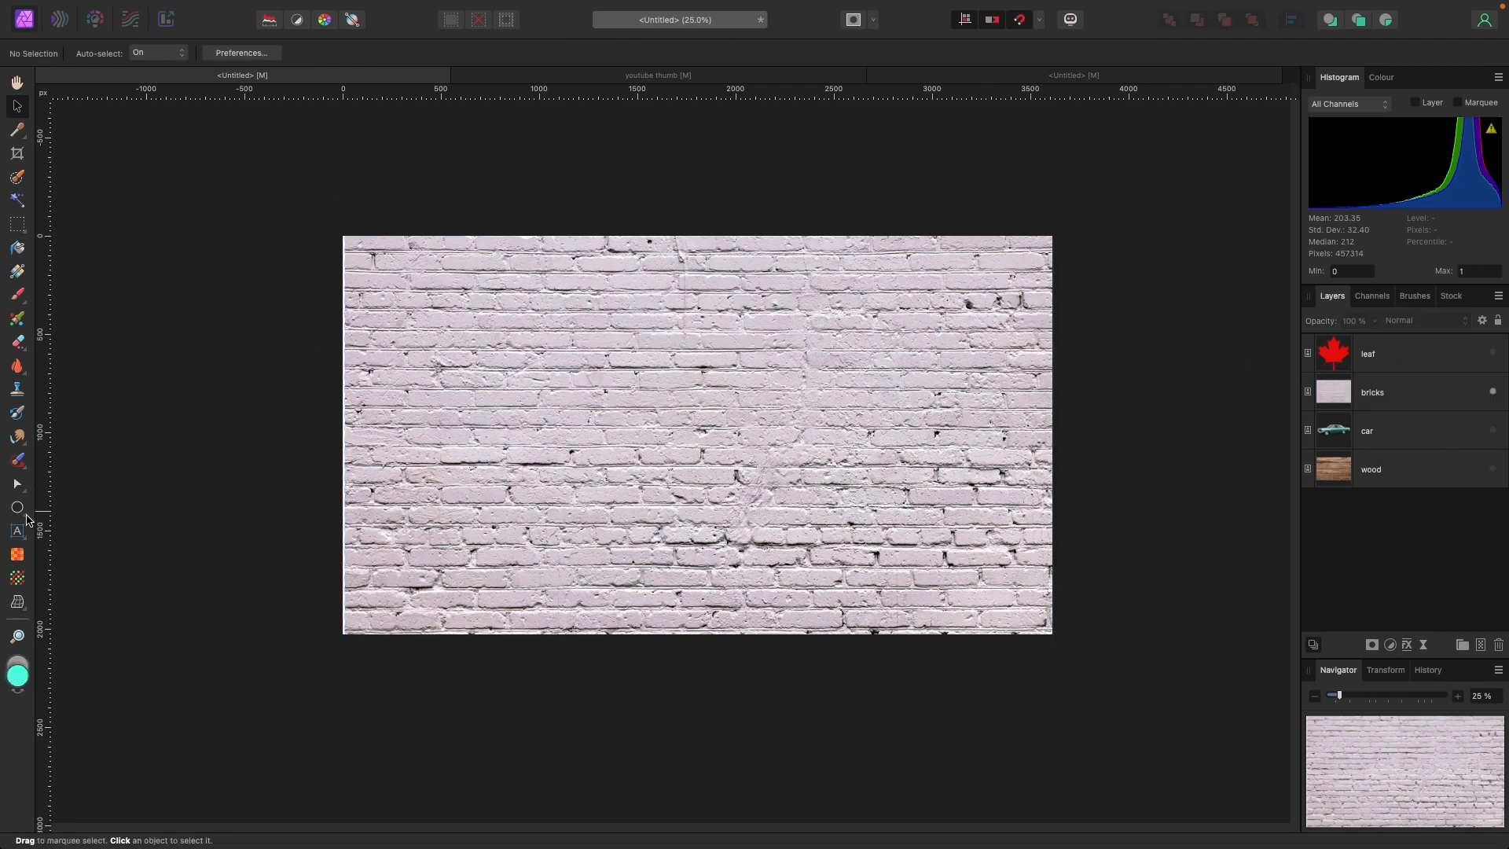
- Draw teal circles with the Ellipse Tool into a row of three and a row of two
left_click(16, 507)
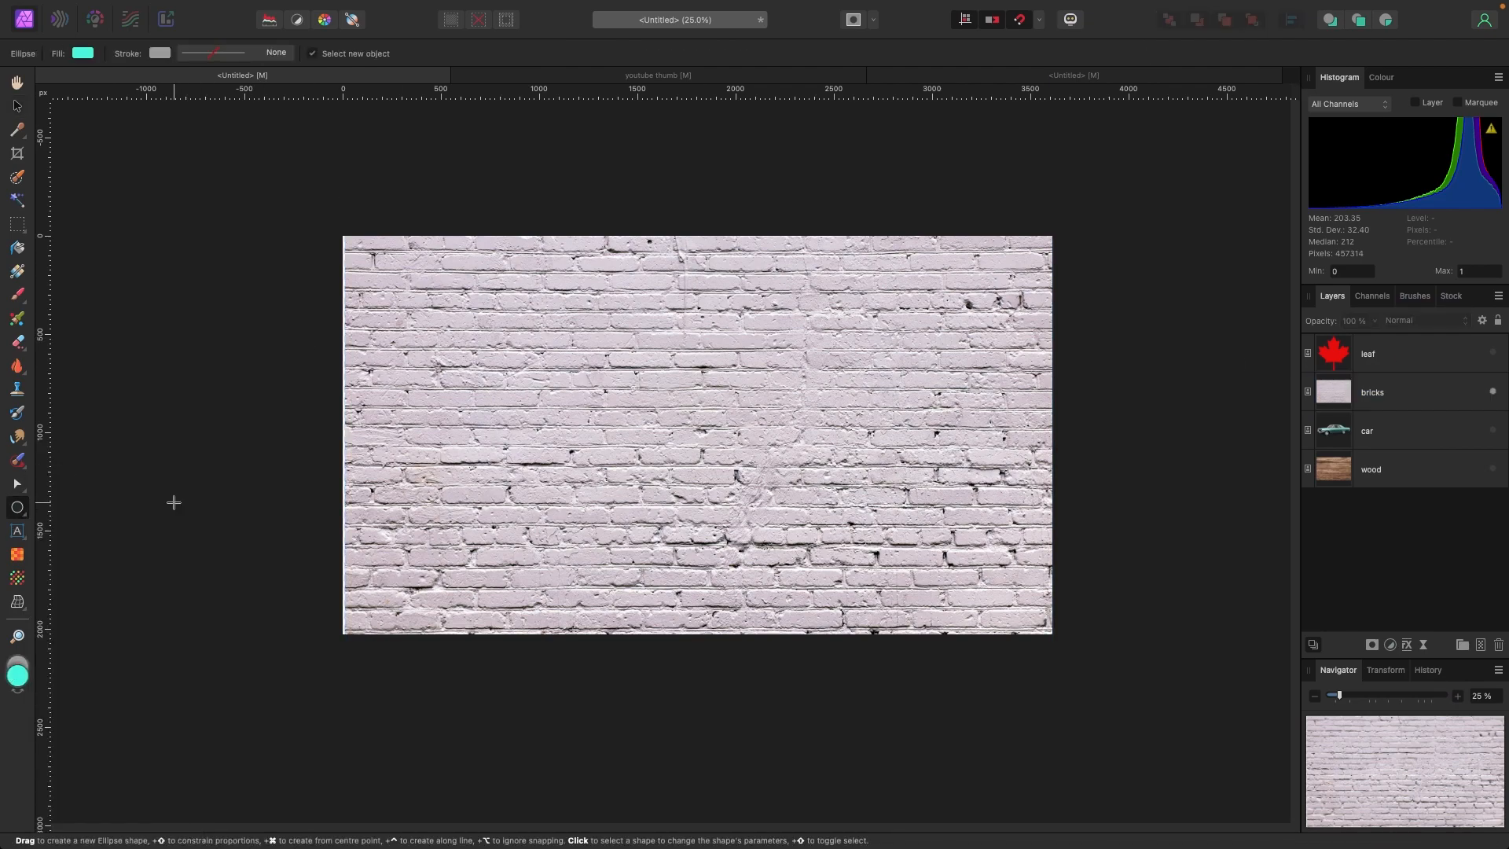
mouse_move(440, 267)
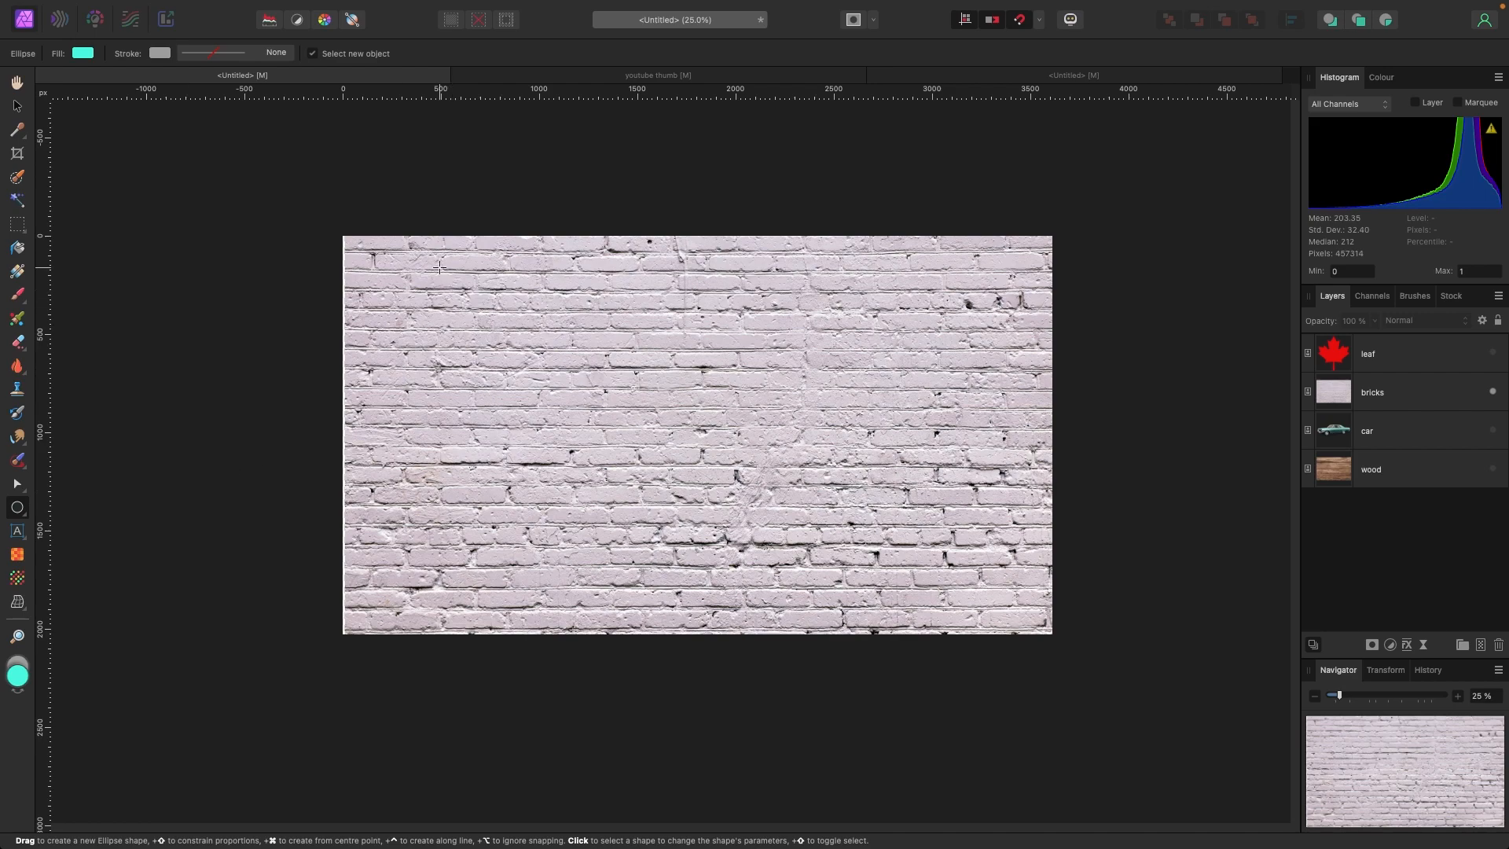
mouse_move(399, 269)
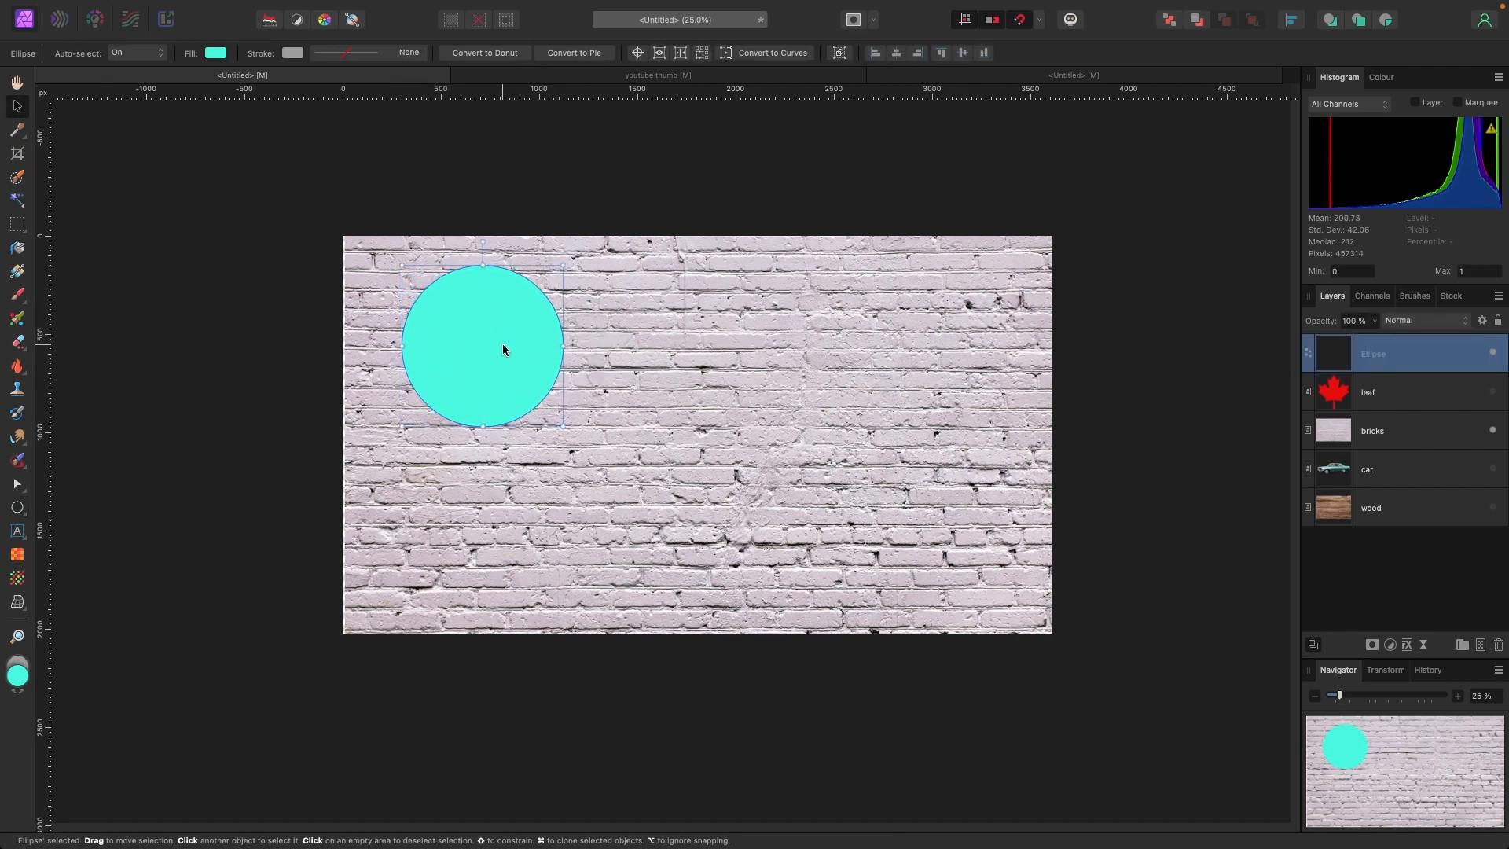
left_click_drag(500, 348, 527, 354)
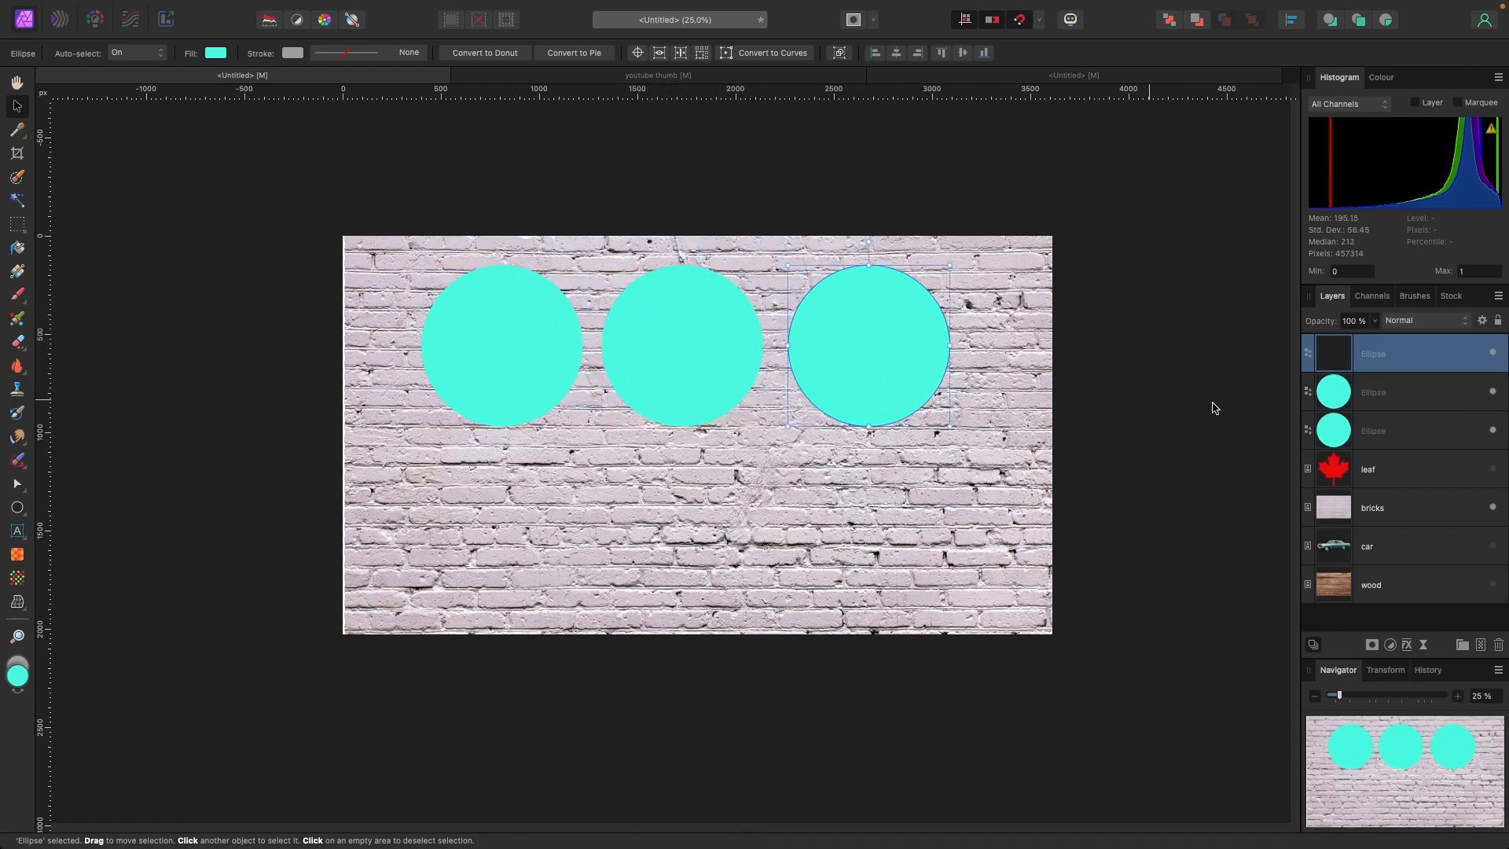
left_click(1373, 391)
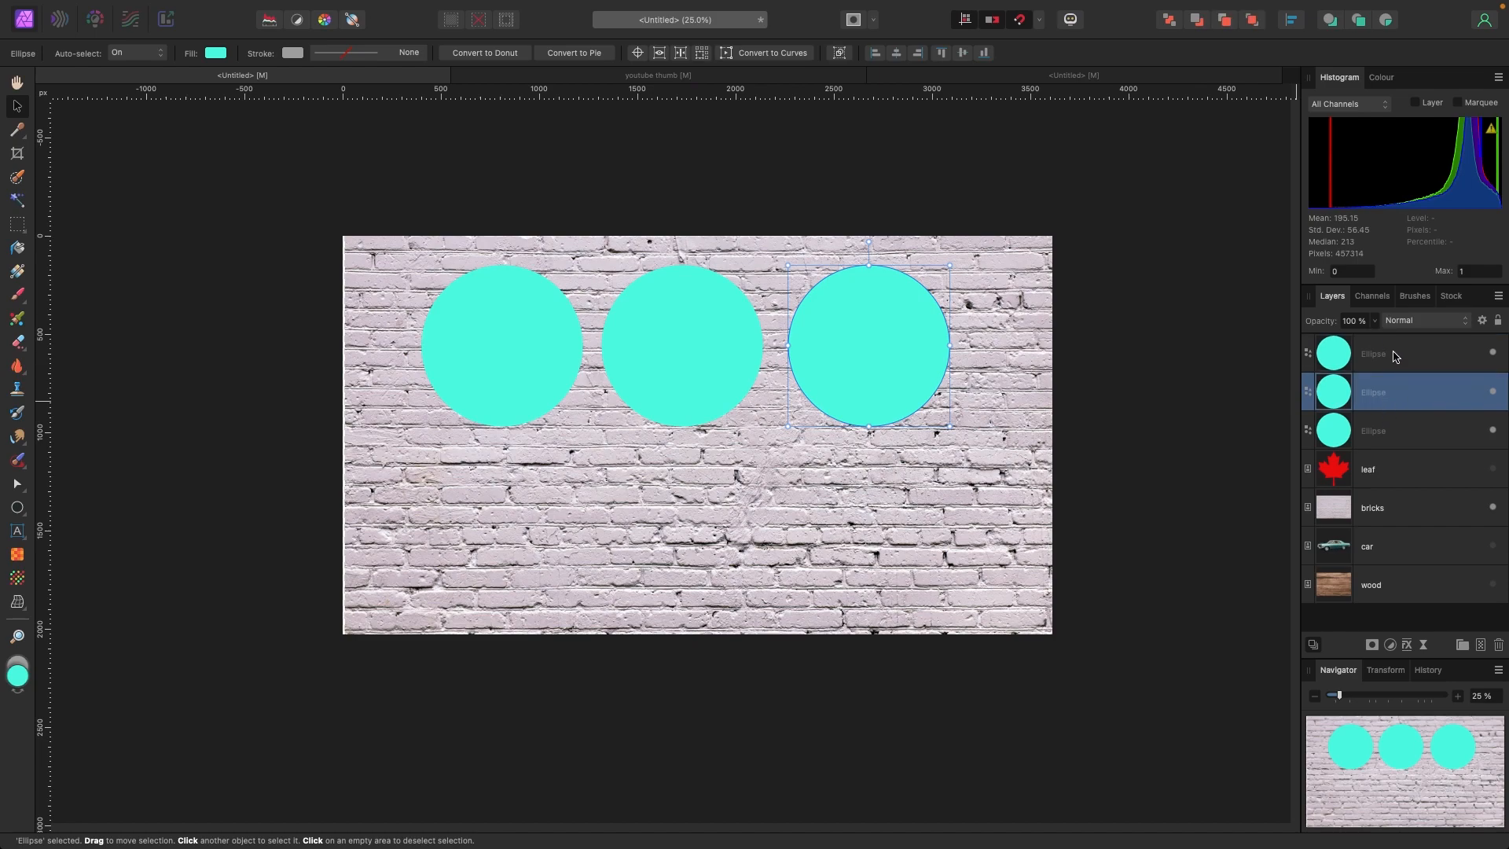
left_click(1376, 353)
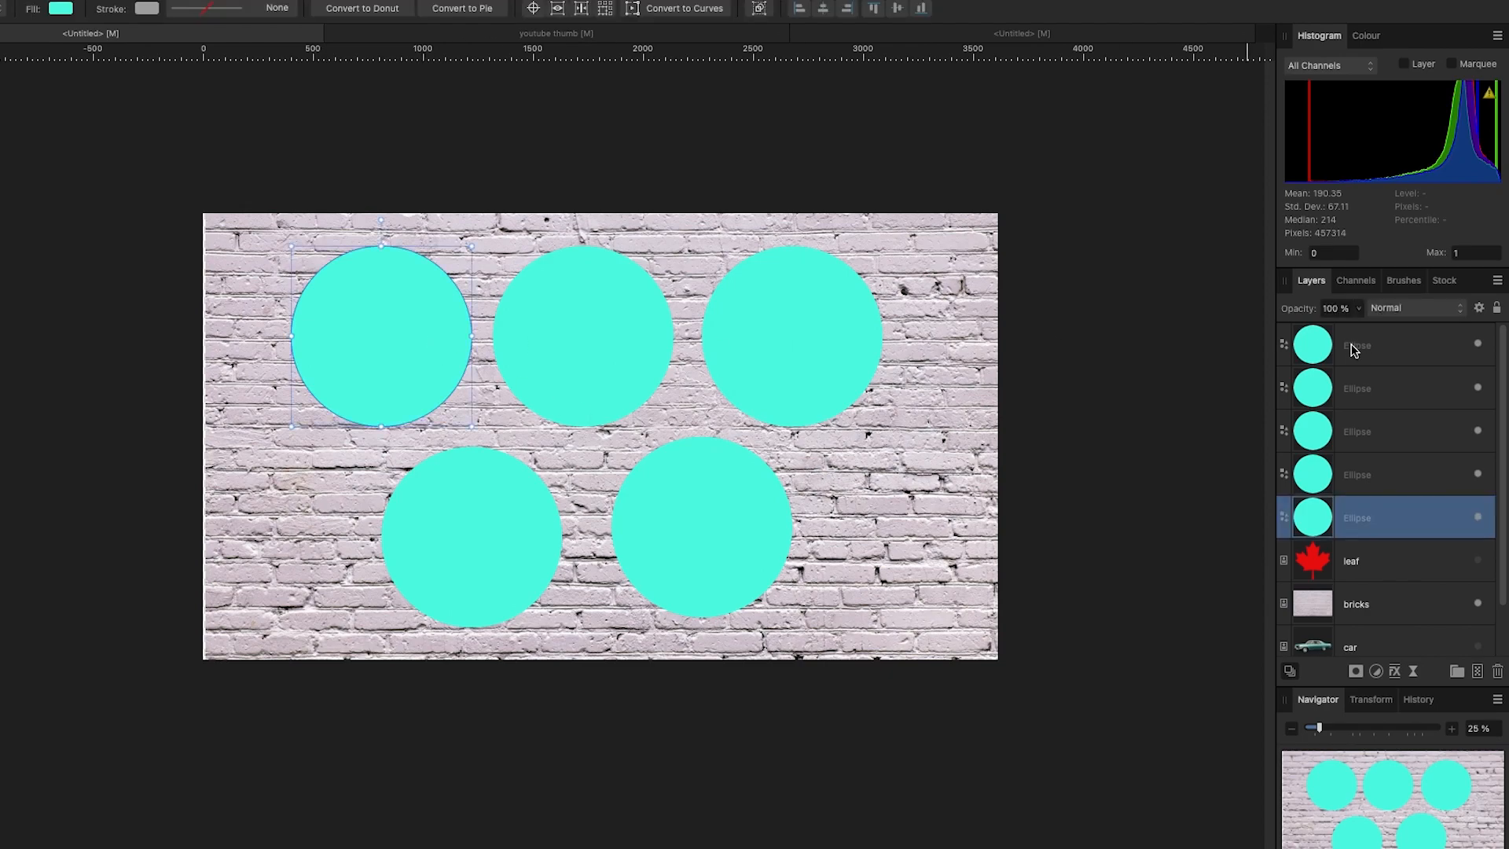
- Give each circle a different blend mode, starting with Darken and ending with Subtract
left_click(1414, 307)
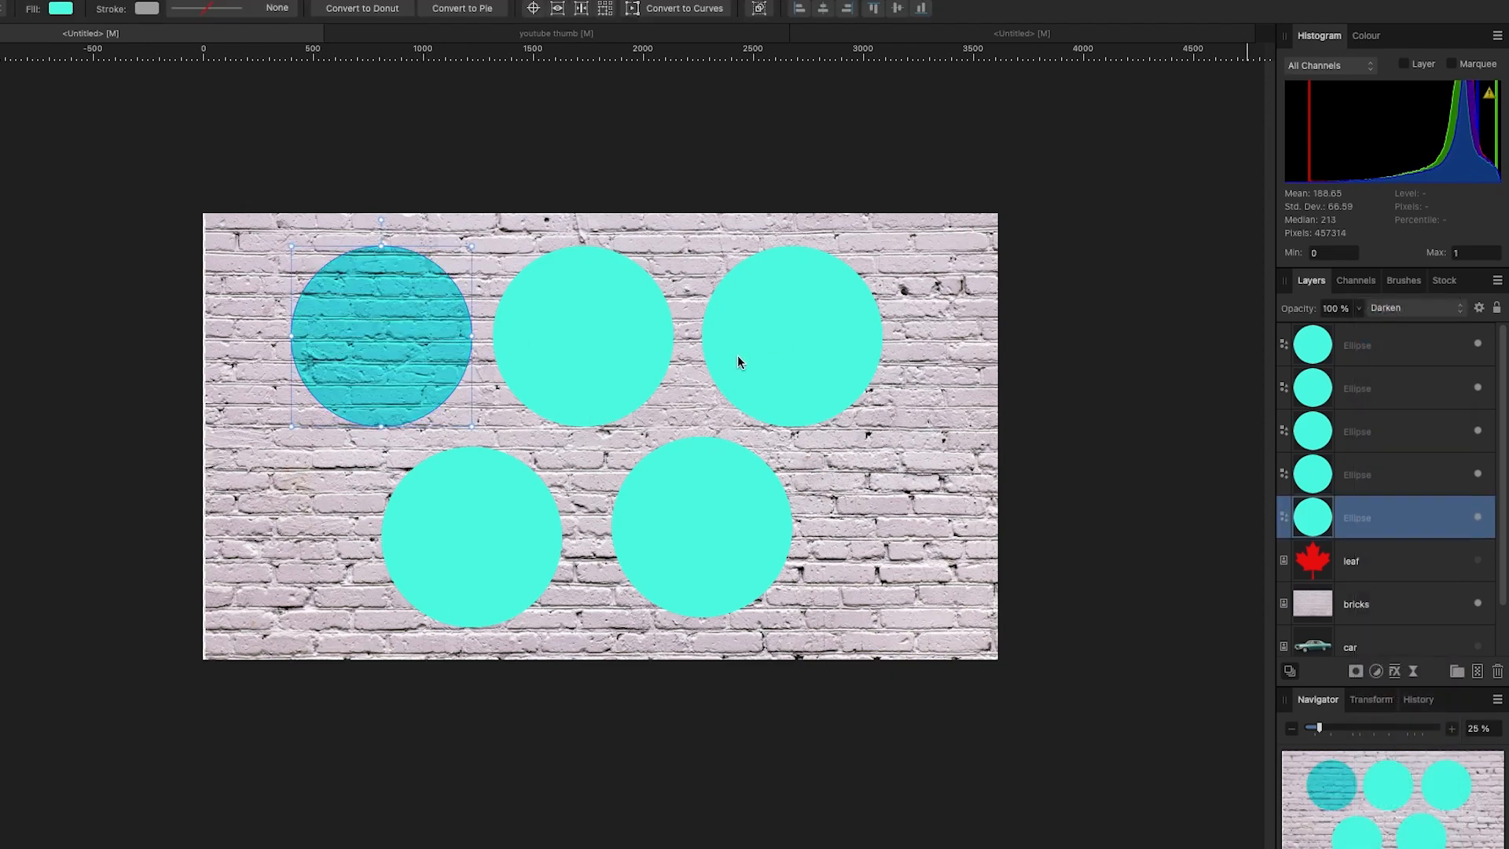
left_click(1409, 307)
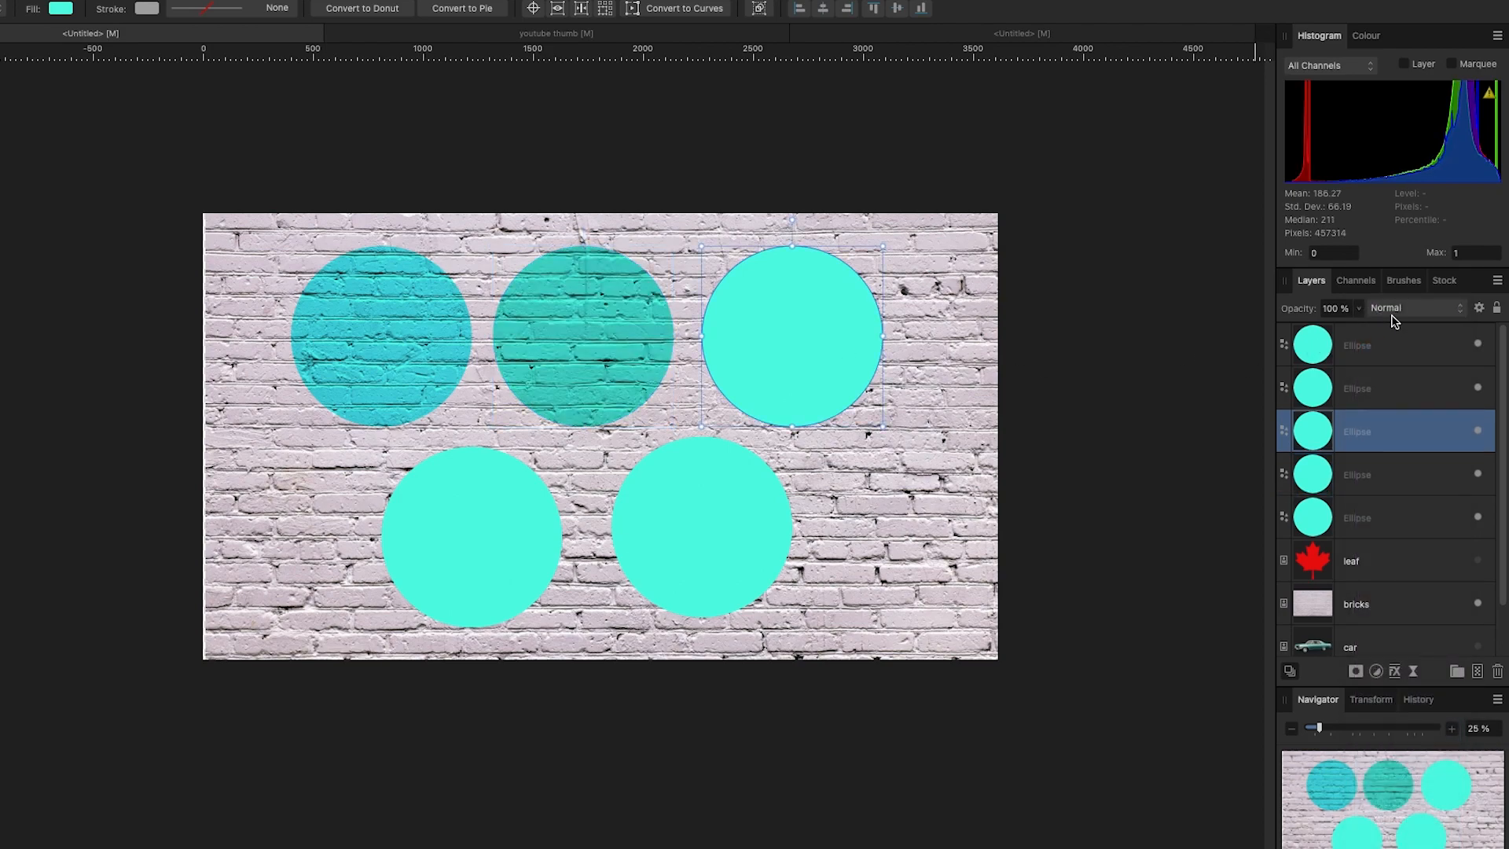
left_click(1414, 308)
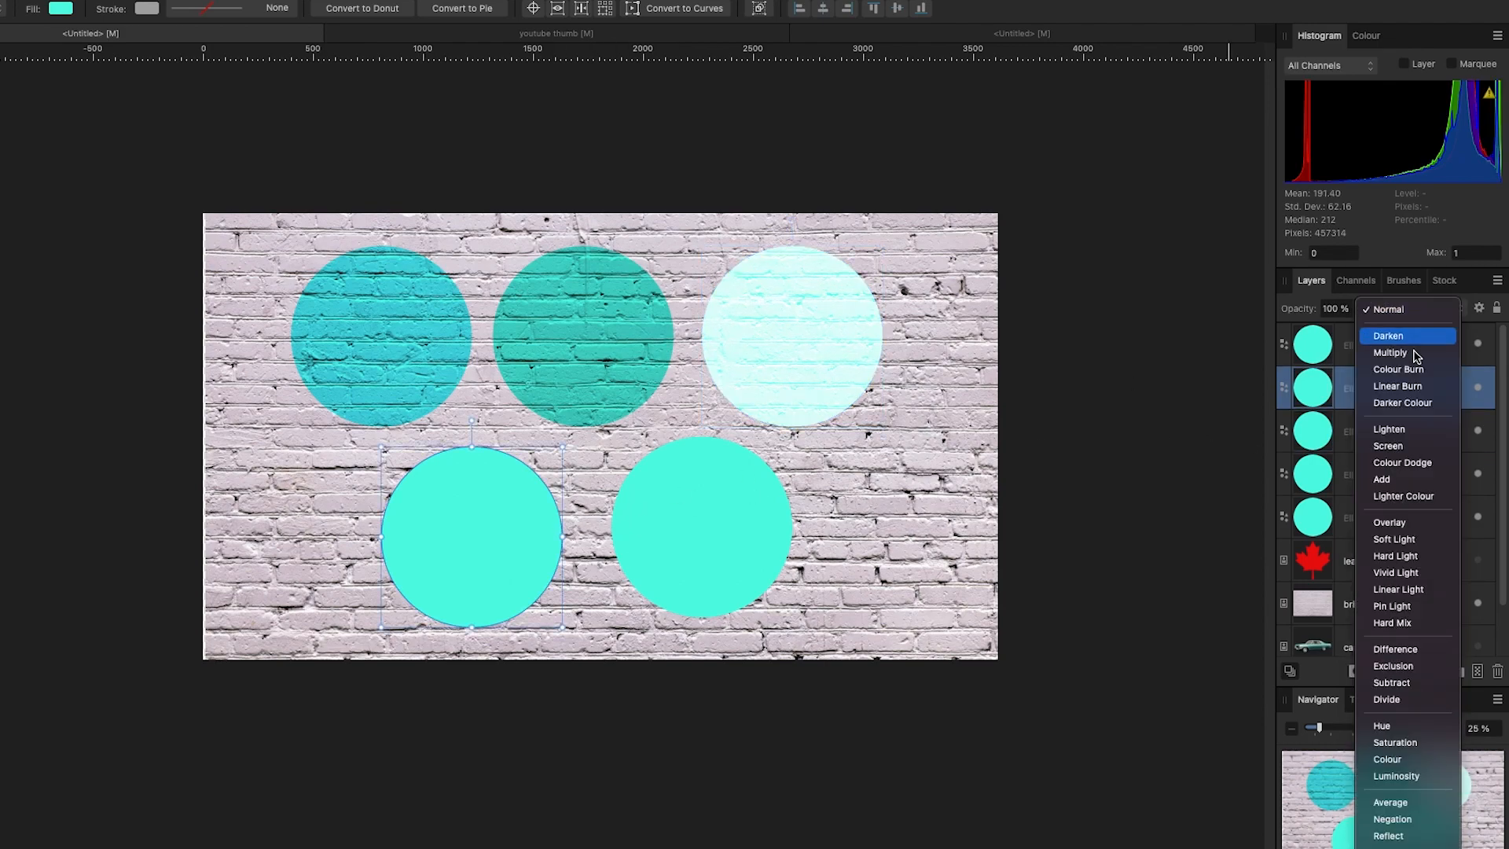
mouse_move(1395, 555)
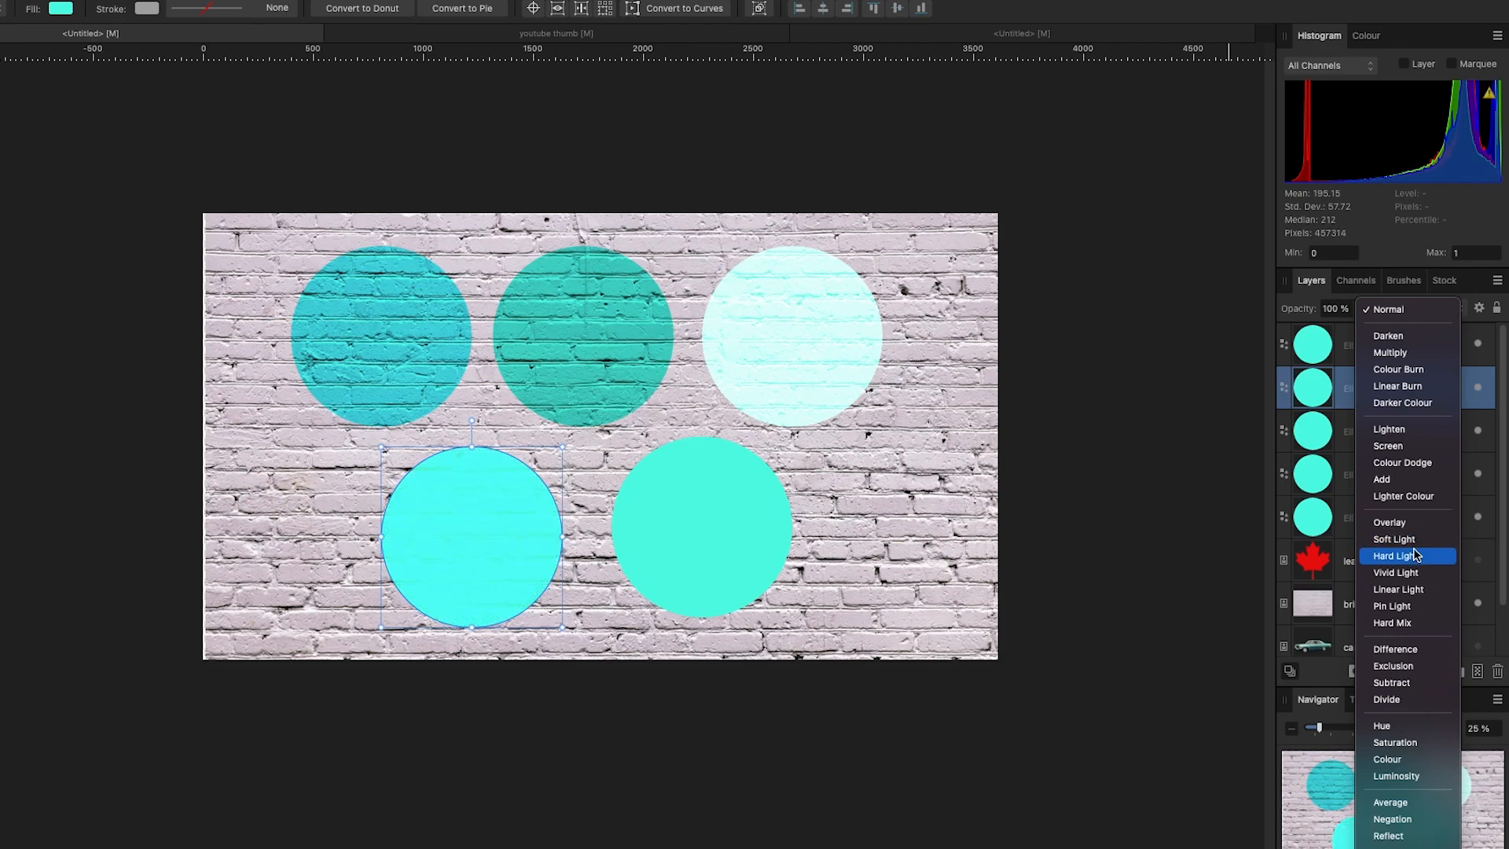
mouse_move(1390, 622)
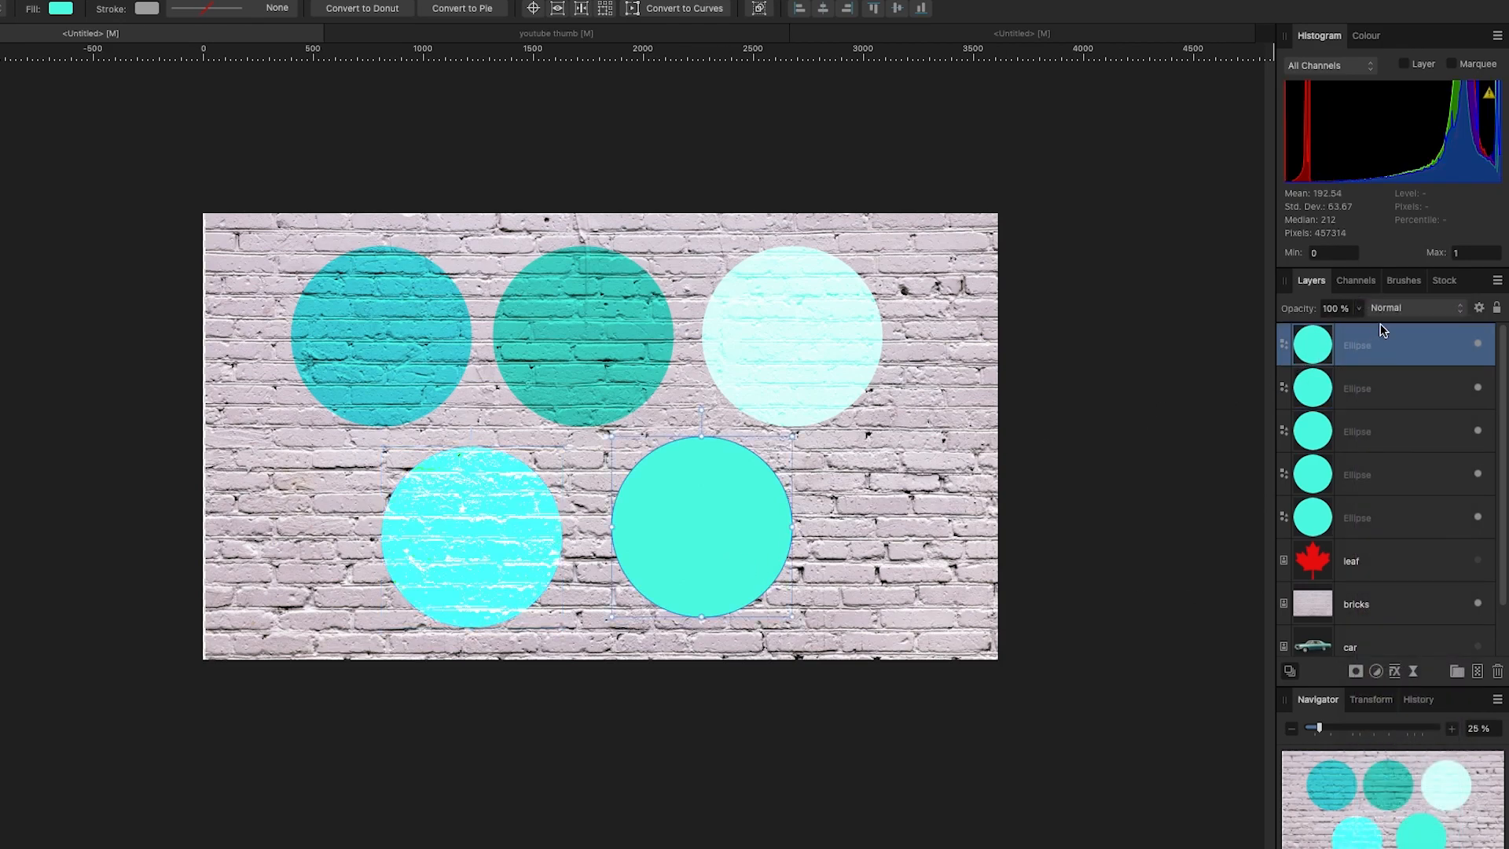
left_click(1411, 307)
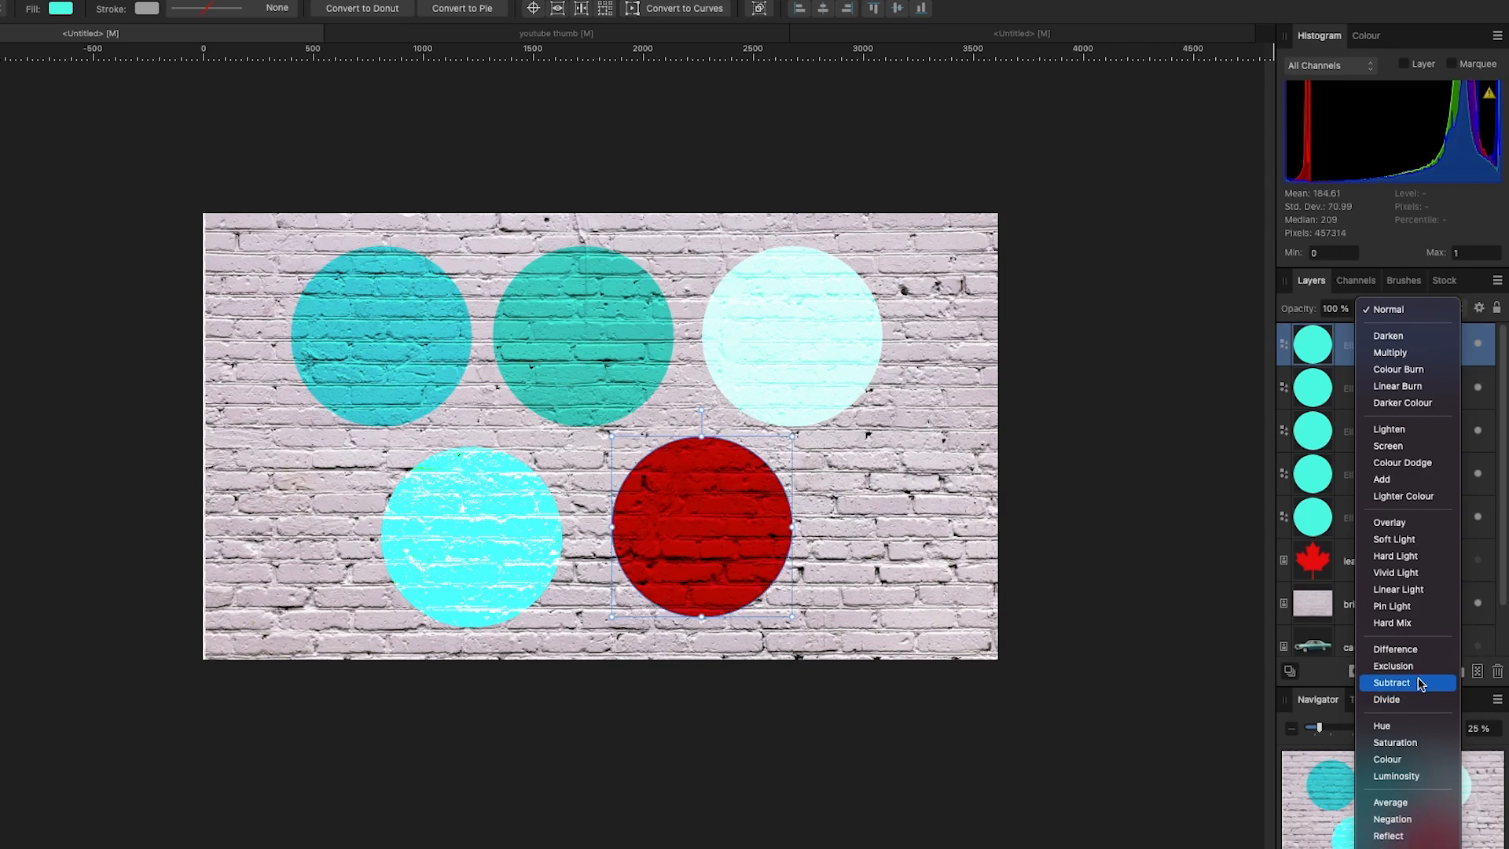
left_click(1386, 758)
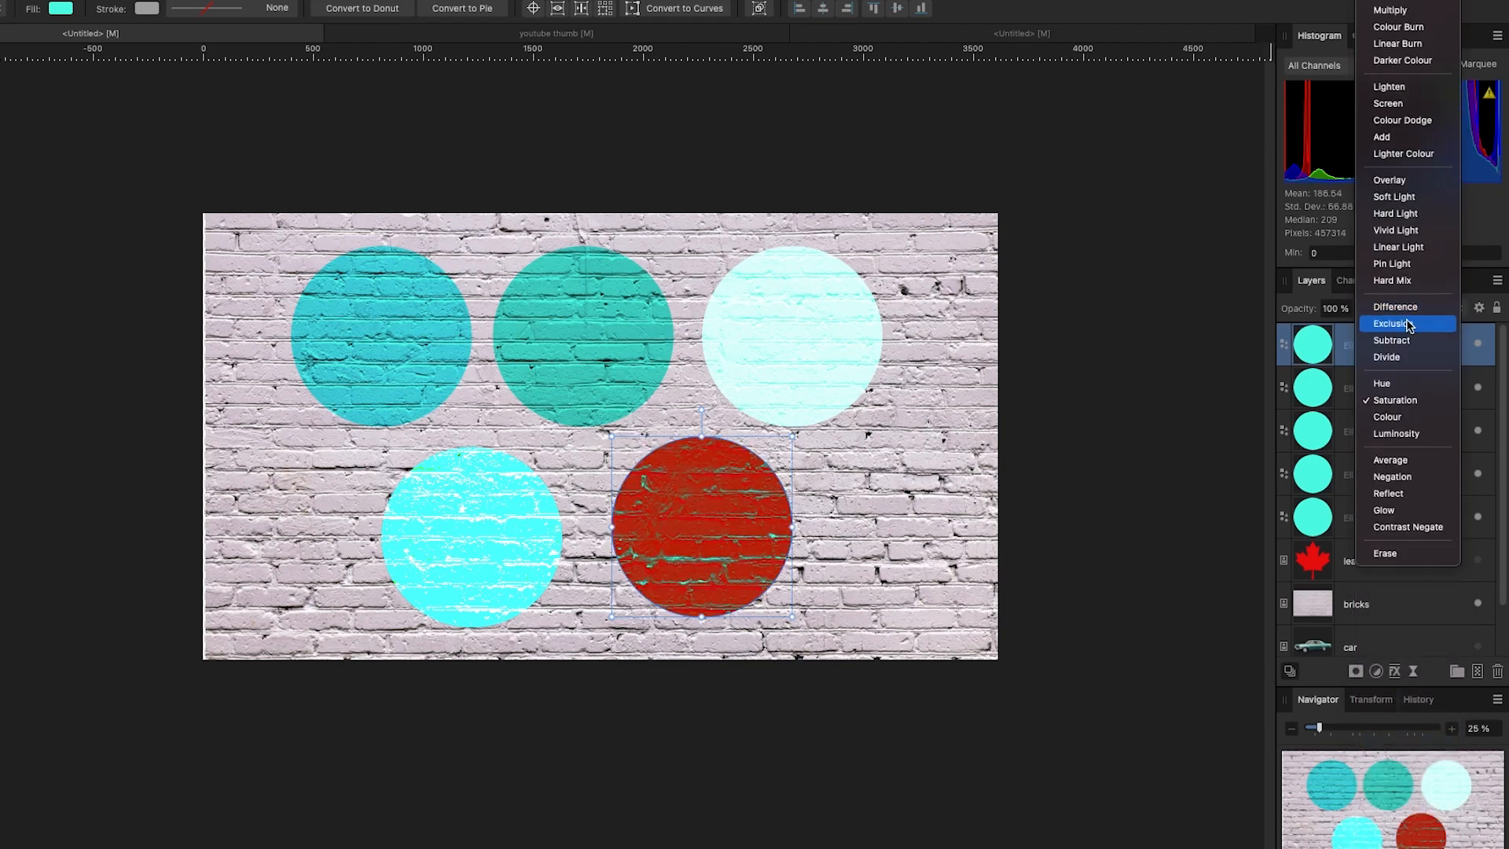
left_click(1389, 340)
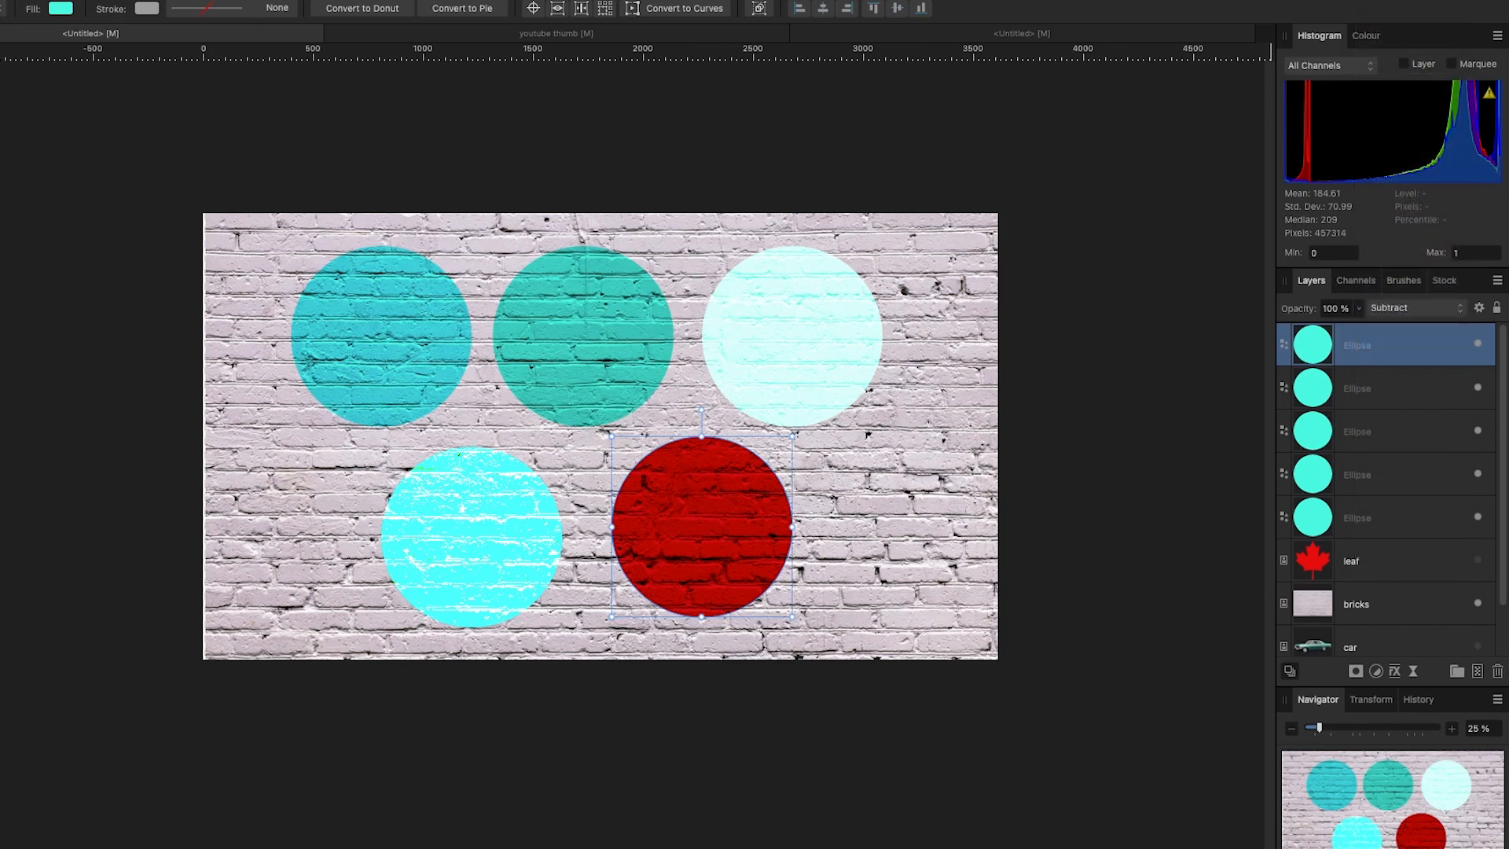
left_click(245, 365)
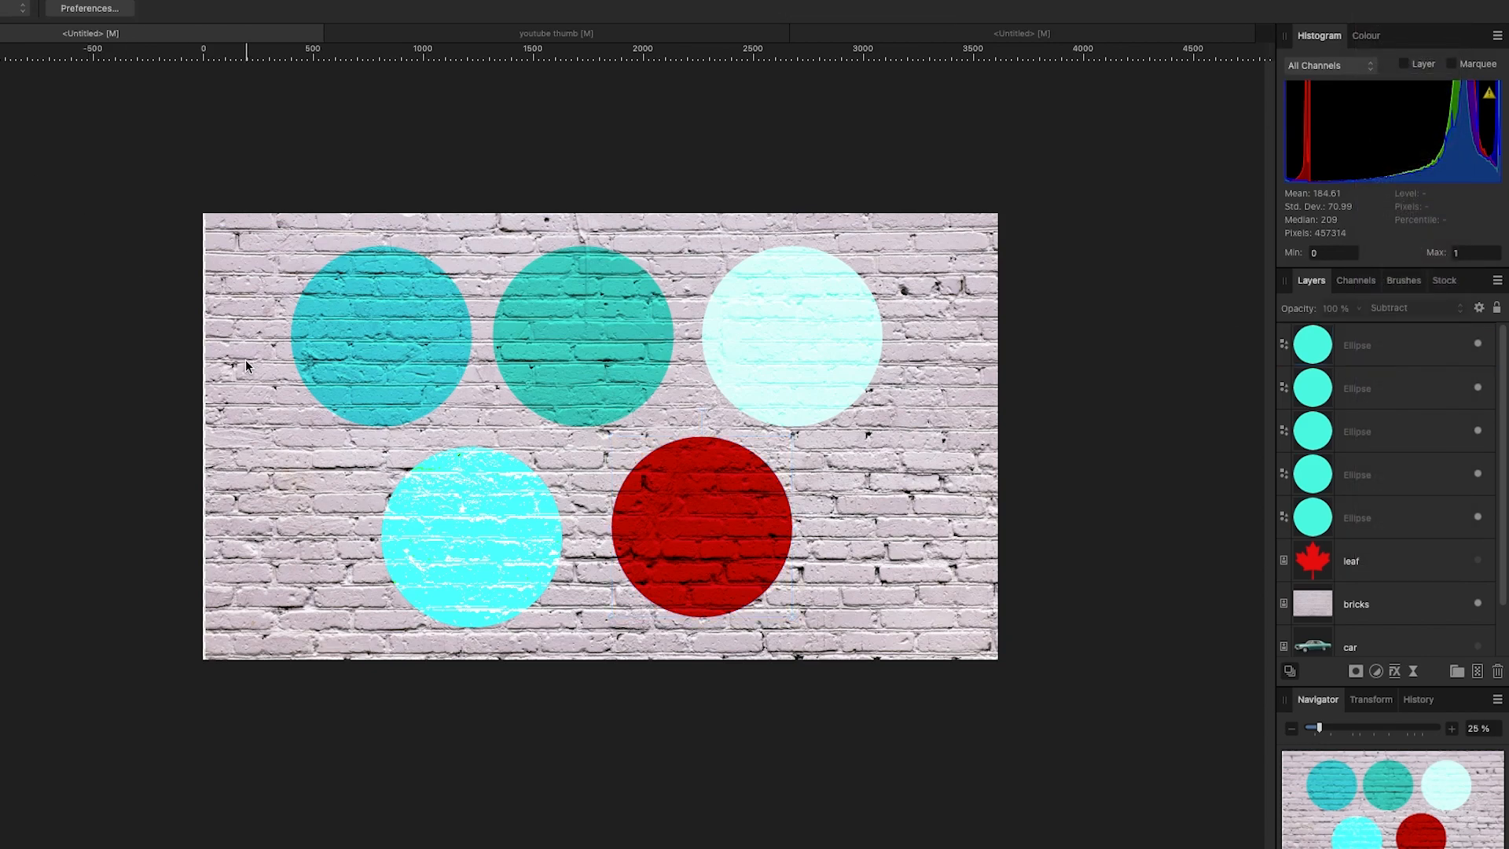
mouse_move(428, 294)
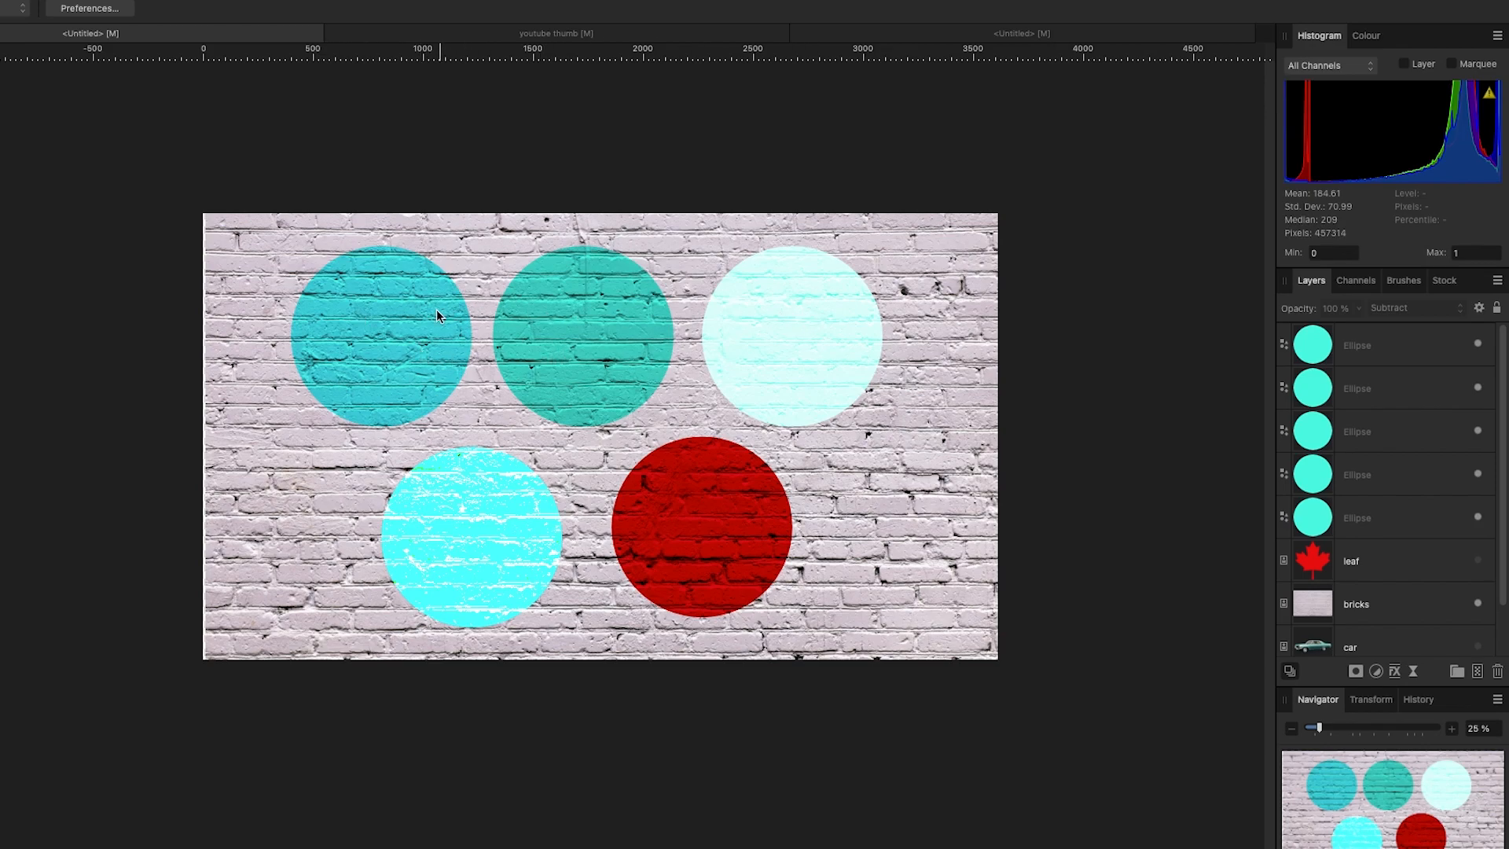
mouse_move(511, 510)
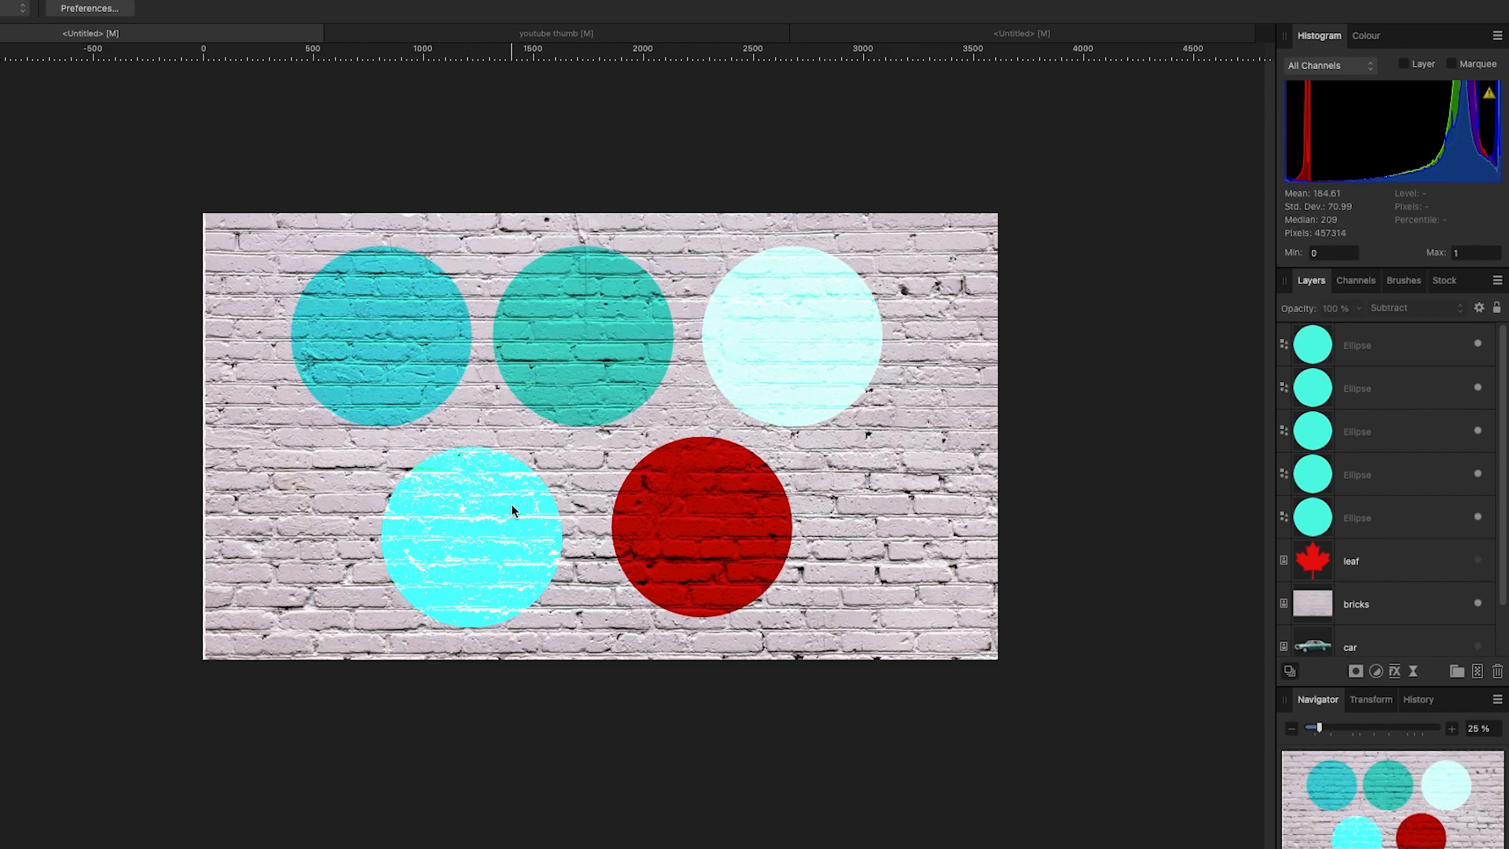
mouse_move(527, 385)
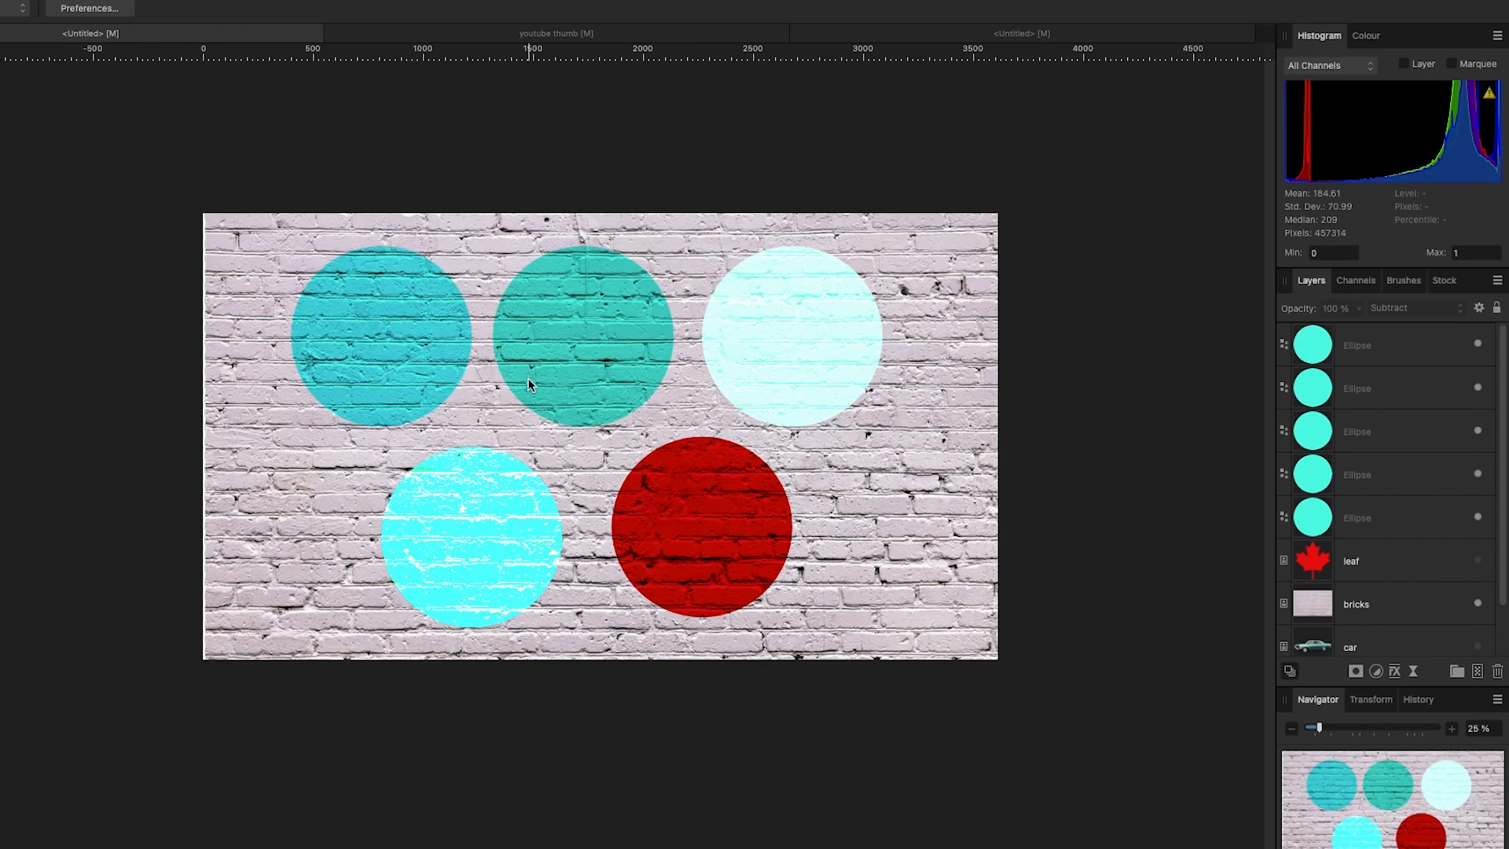
mouse_move(416, 428)
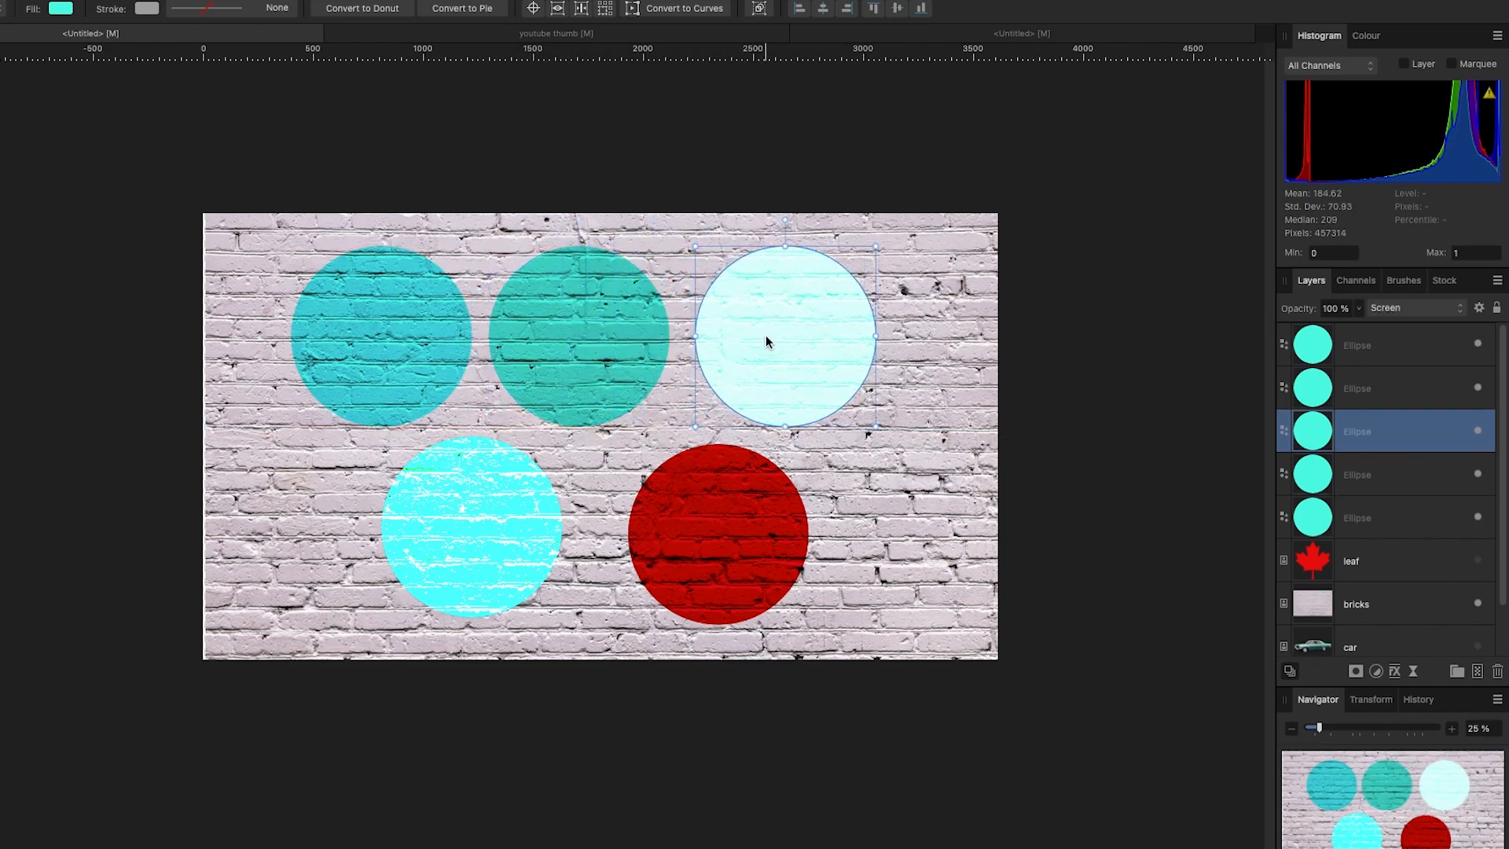
mouse_move(1392, 351)
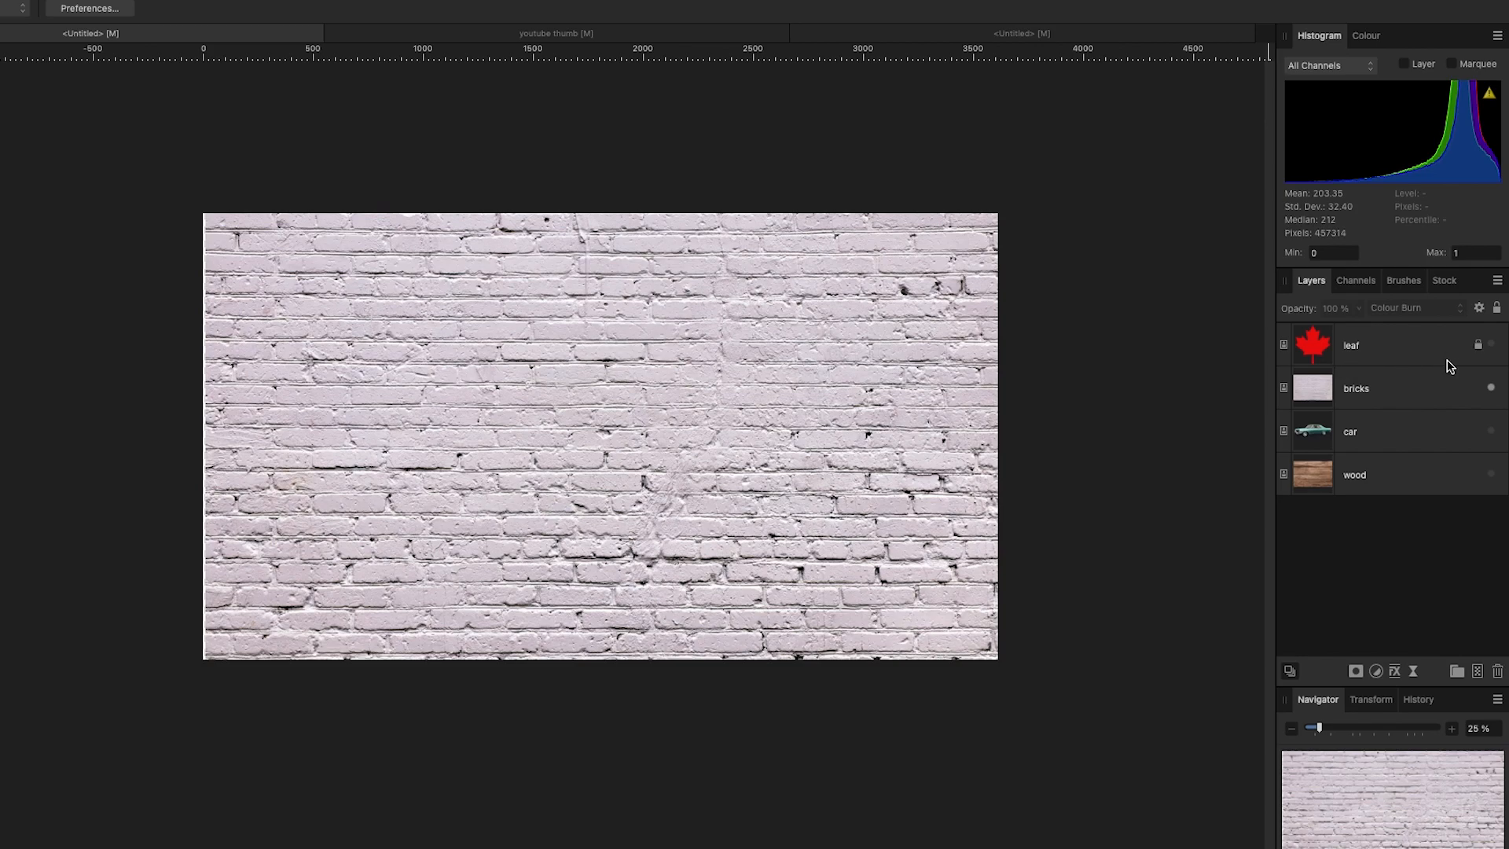
- Reset the maple leaf to Normal, then blend it into the bricks with Colour Burn
left_click(1351, 344)
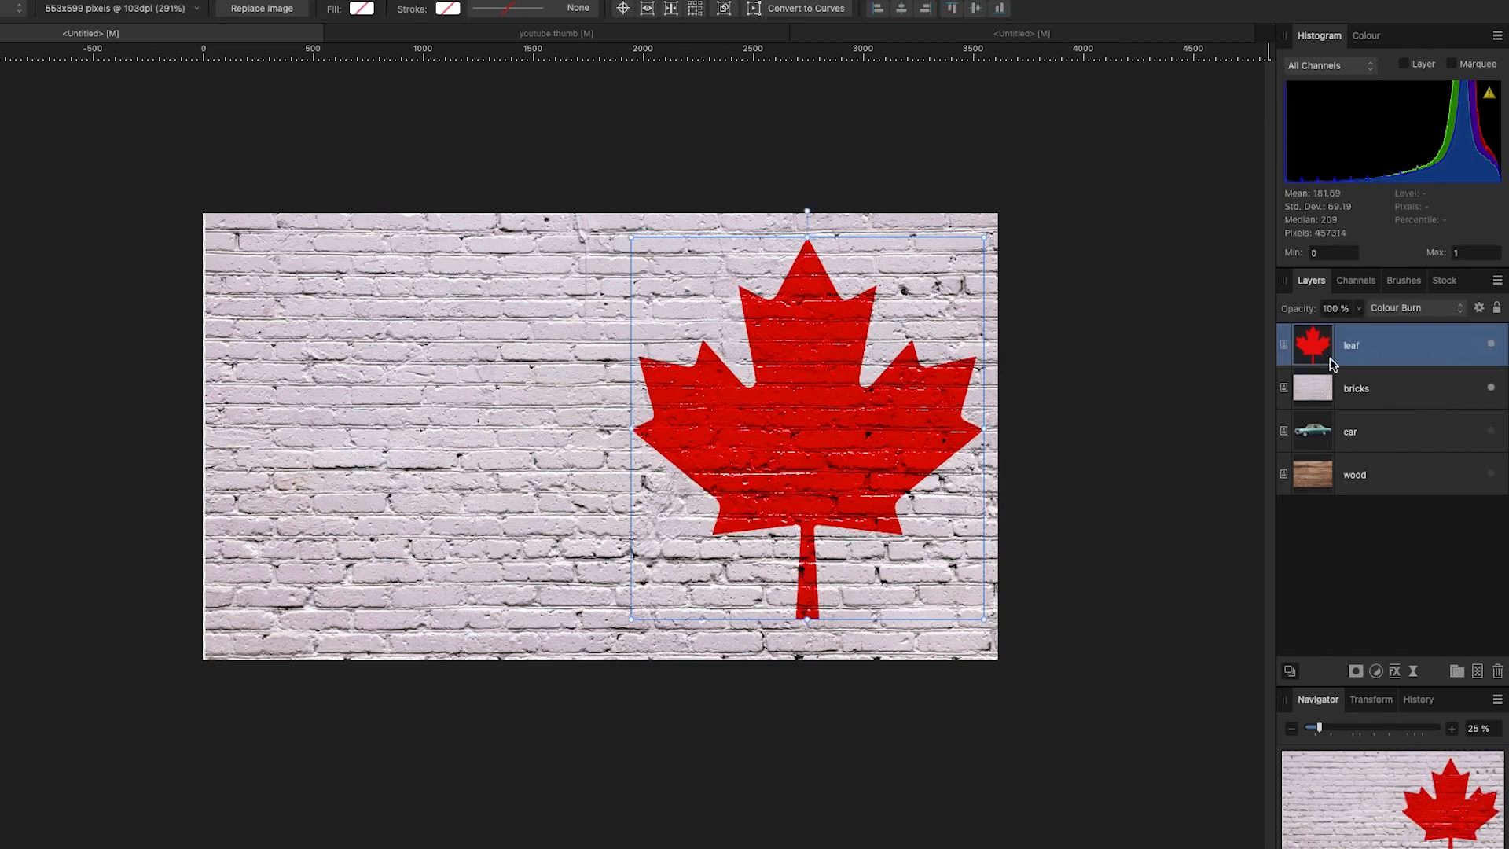
left_click(1414, 308)
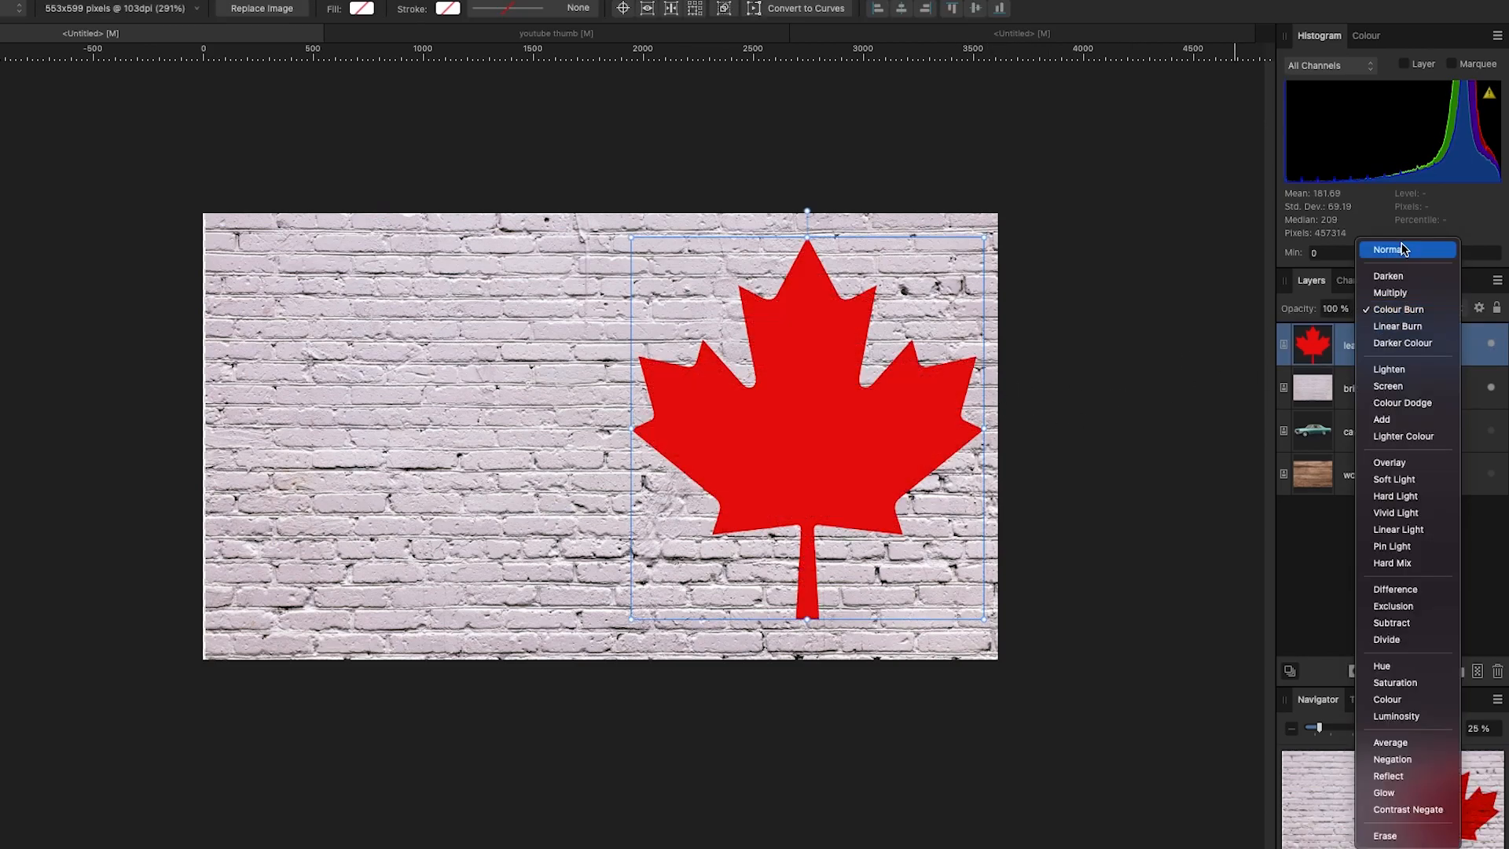
left_click(1387, 249)
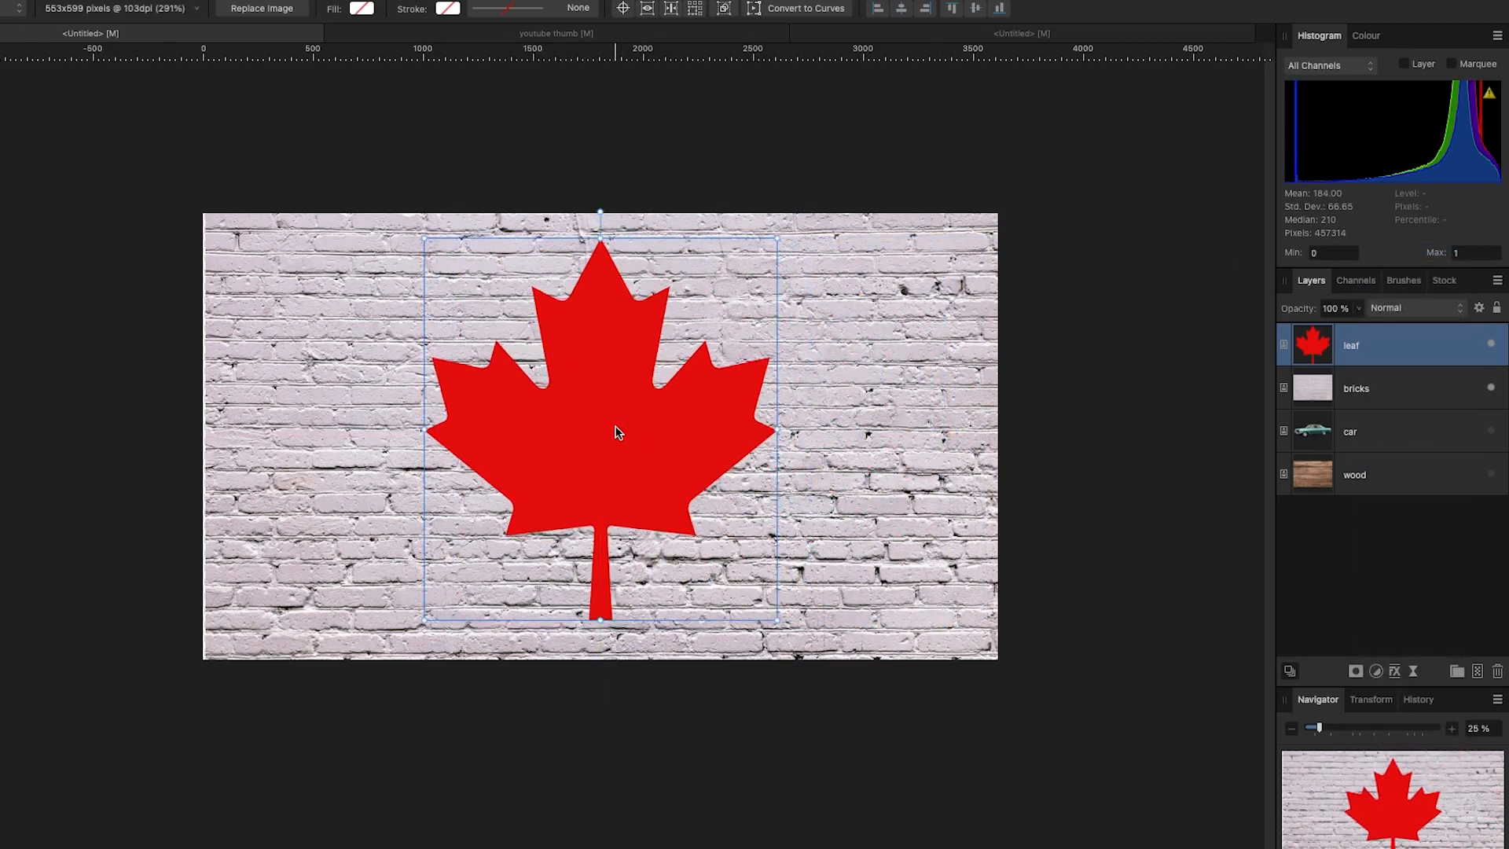
mouse_move(616, 433)
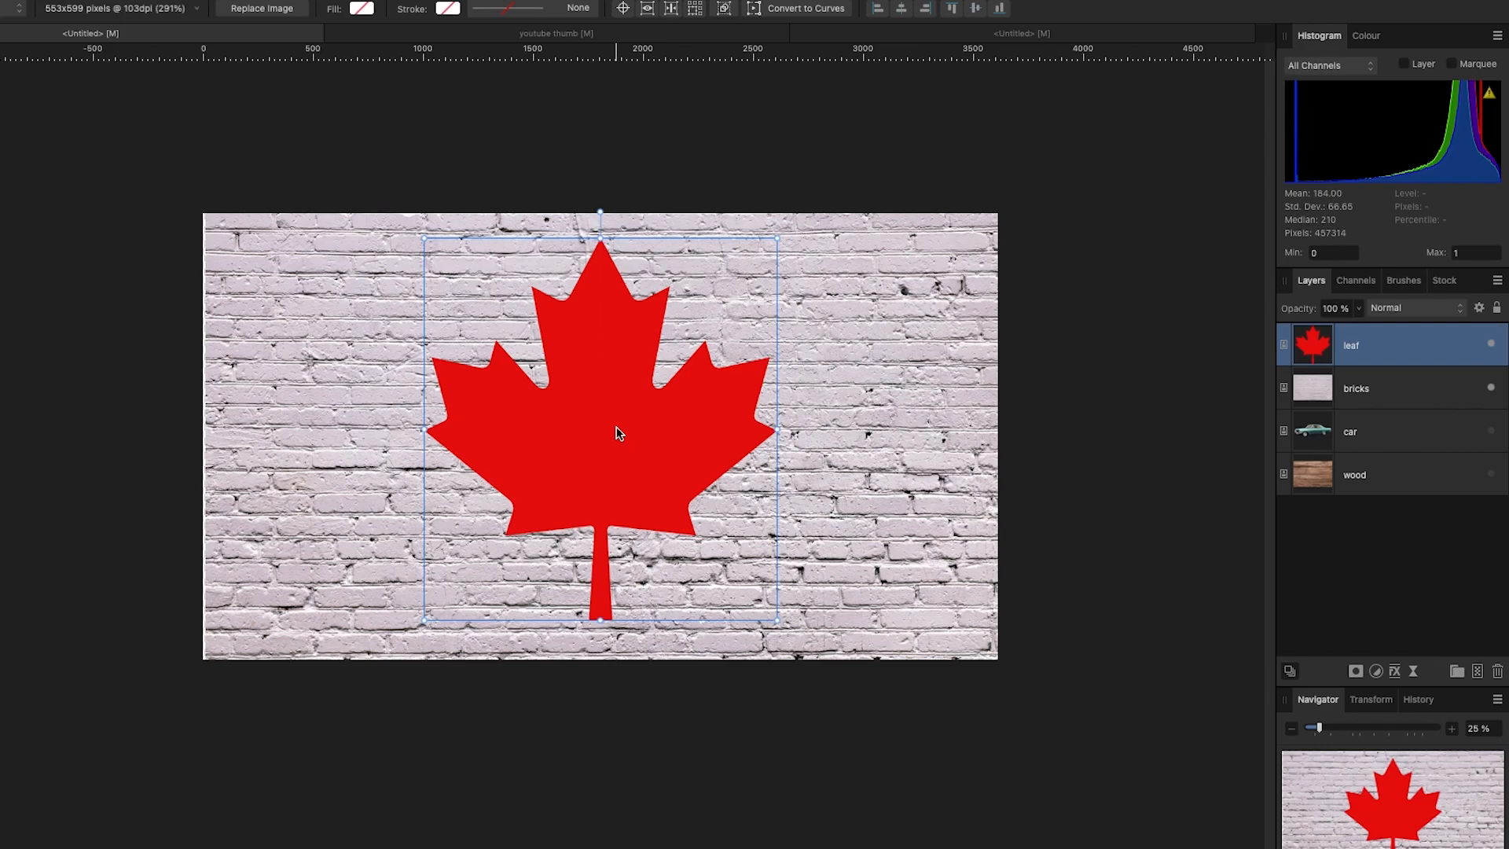
mouse_move(1012, 425)
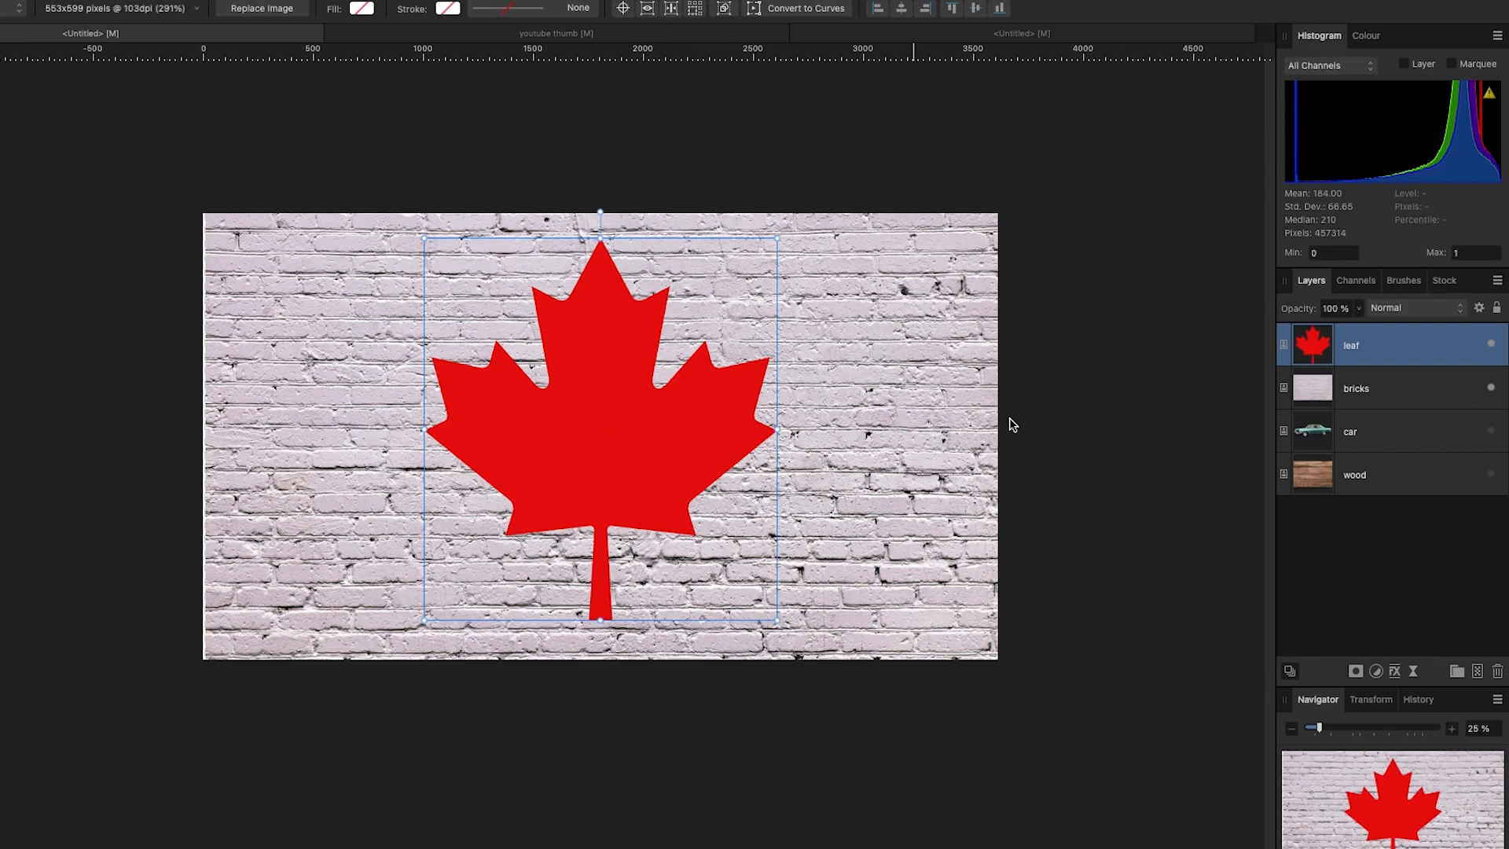
mouse_move(1456, 316)
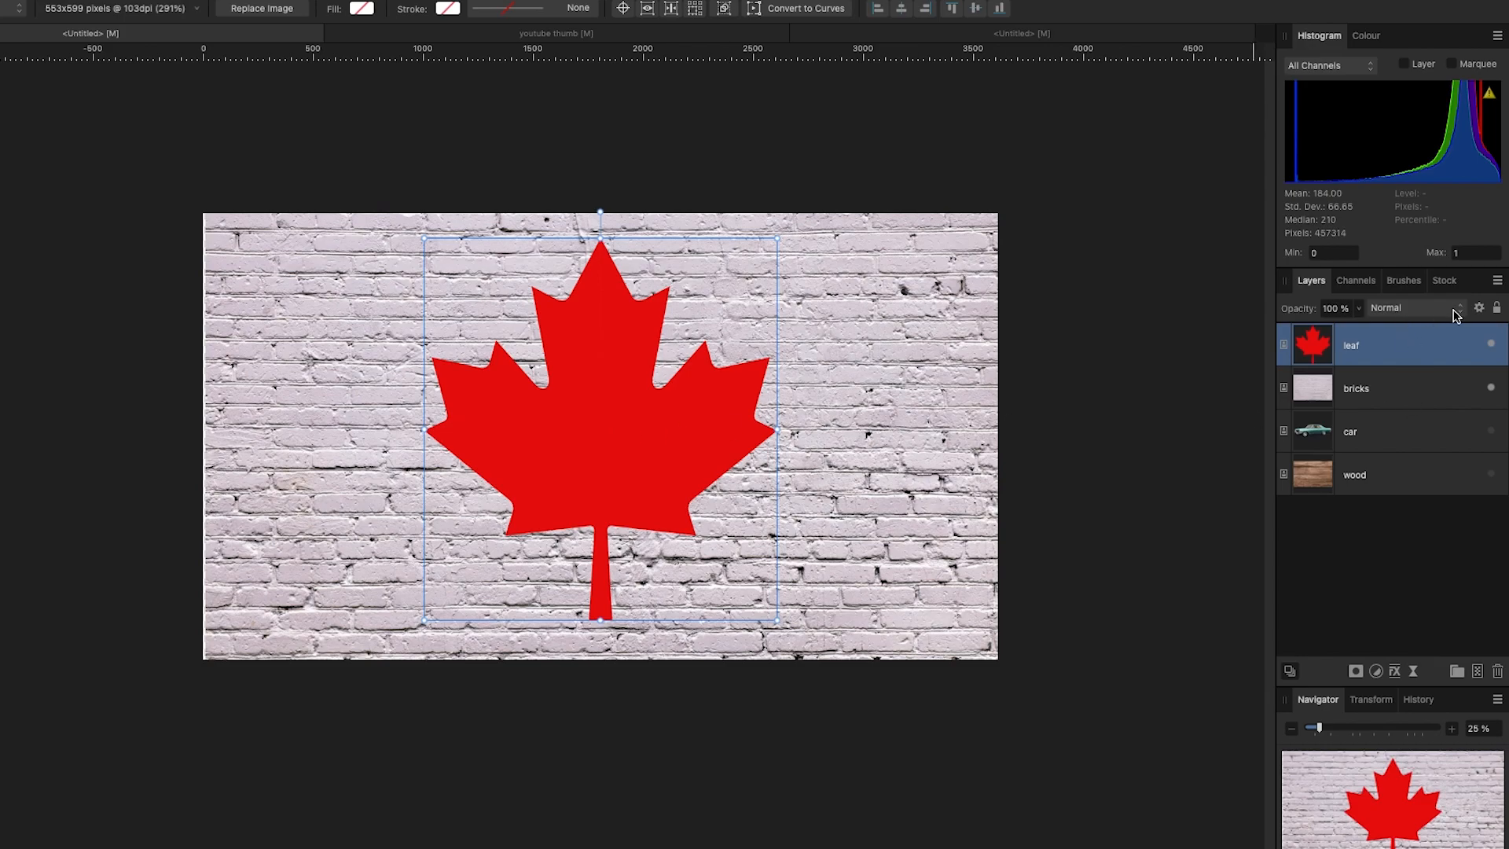
mouse_move(1432, 335)
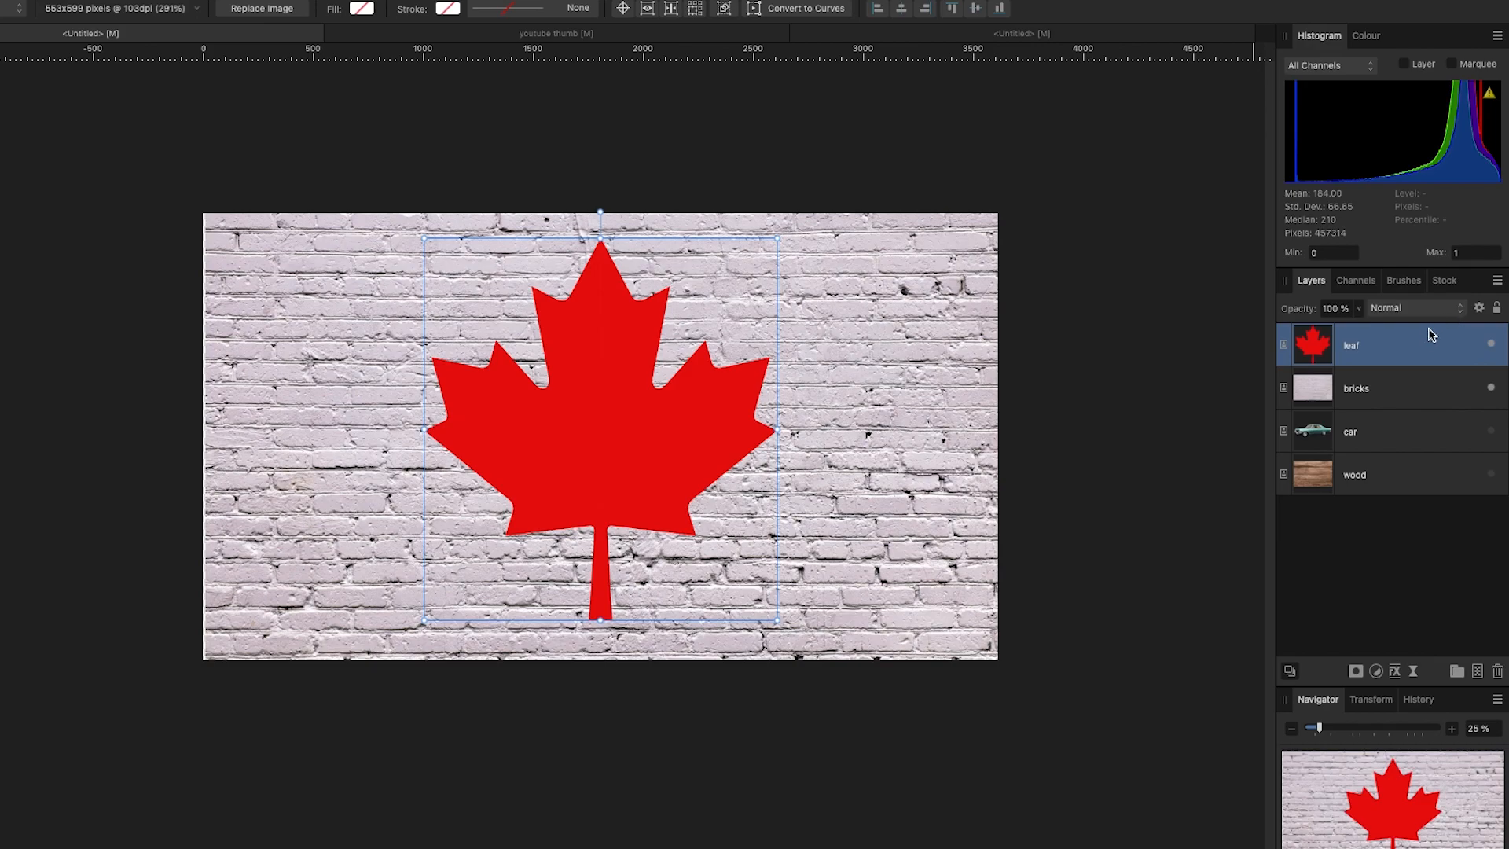
left_click(1409, 308)
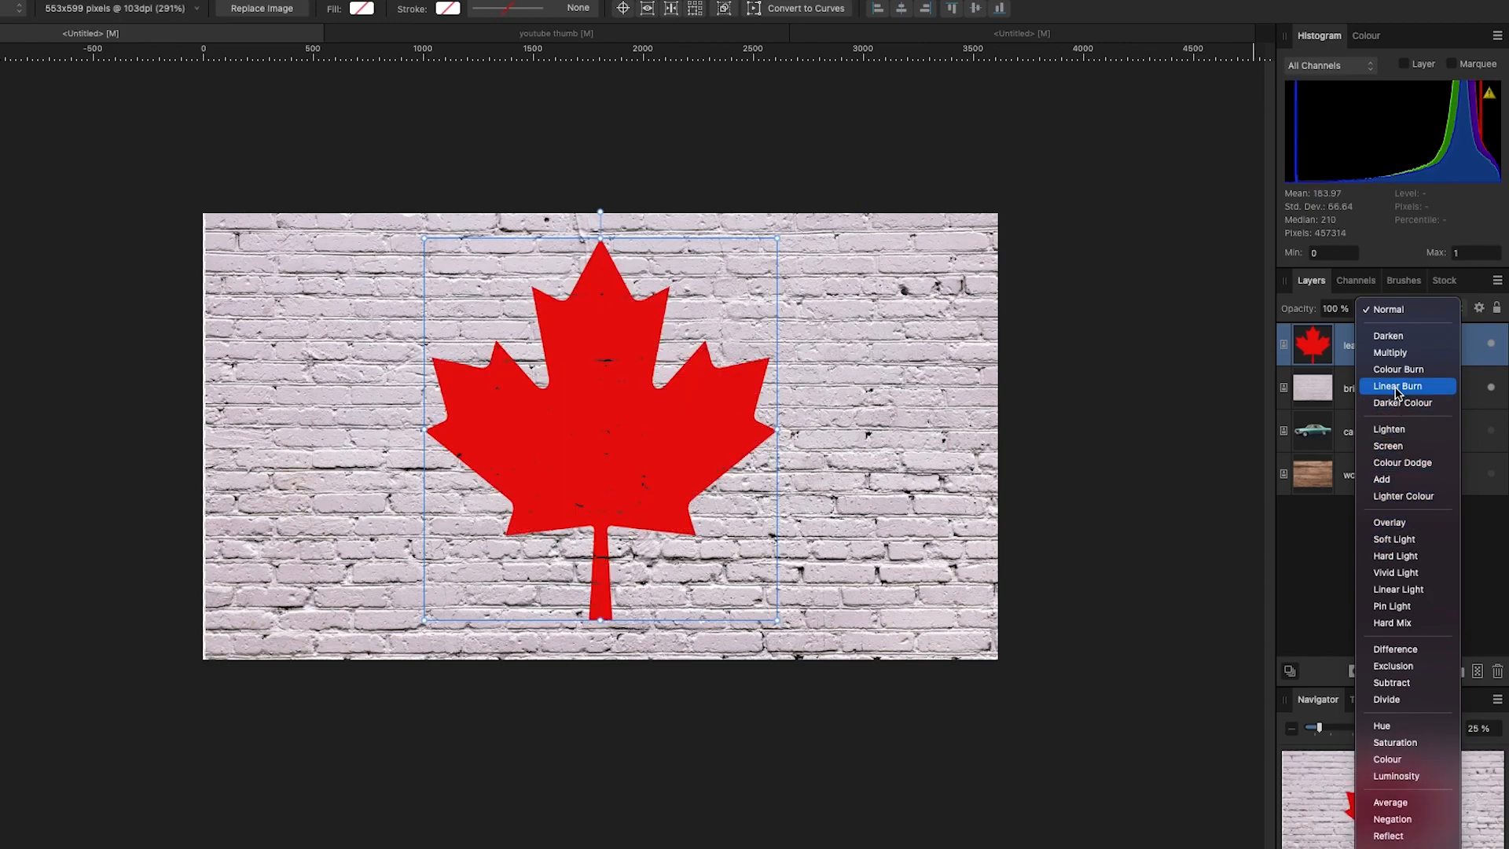
left_click(1398, 369)
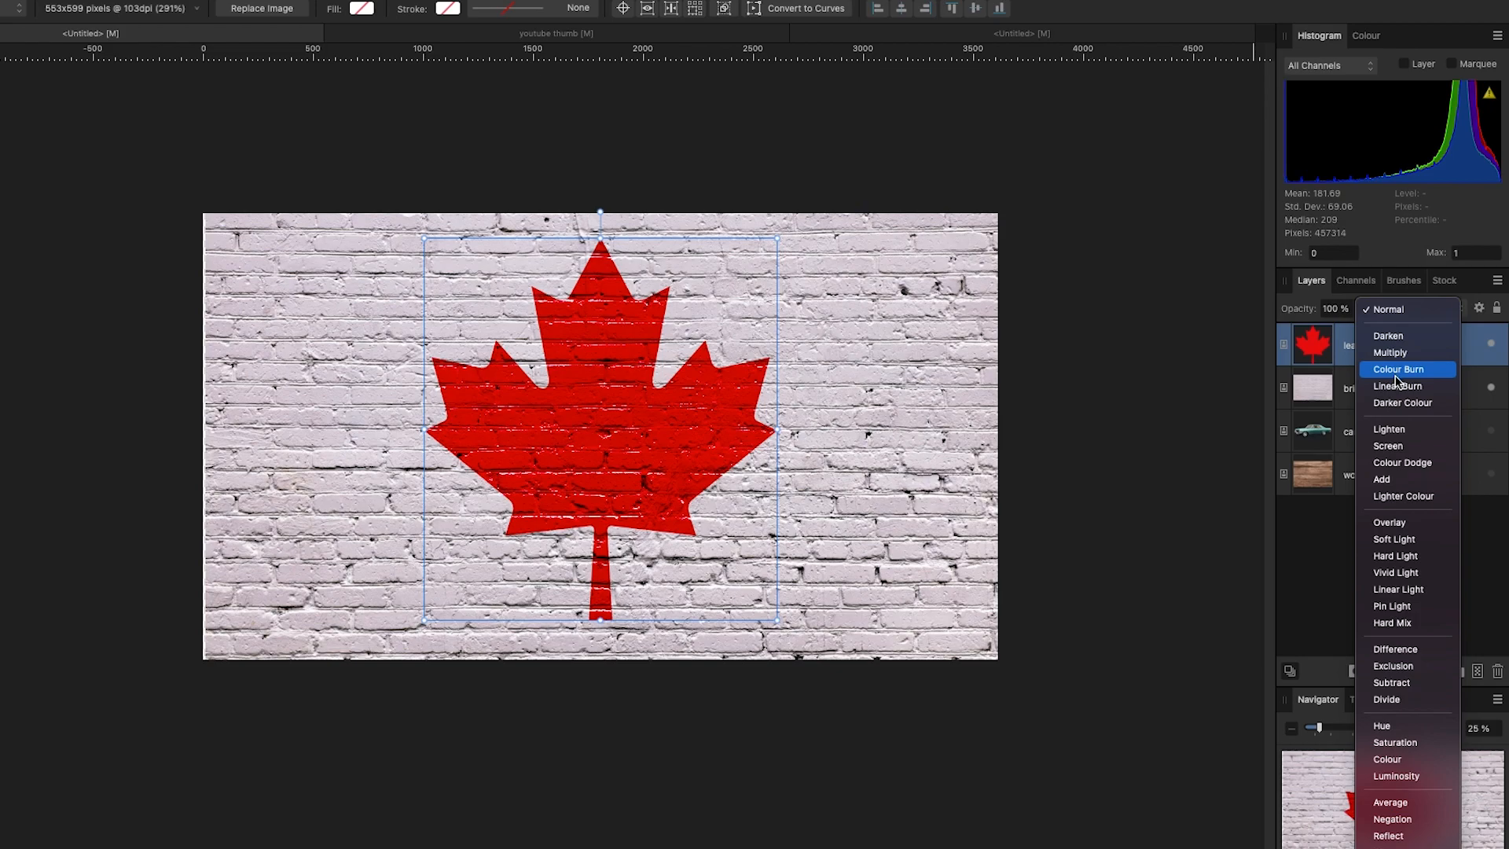
mouse_move(1397, 376)
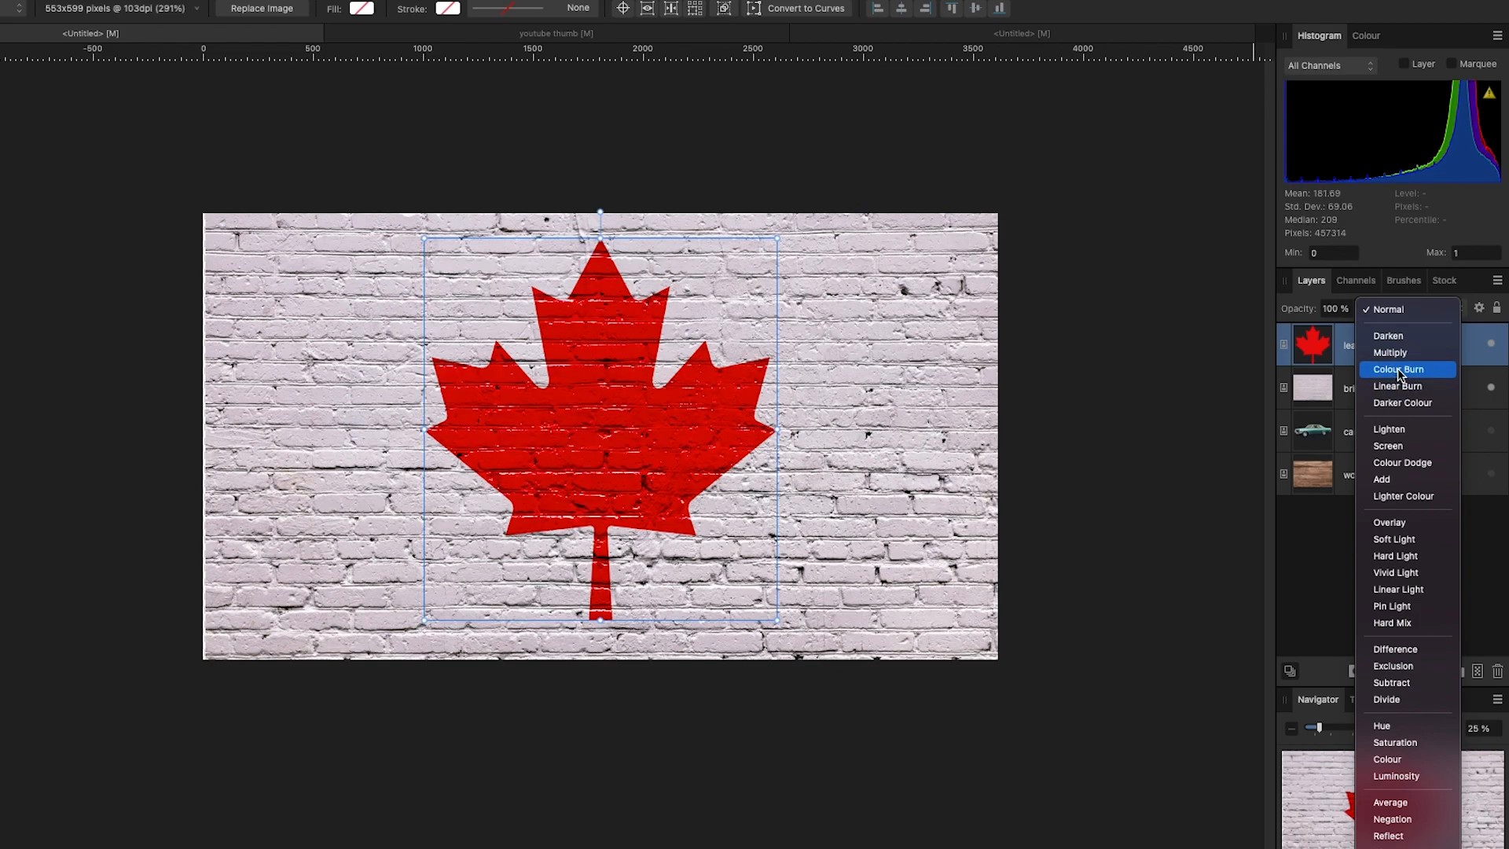
left_click(1401, 369)
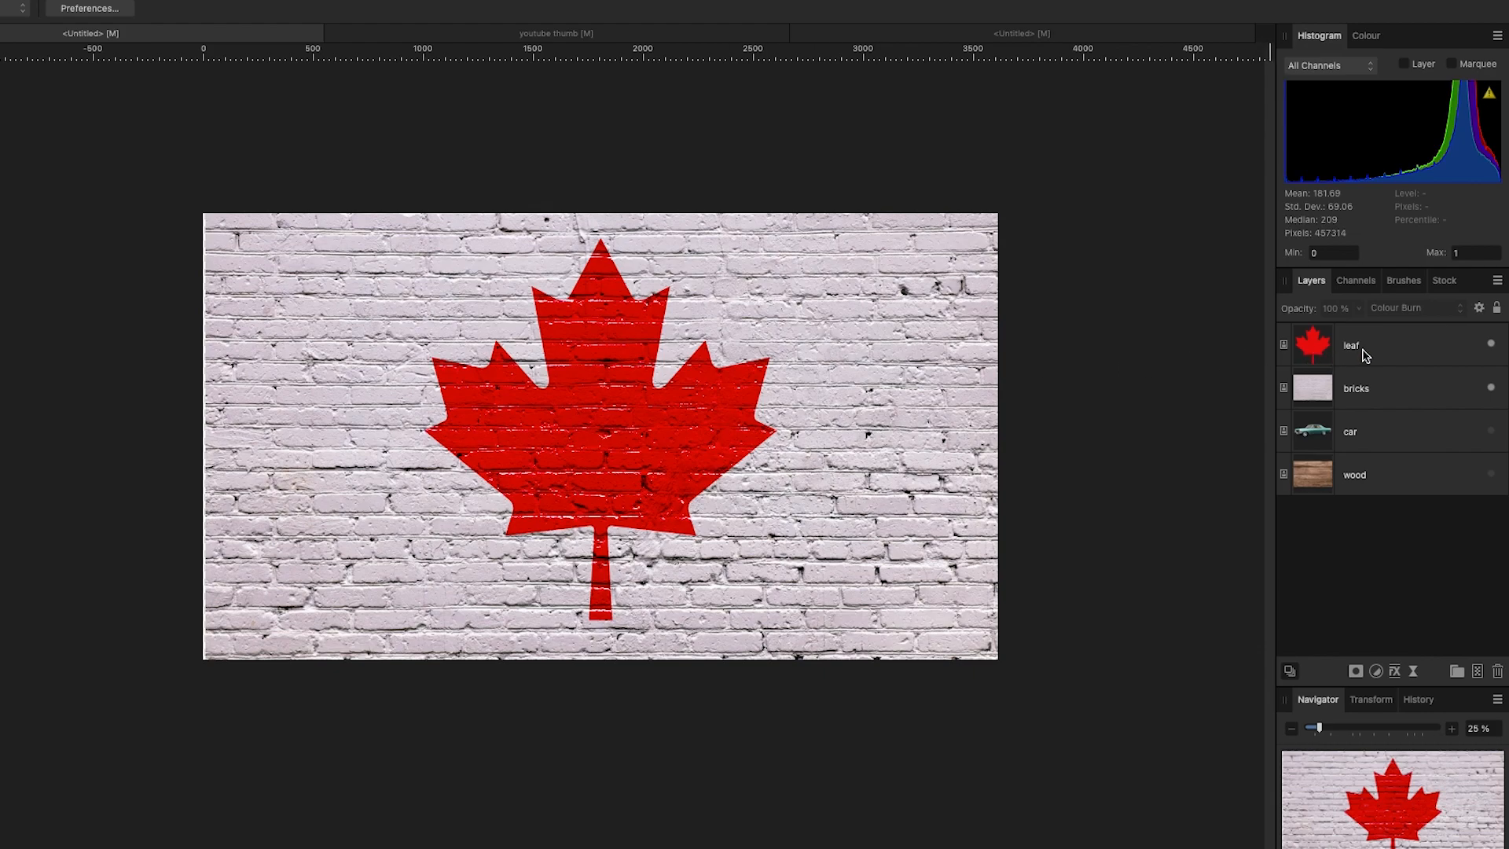
- Select the maple leaf and move it to the right half of the wall
left_click(1350, 344)
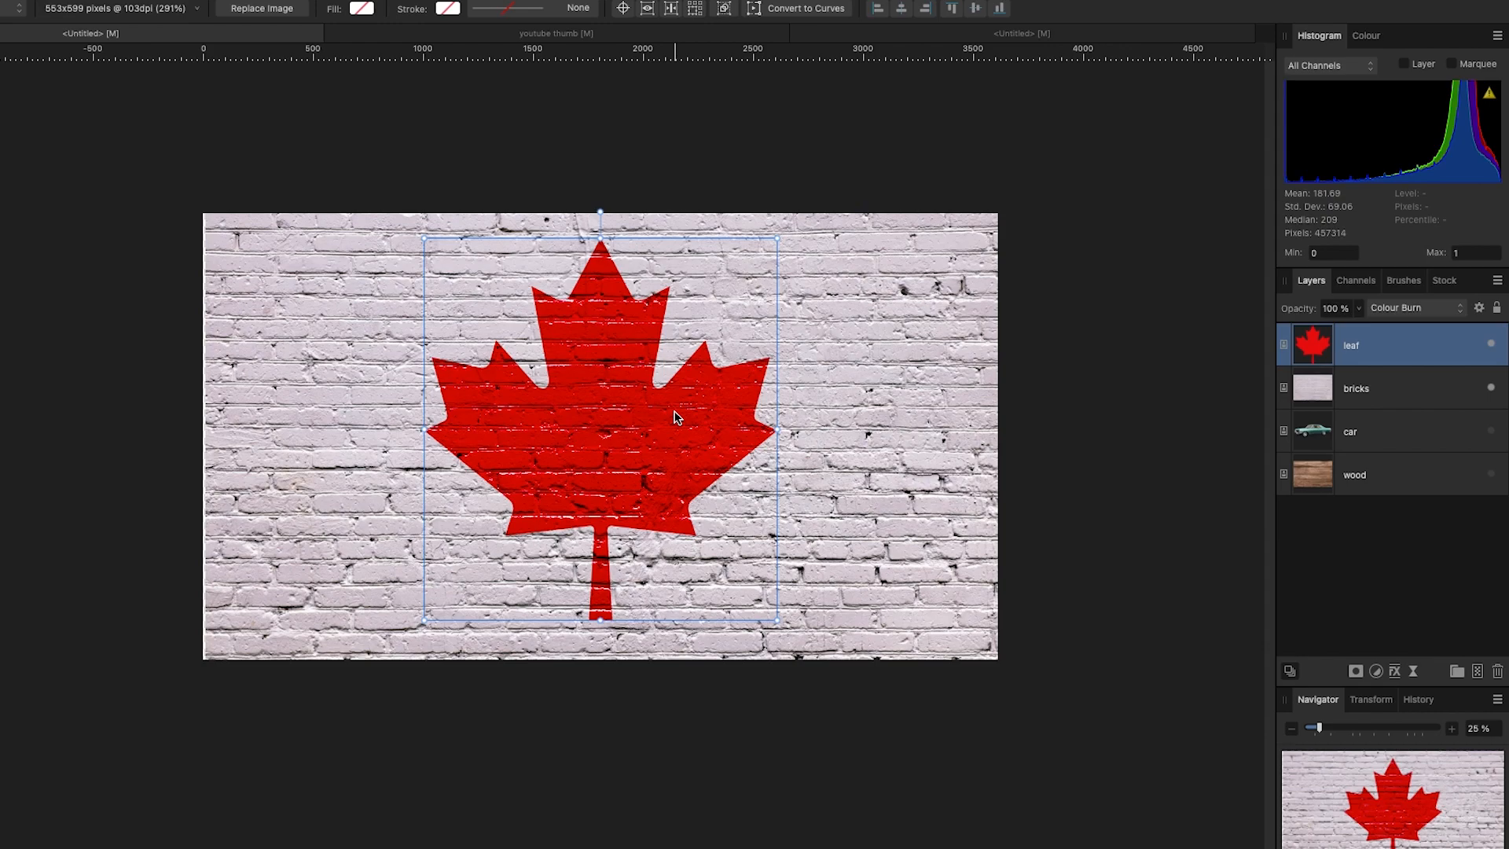
mouse_move(1046, 413)
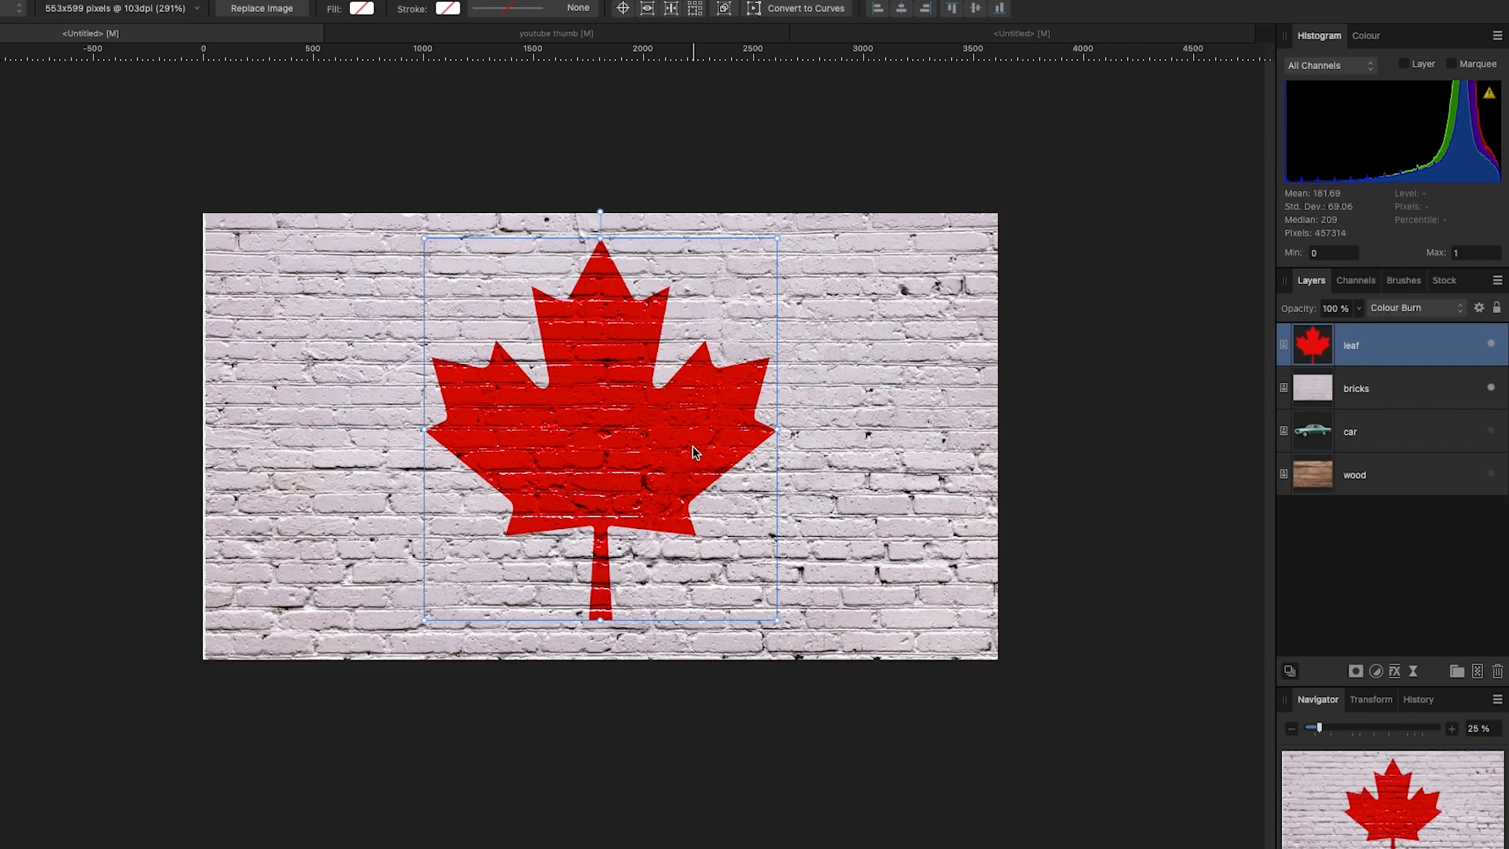
mouse_move(677, 453)
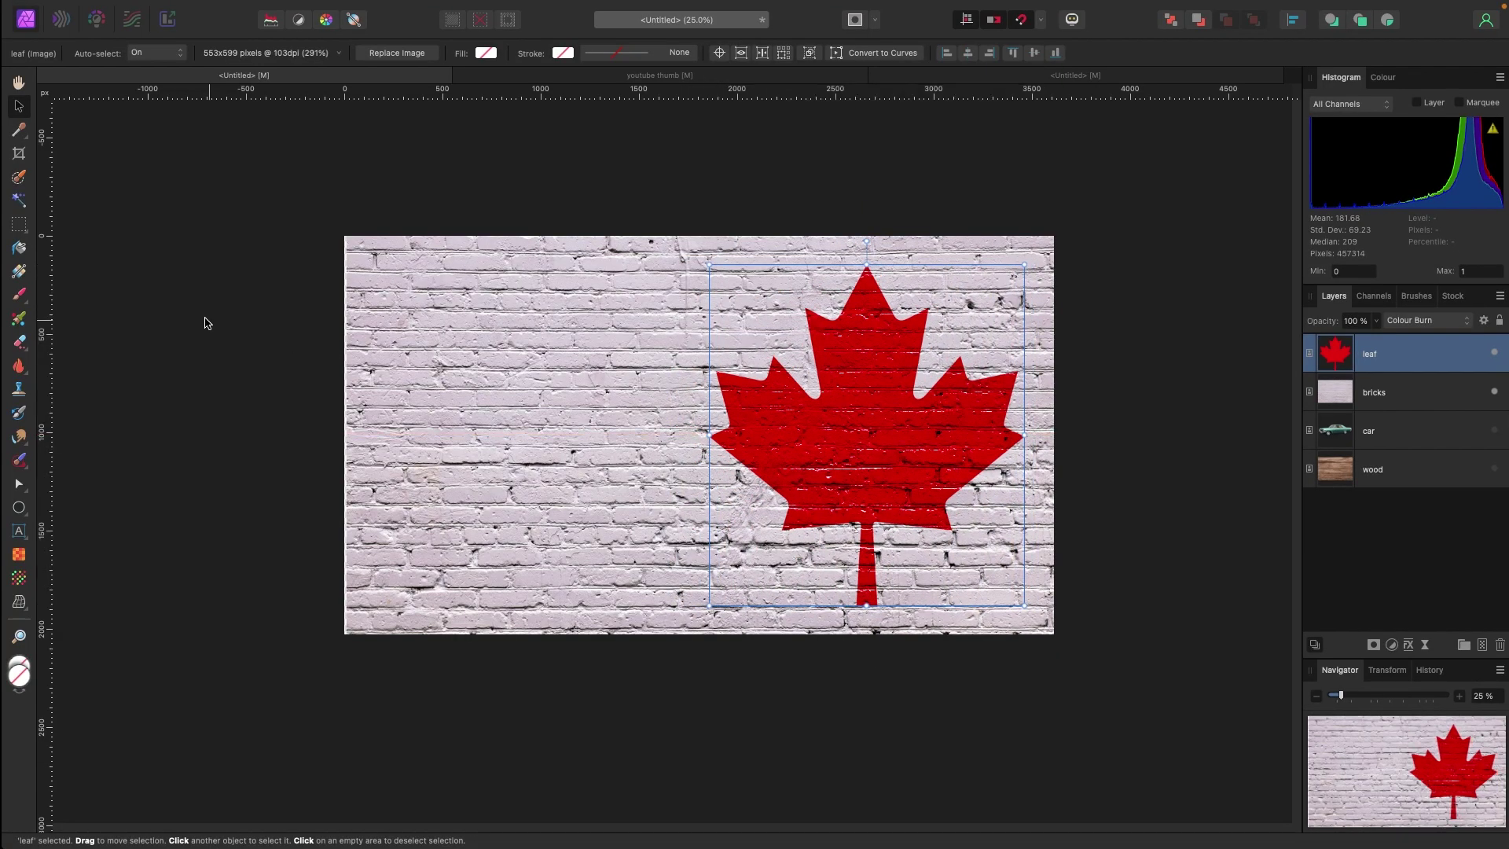
- Add DESIGN text on the left with the Artistic Text Tool and colour it red
left_click(18, 531)
type("DESIGN")
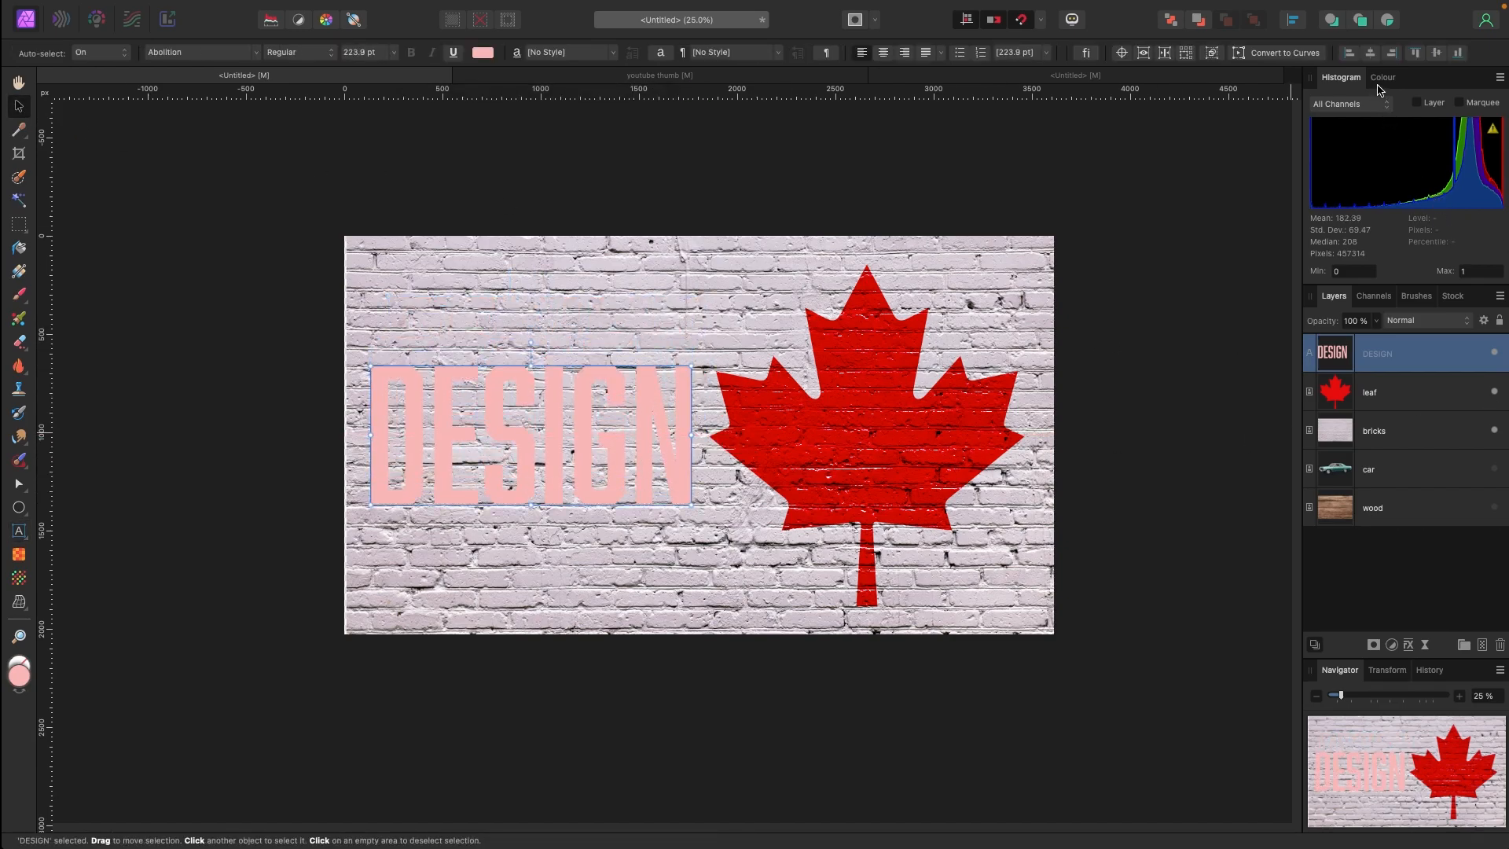
left_click(1383, 77)
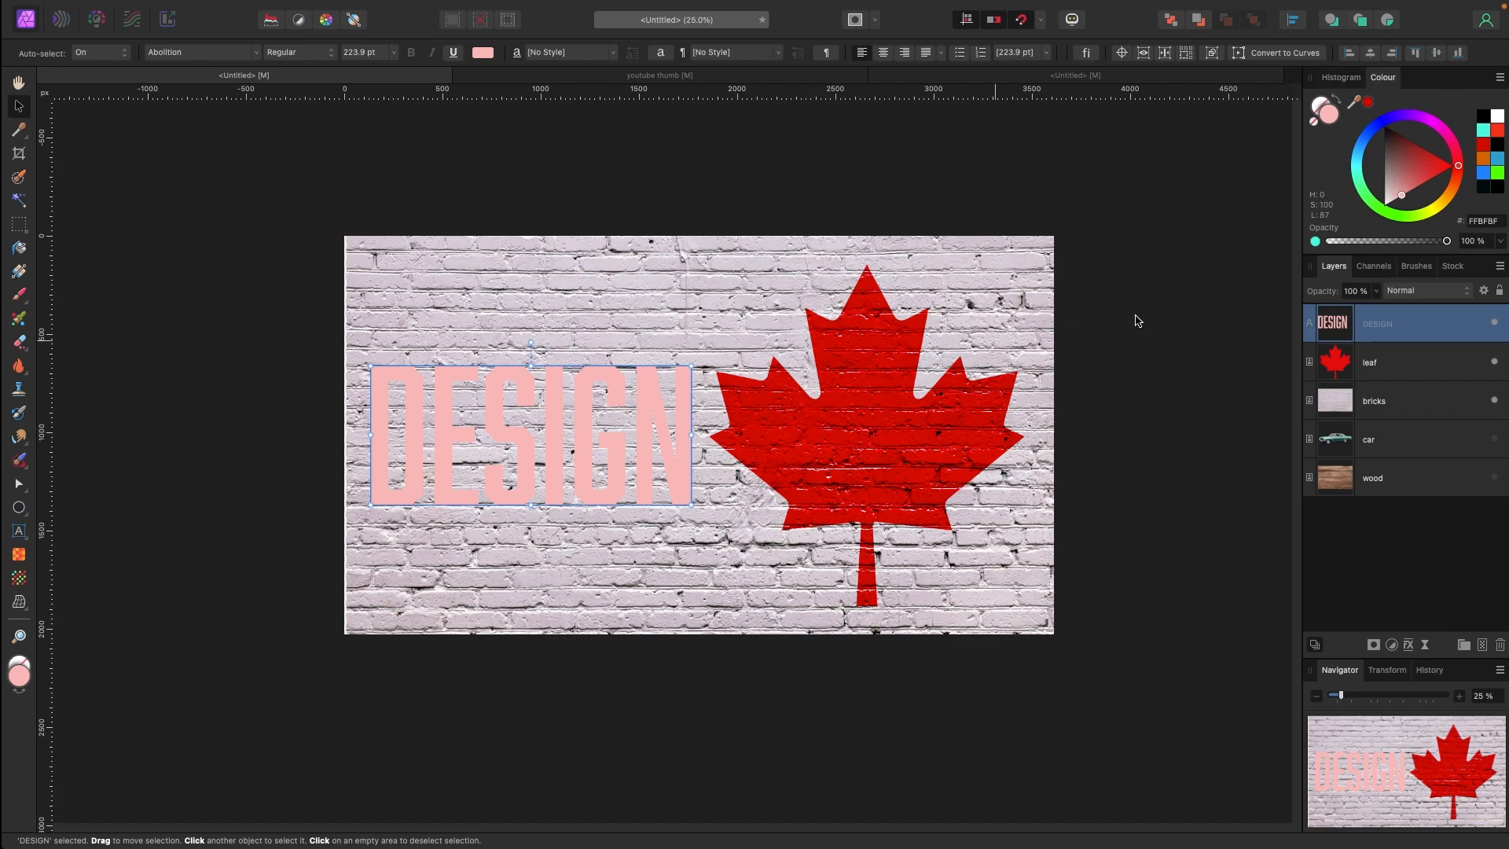
mouse_move(862, 401)
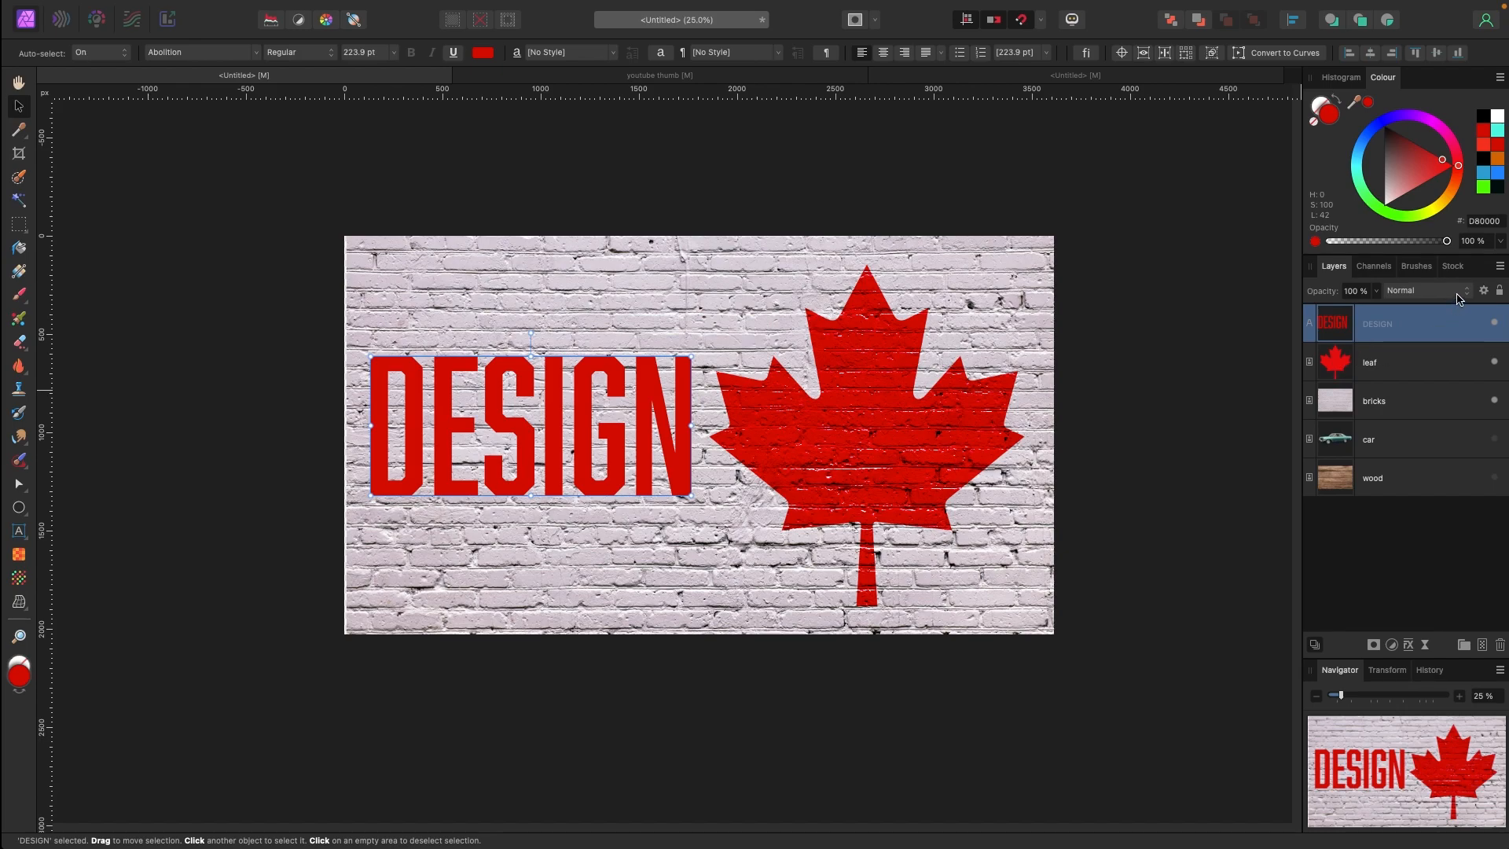
- Set DESIGN to Colour Burn, enlarge it, and place a smaller leaf above the N
left_click(1414, 290)
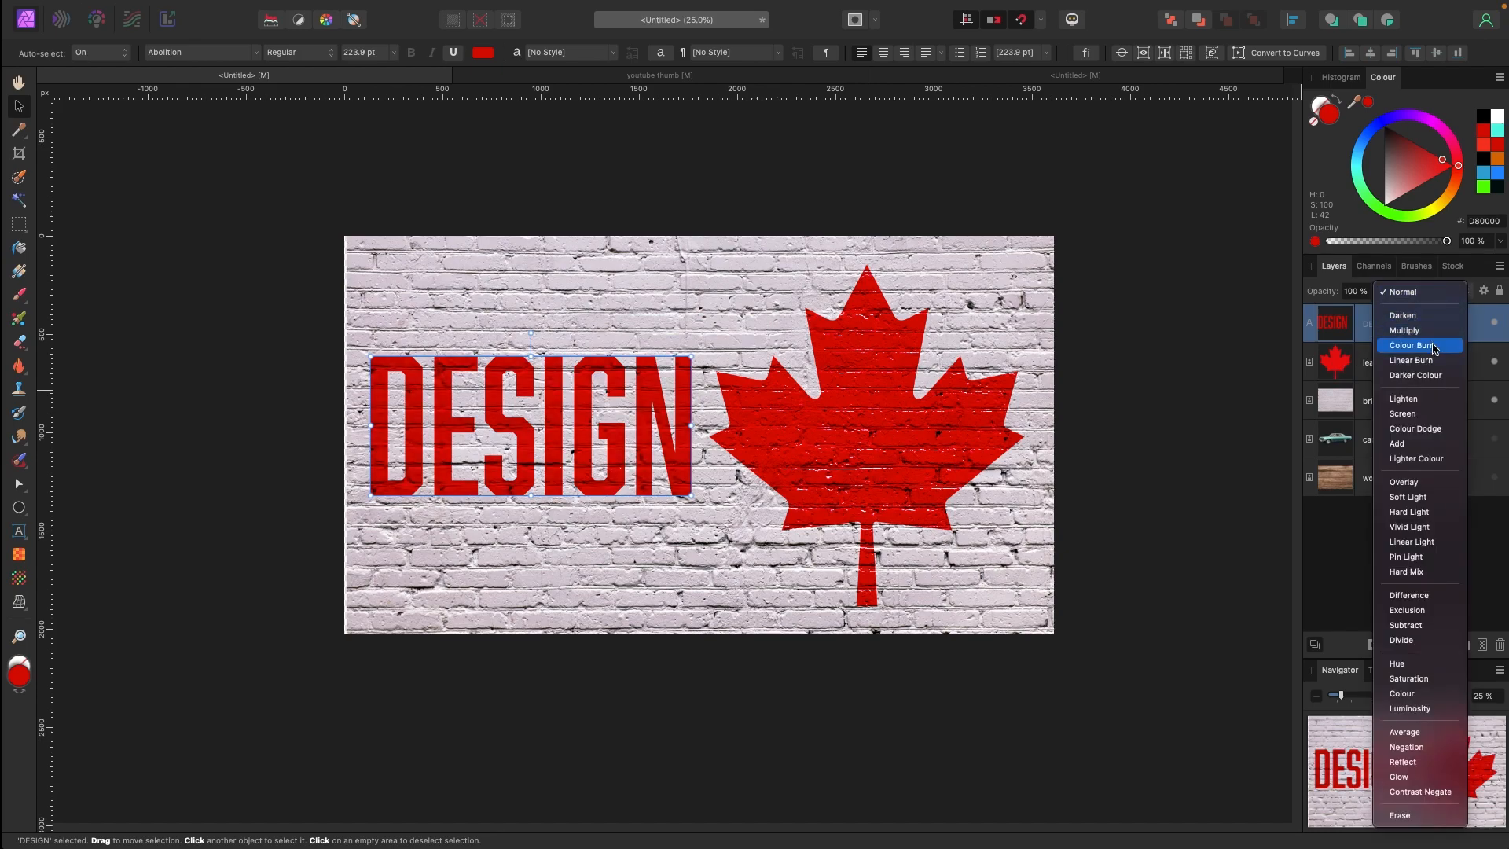
left_click(1411, 346)
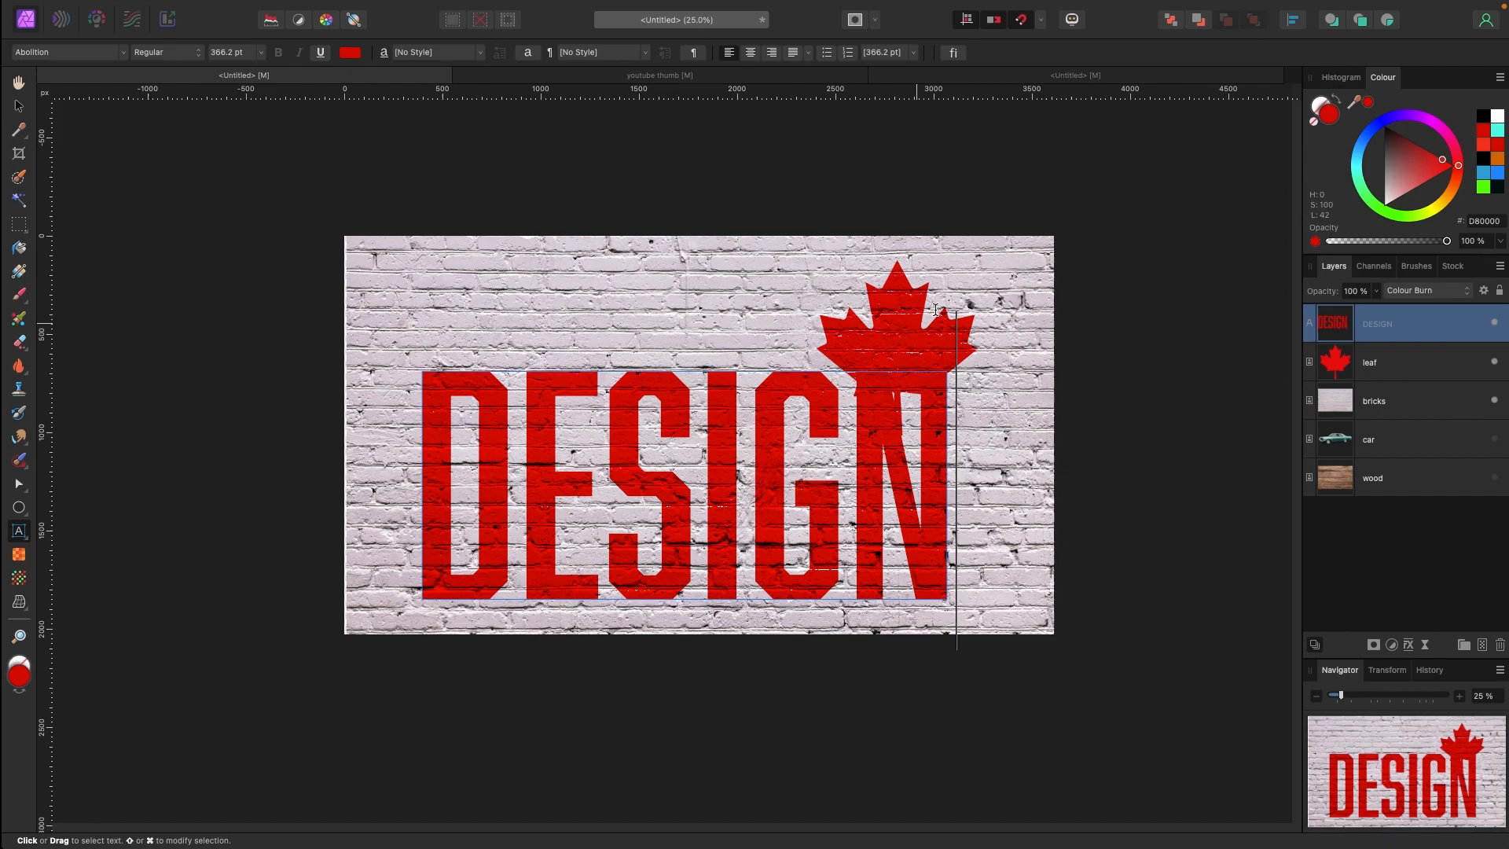
left_click(1367, 362)
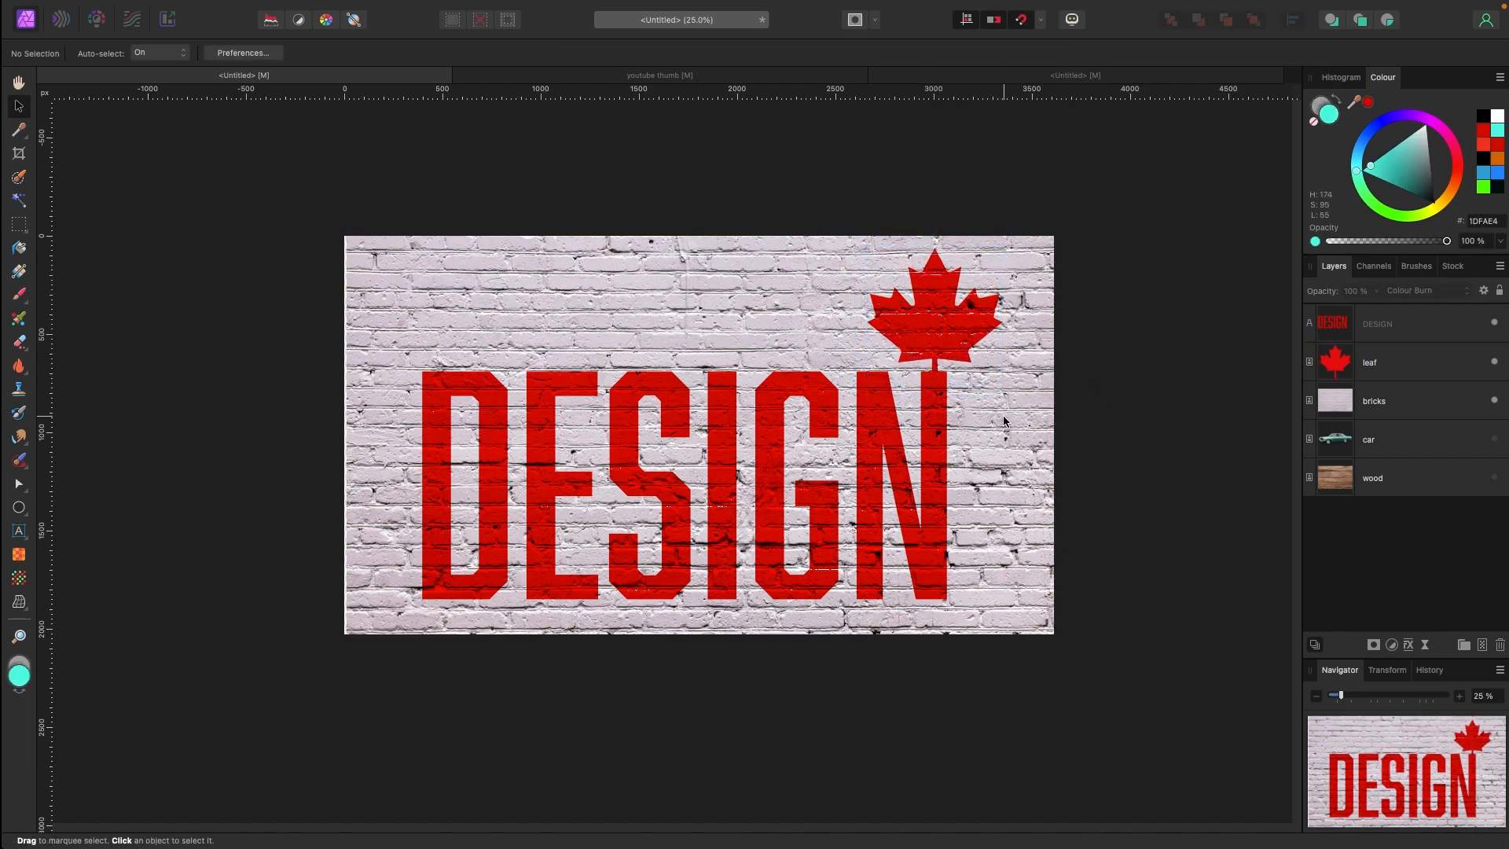
- Hide the DESIGN text and brick wall layers to reveal the car on wood
left_click(674, 481)
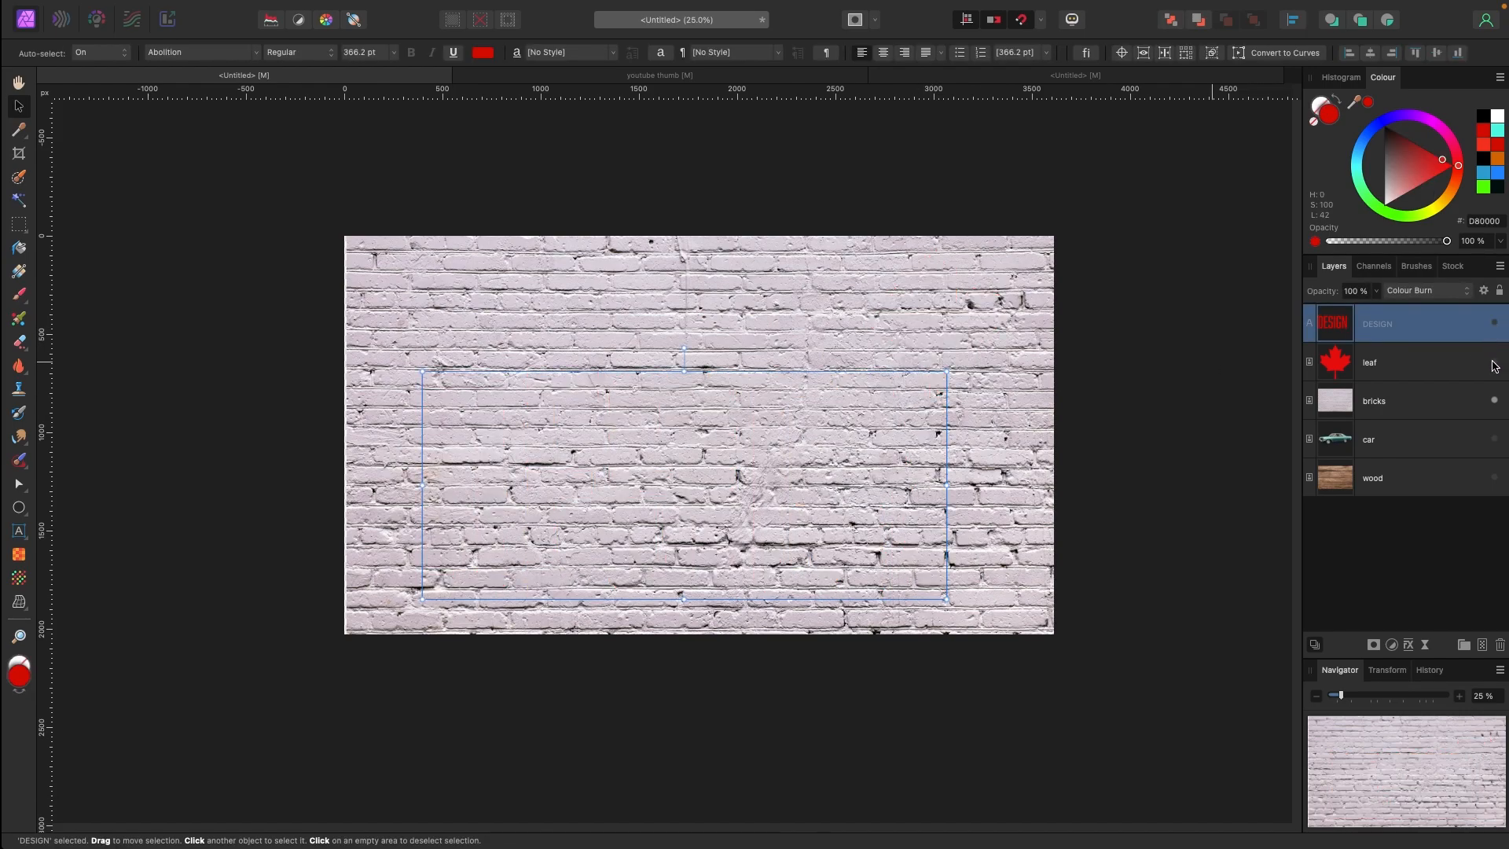
left_click(1374, 400)
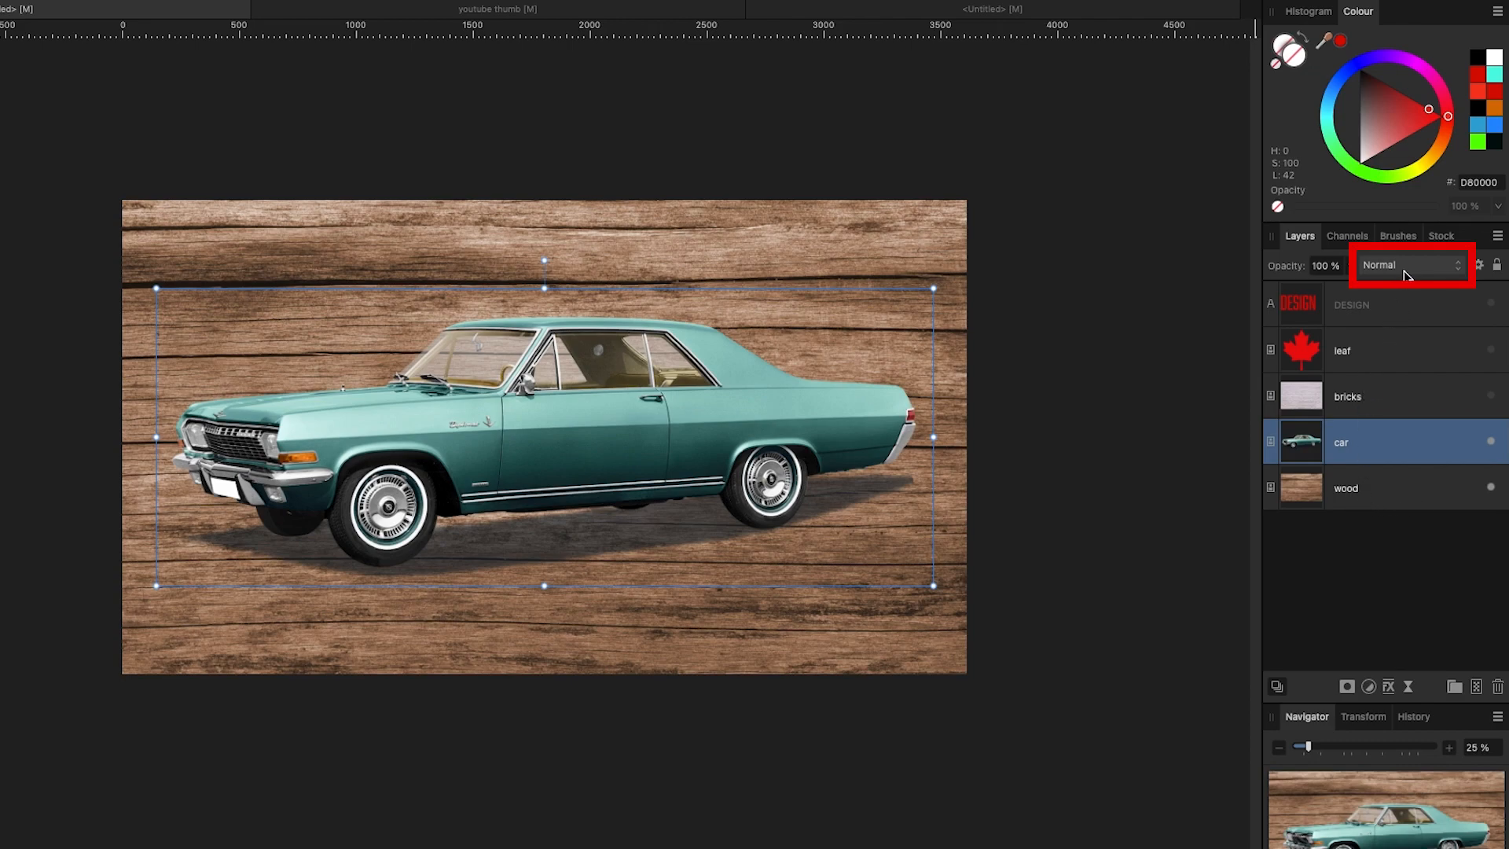
- Set the car layer's blend mode to Overlay so it blends onto the wood
left_click(1410, 265)
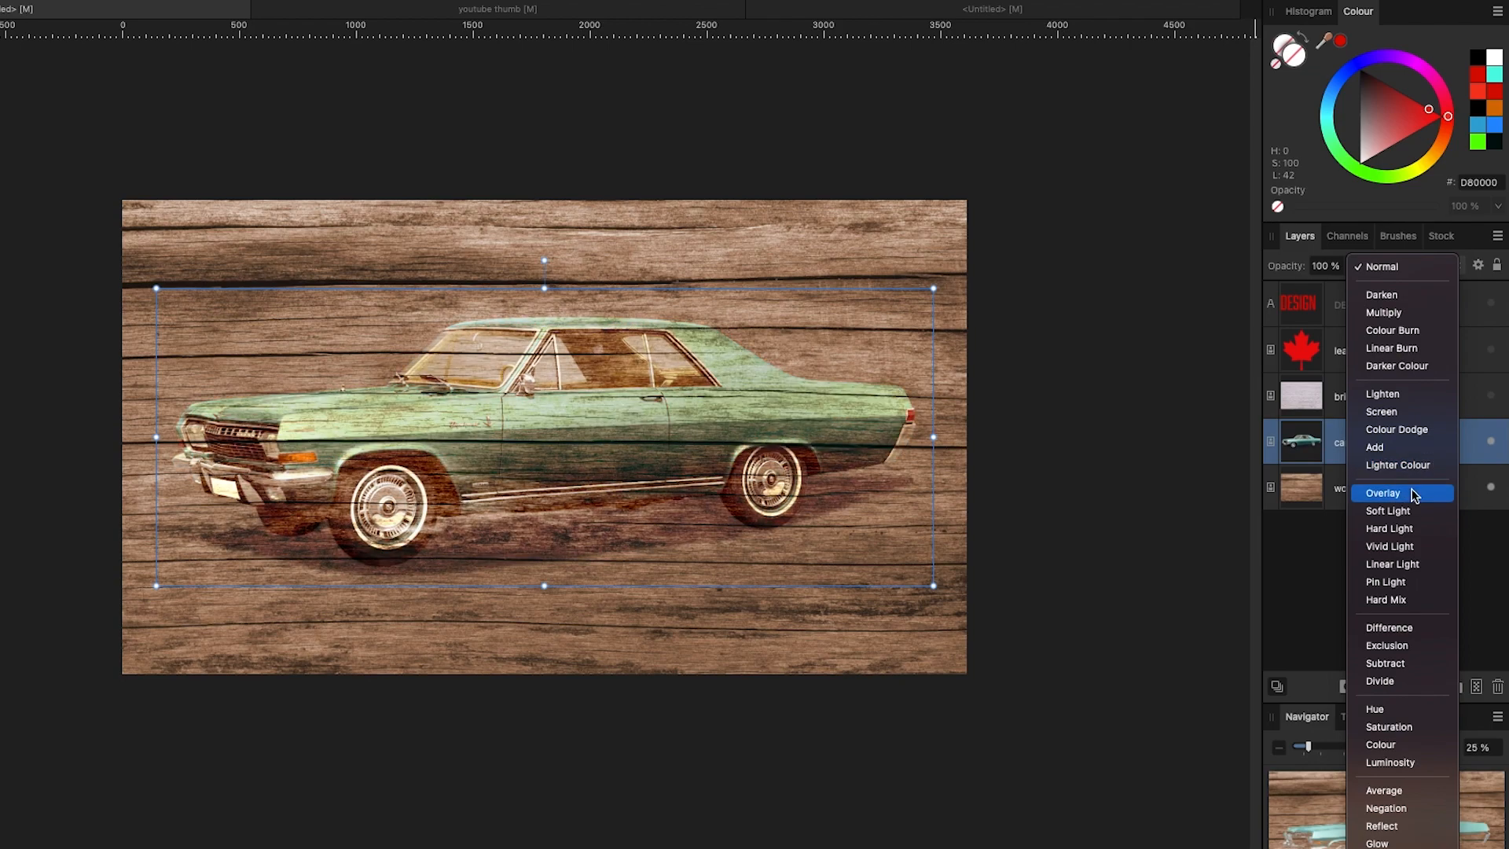
left_click(1383, 493)
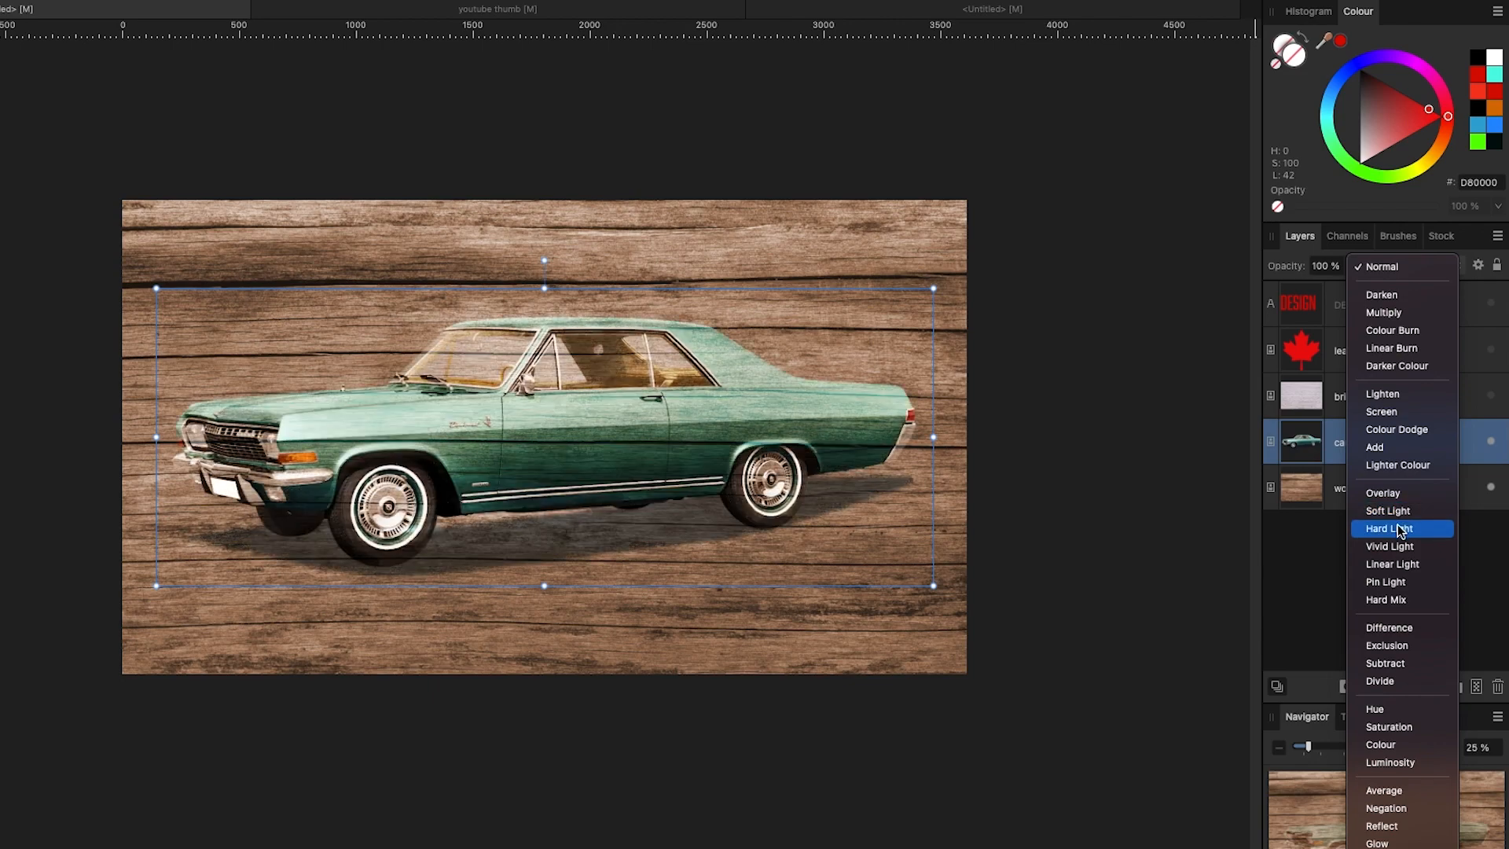
mouse_move(1401, 536)
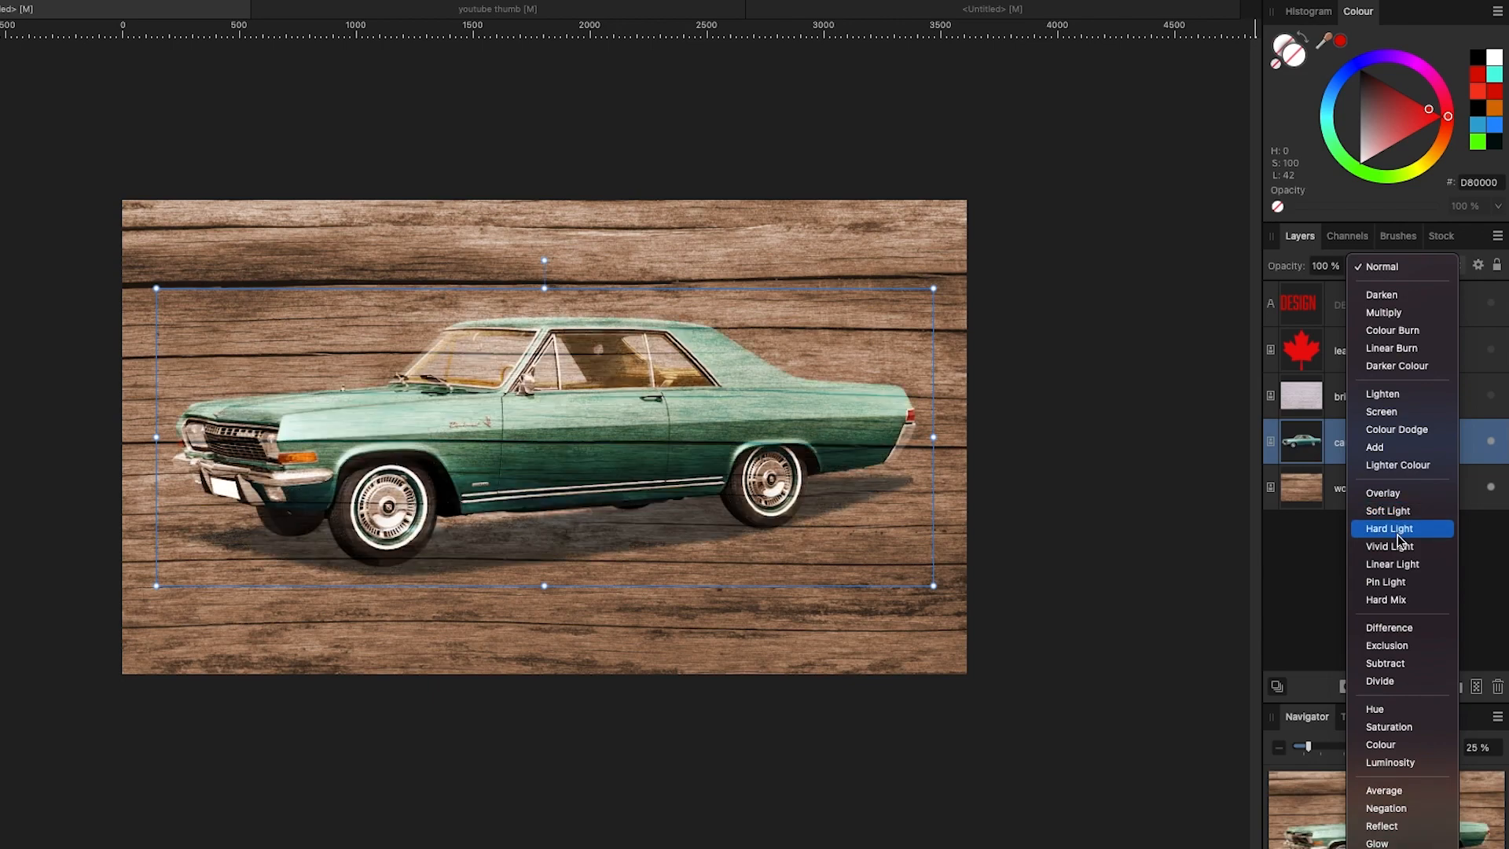
left_click(1382, 493)
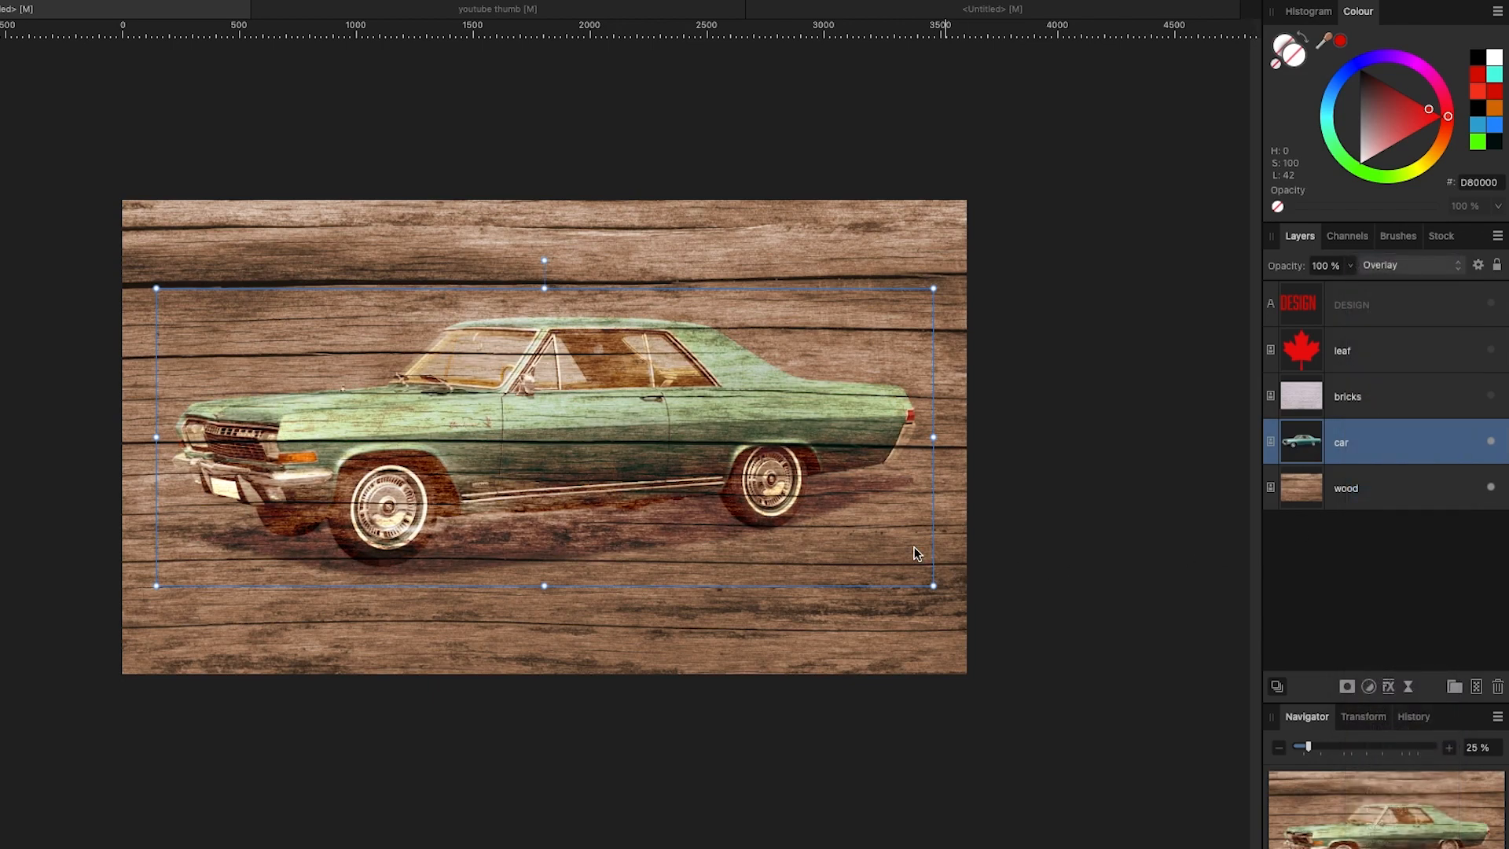
left_click(1405, 264)
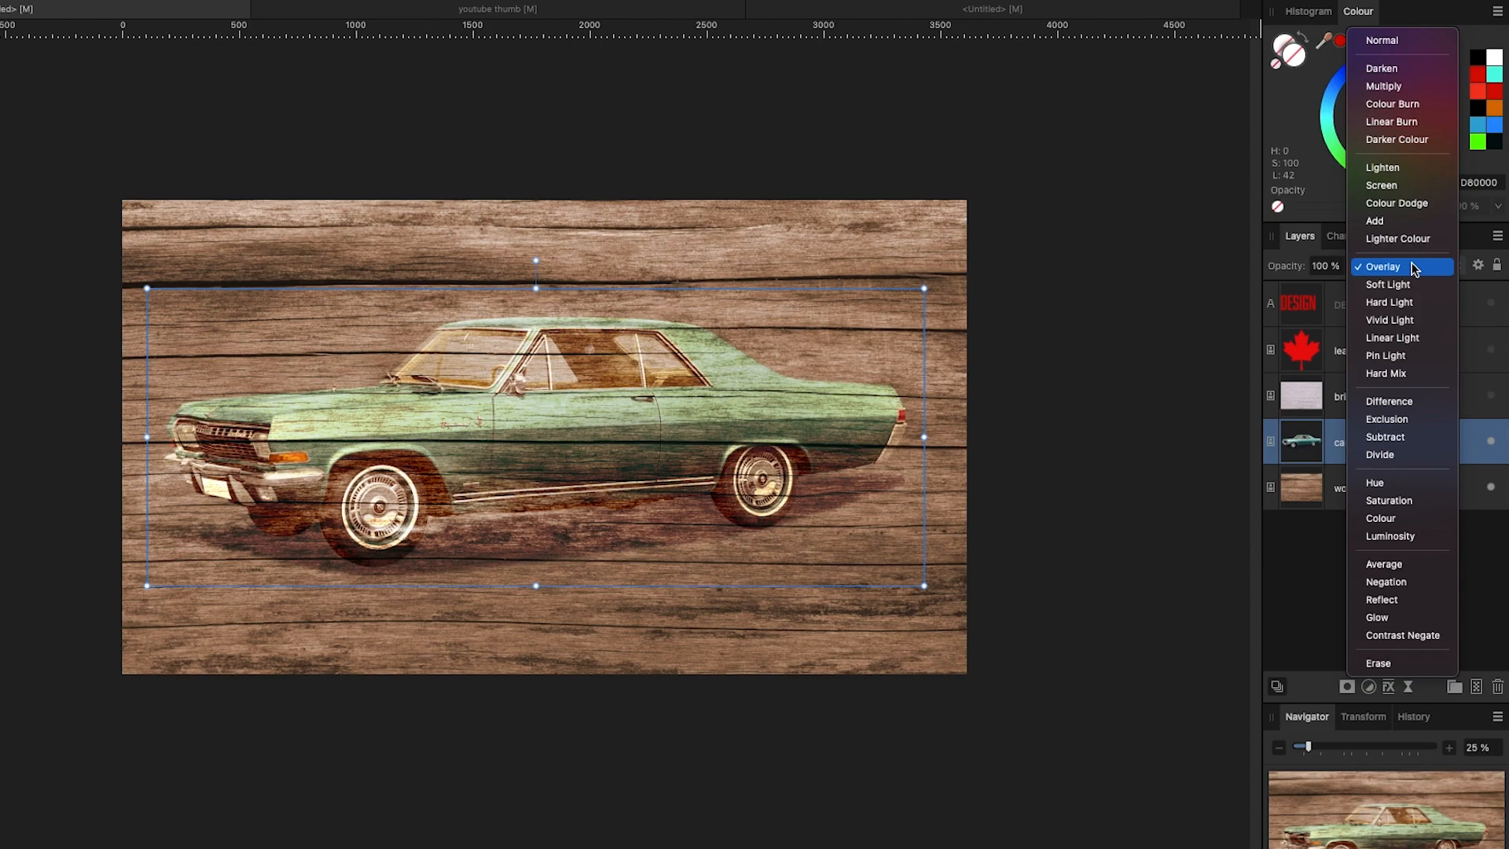
left_click(1381, 267)
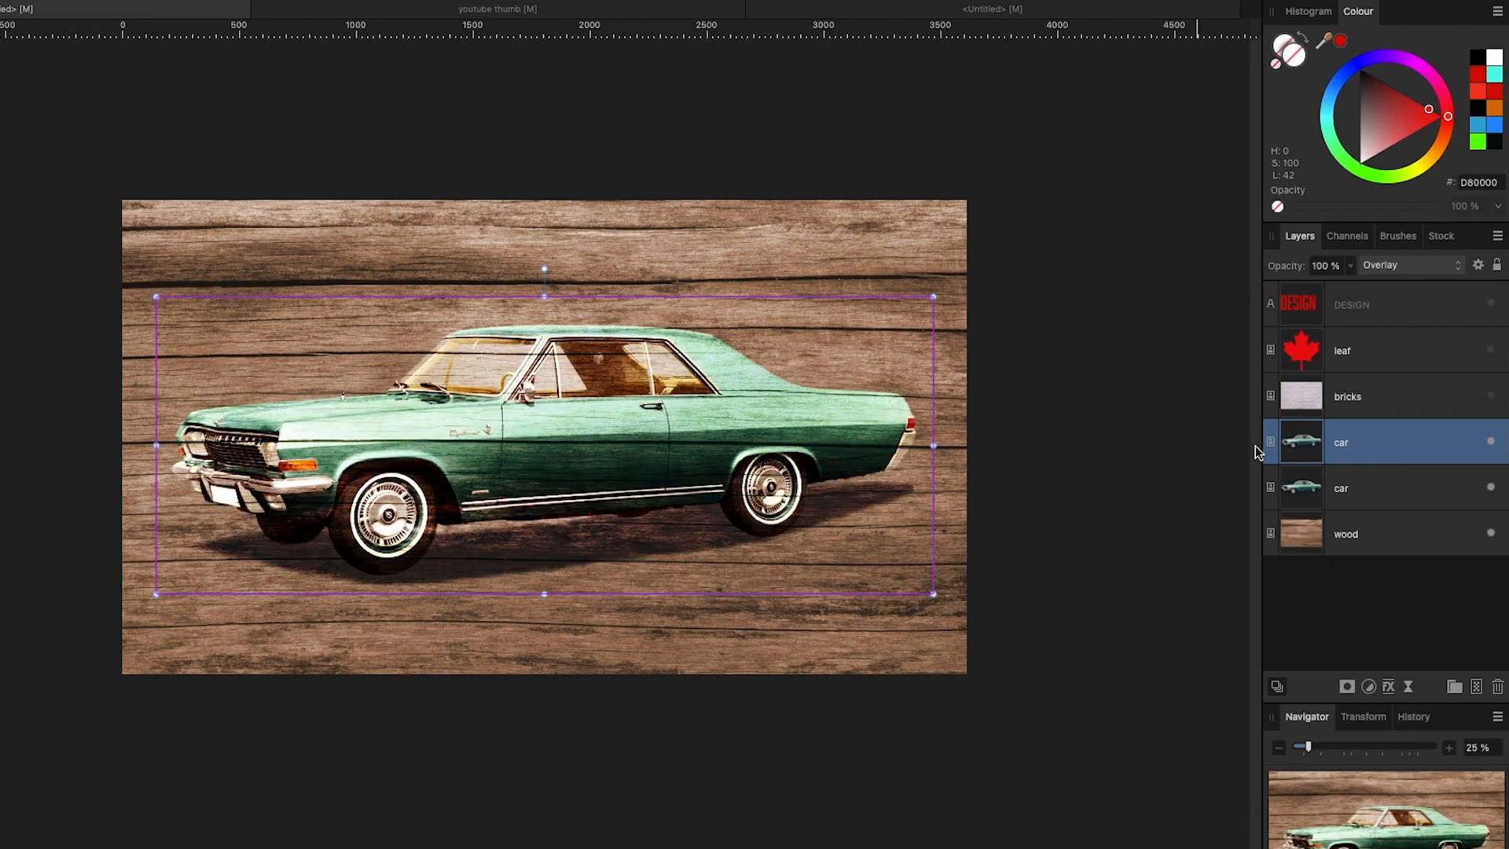
- Lower the top Overlay car copy's opacity to 50% in the Layers panel
left_click(1367, 442)
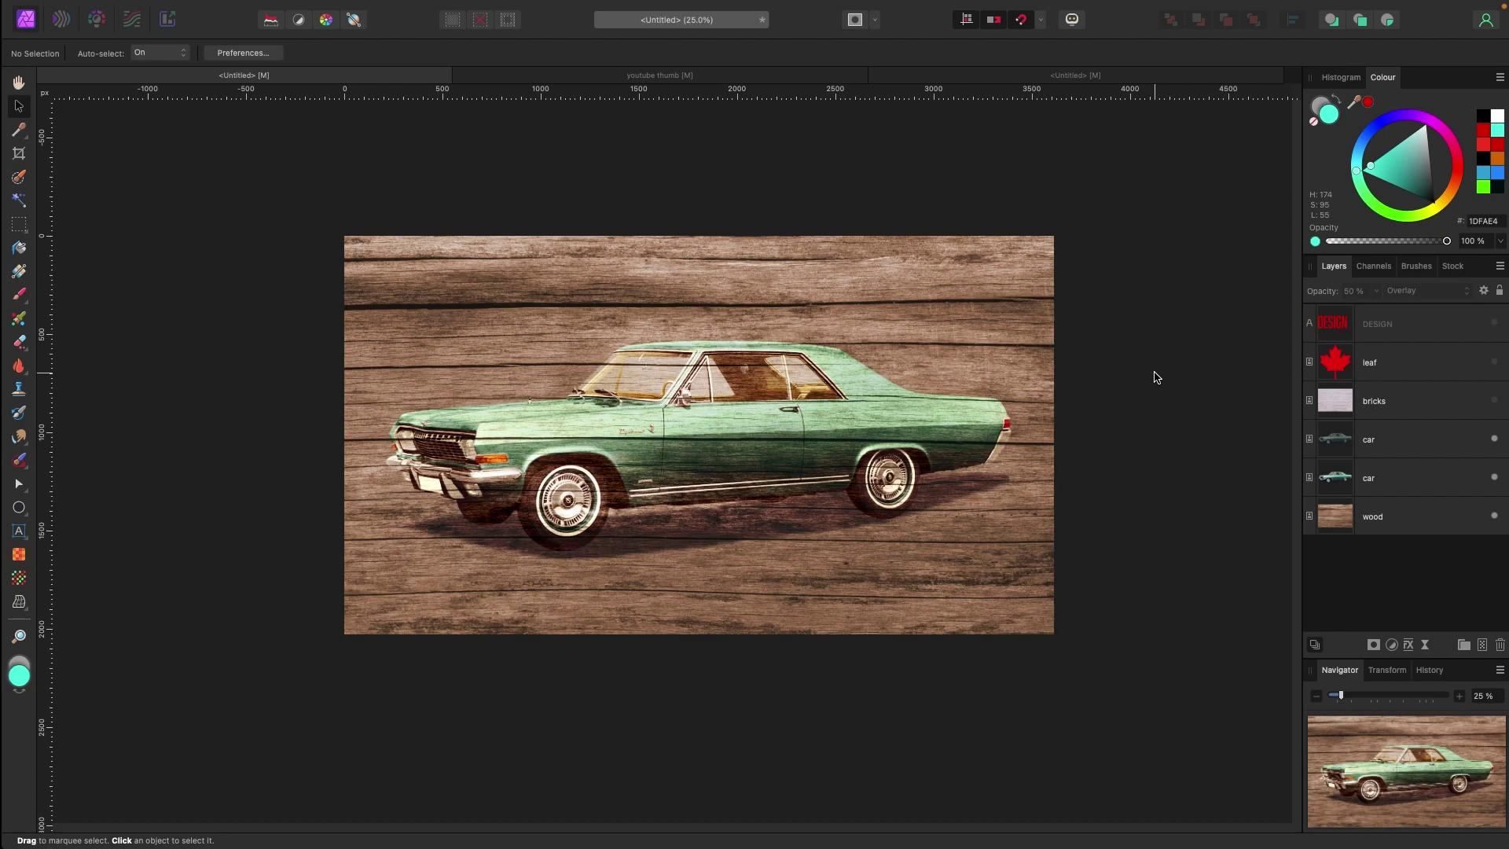
mouse_move(1122, 367)
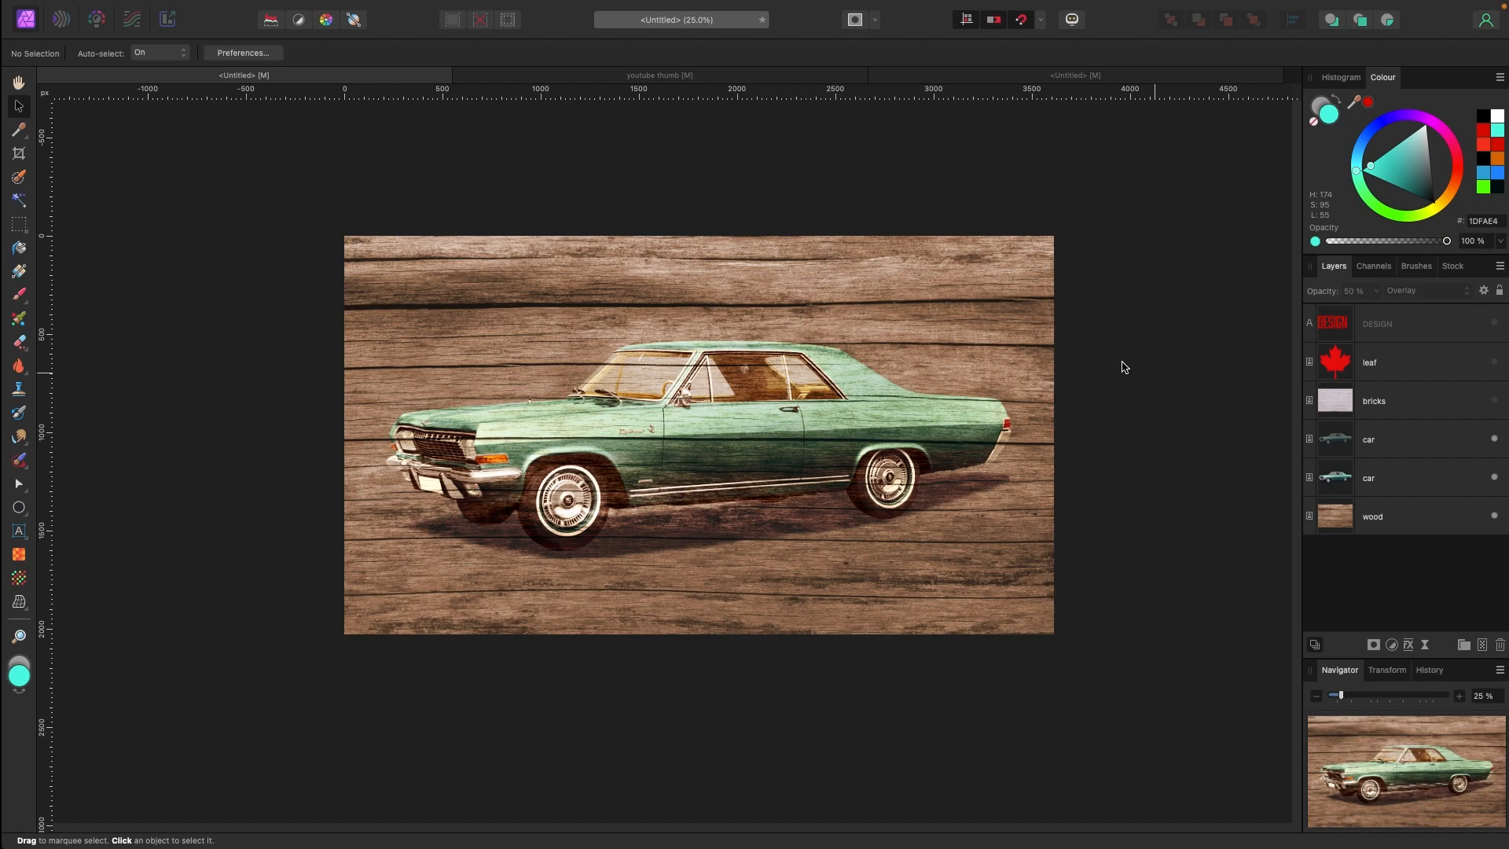